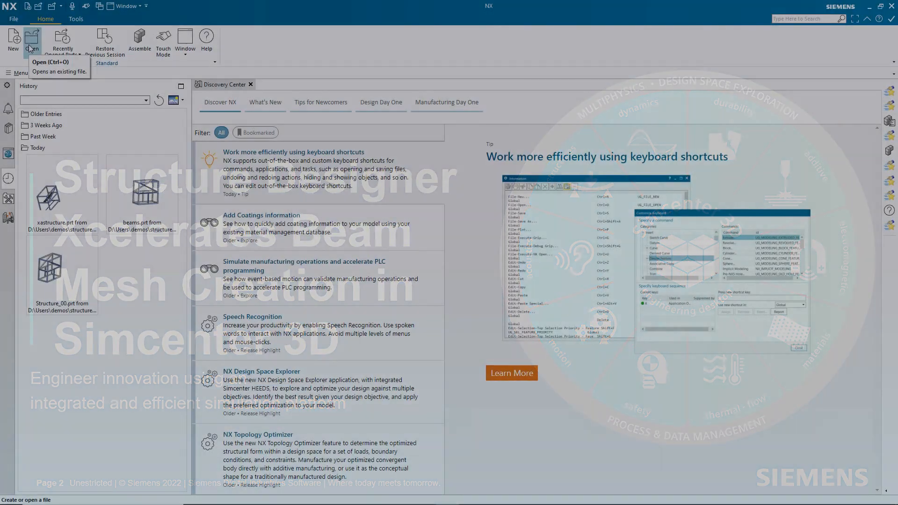
Filter the Open dialog to STEP files and load 80mmstructure.stp.
left_click(31, 37)
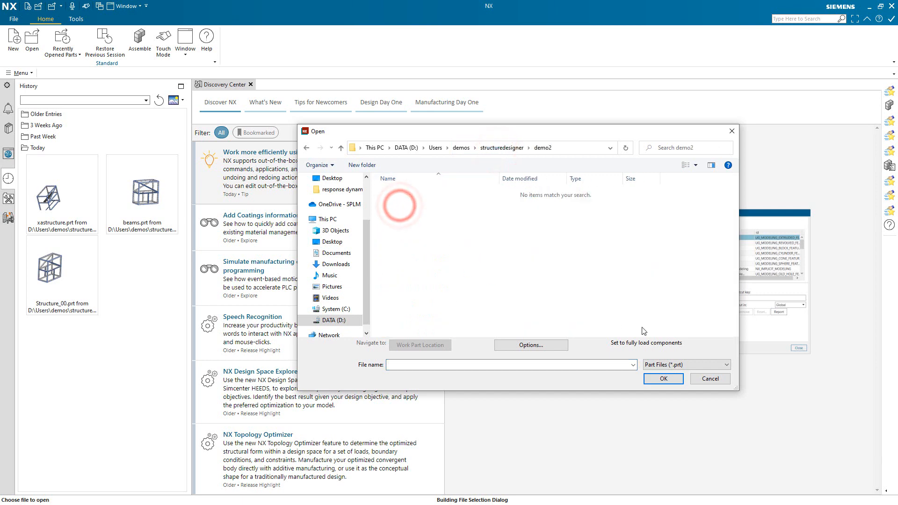
left_click(726, 364)
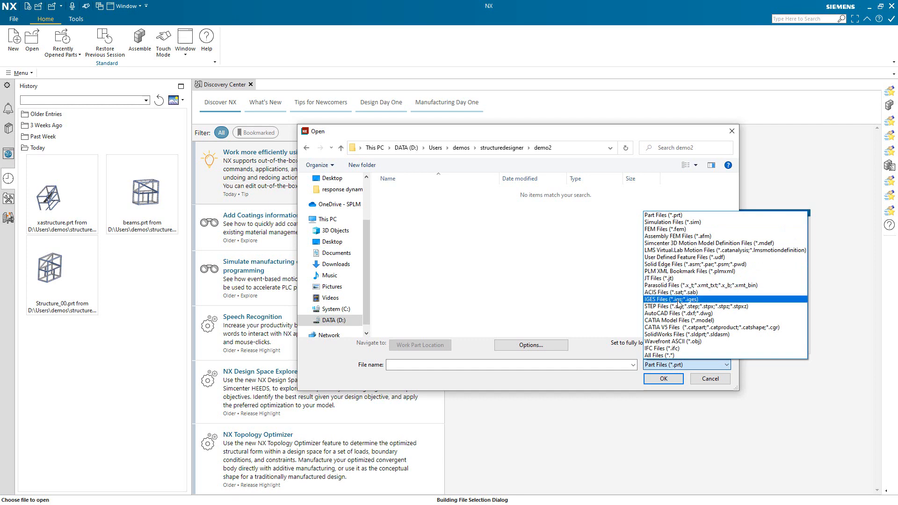
left_click(662, 306)
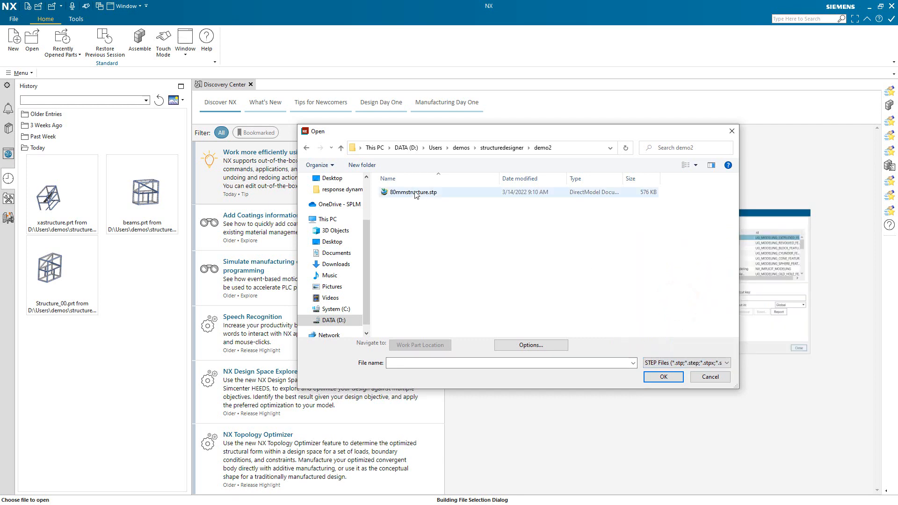
left_click(663, 376)
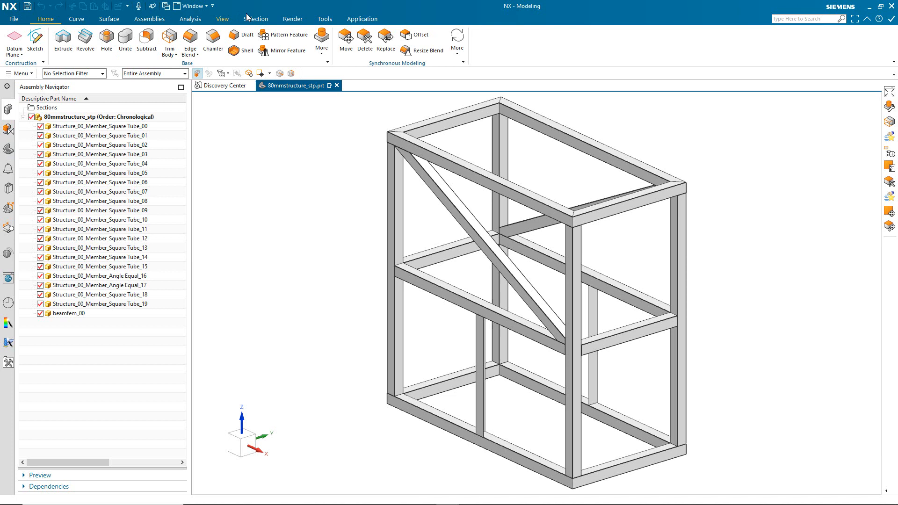
Create Structure_00 in Structure Designer with default orientation and library.
left_click(362, 18)
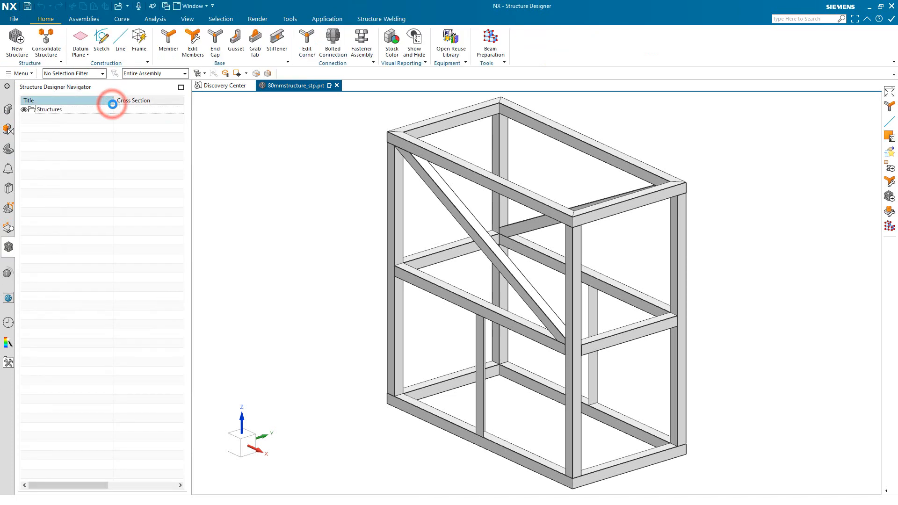
left_click(18, 41)
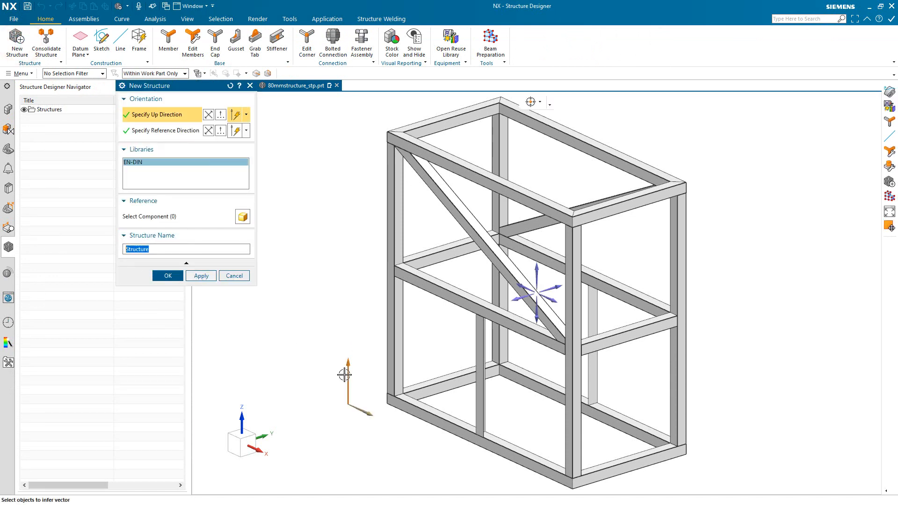
left_click(168, 275)
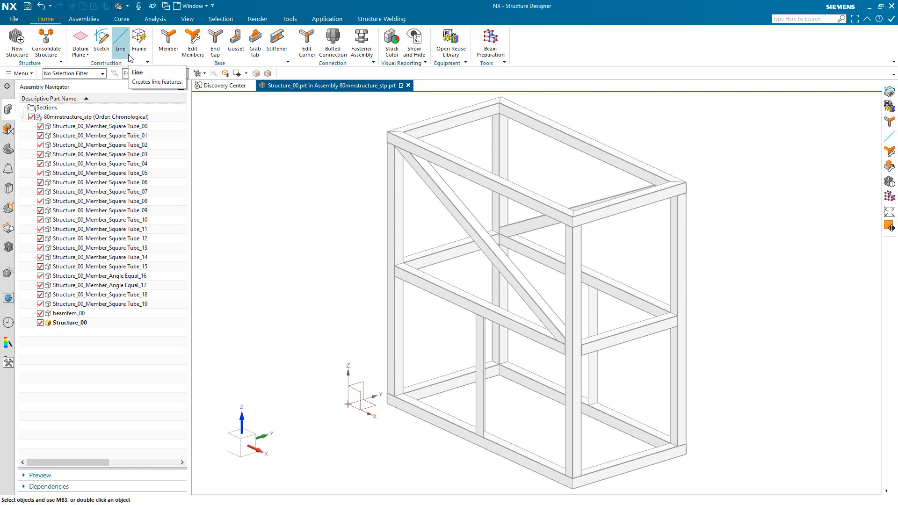
Link the bottom and top front tube bodies into Structure_00 via WAVE Geometry Linker.
left_click(83, 17)
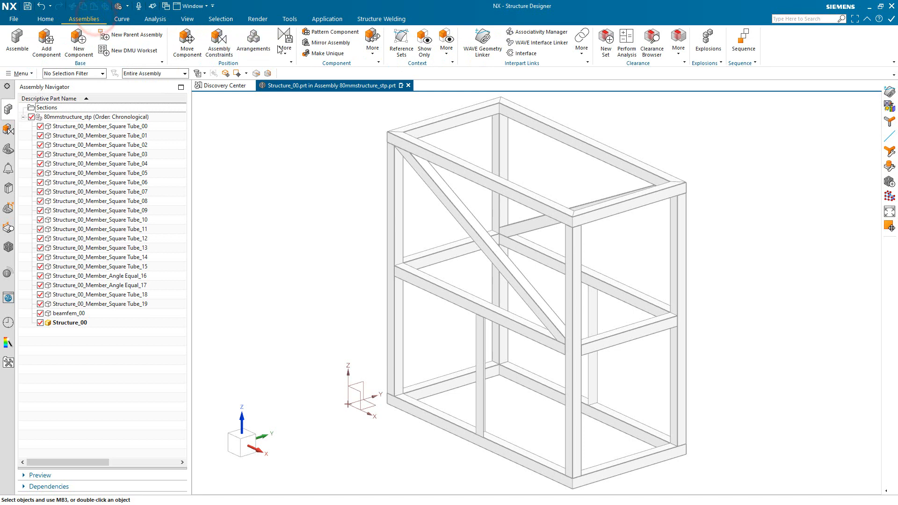
left_click(481, 39)
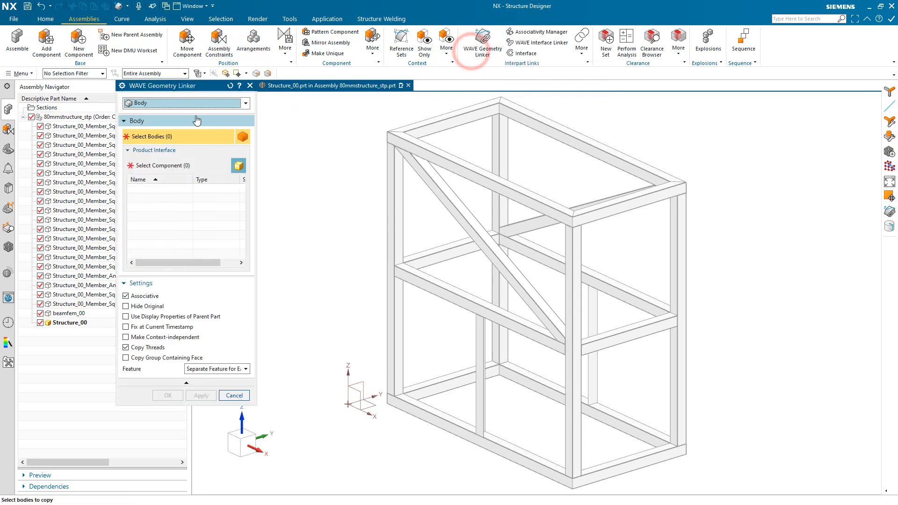
left_click(405, 406)
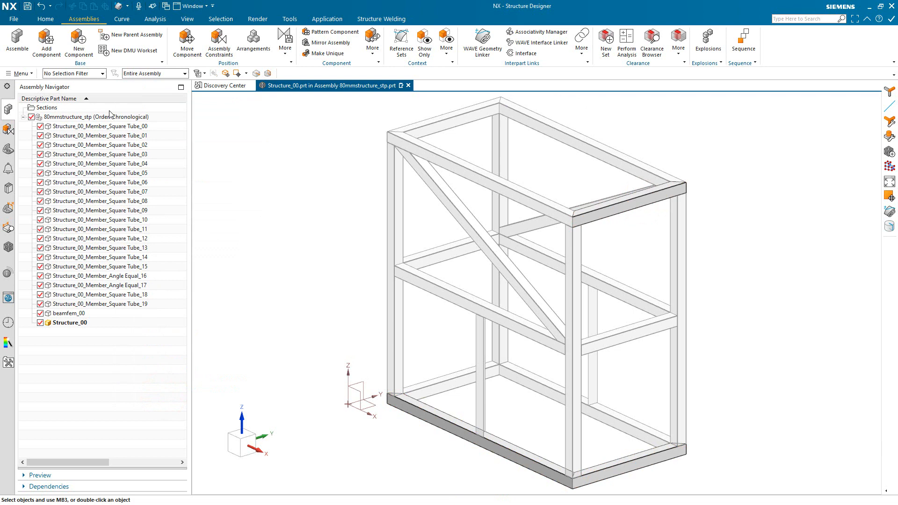
left_click(41, 18)
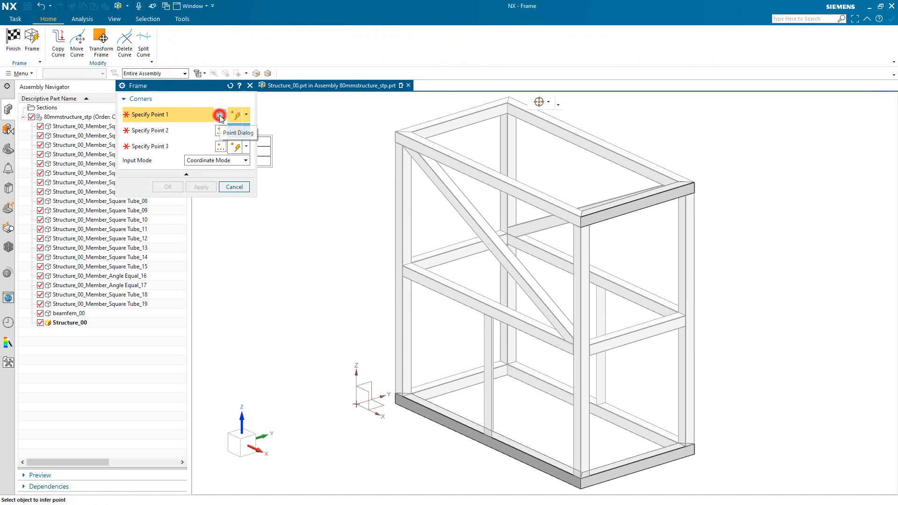
Define the first frame corner as an edge intersection at 160, 210, 0 on the bottom tube.
left_click(219, 116)
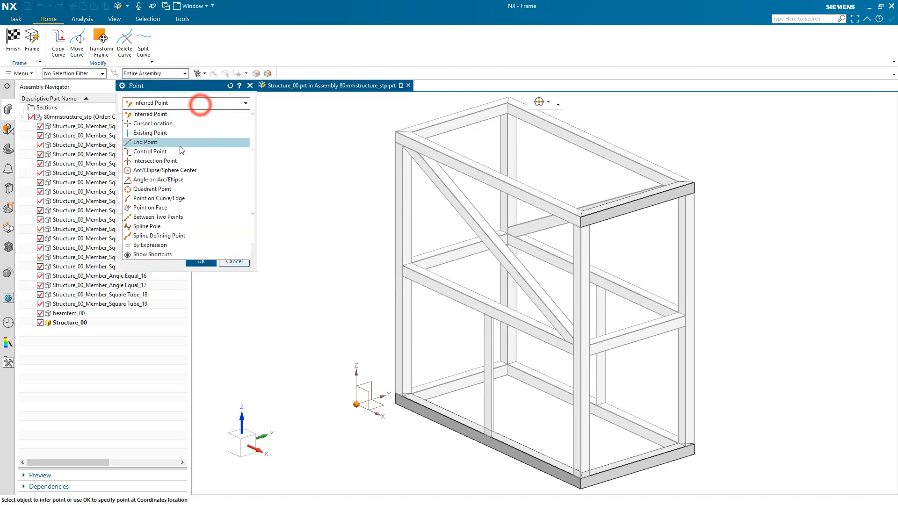
mouse_move(161, 208)
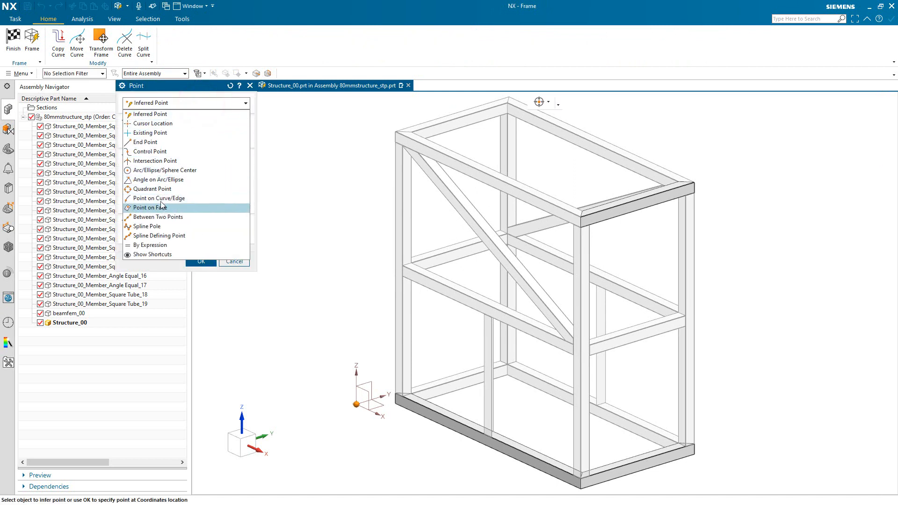
left_click(165, 161)
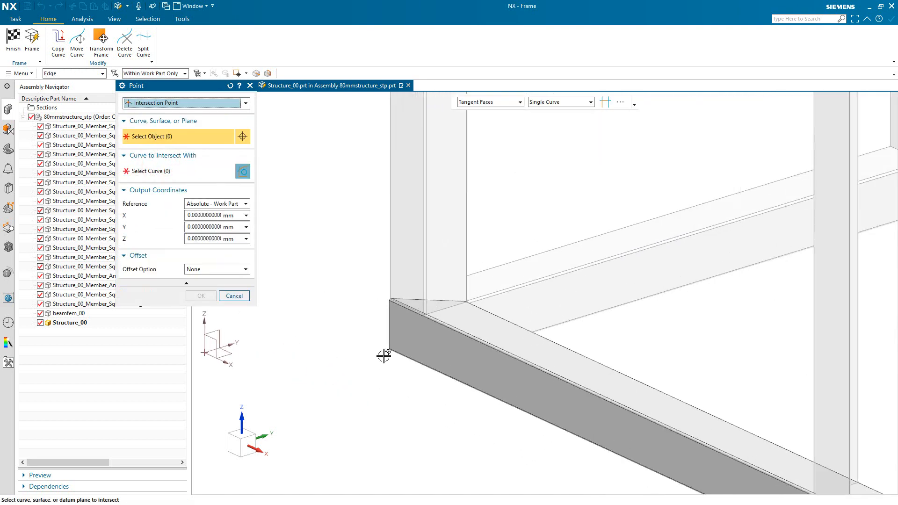
left_click_drag(515, 286, 435, 326)
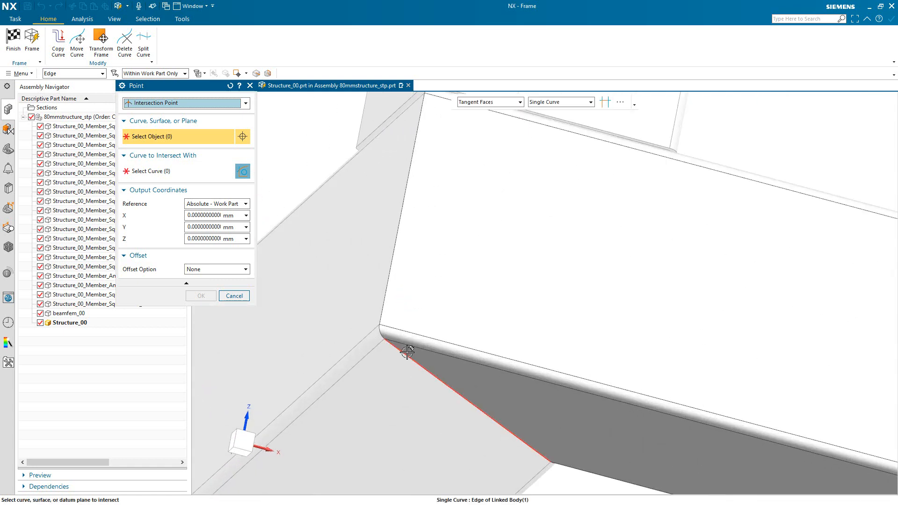
left_click(408, 356)
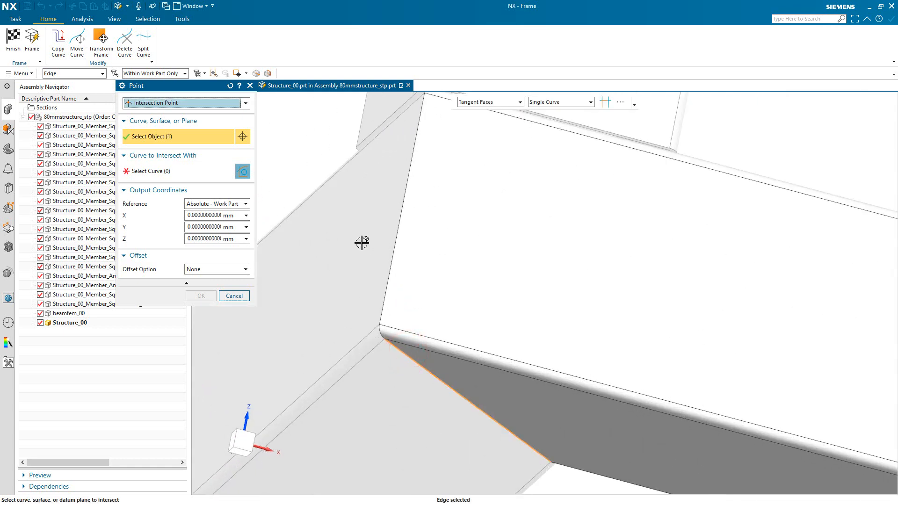
left_click(388, 279)
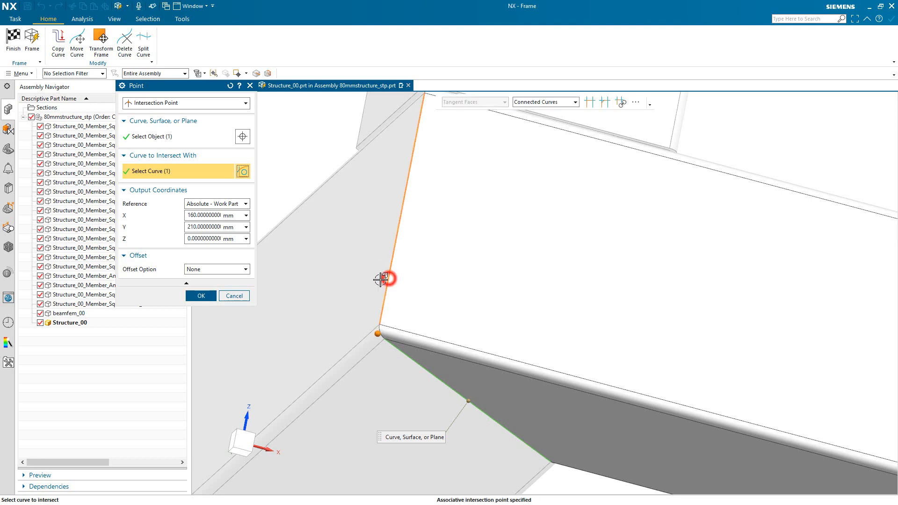
left_click(200, 296)
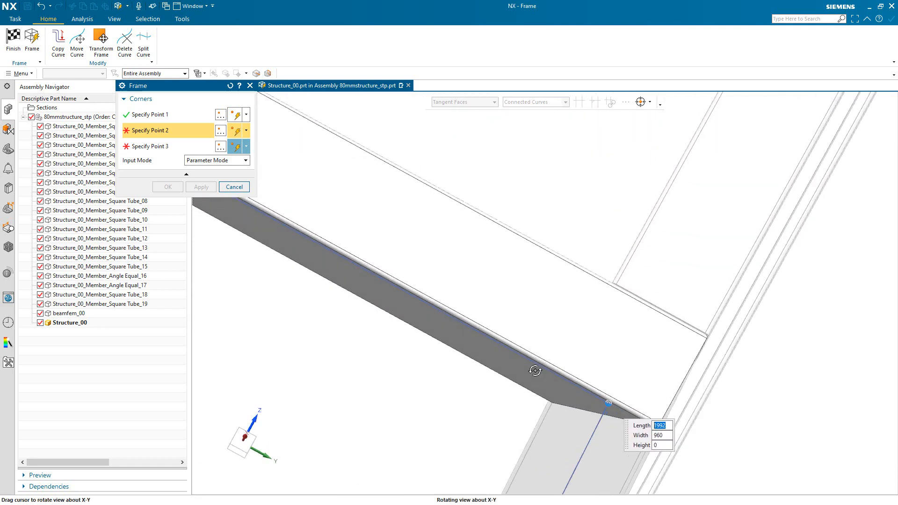
Define the second frame corner as an edge intersection at 2160, 1210, 0 at the far tube end.
left_click_drag(534, 369, 606, 402)
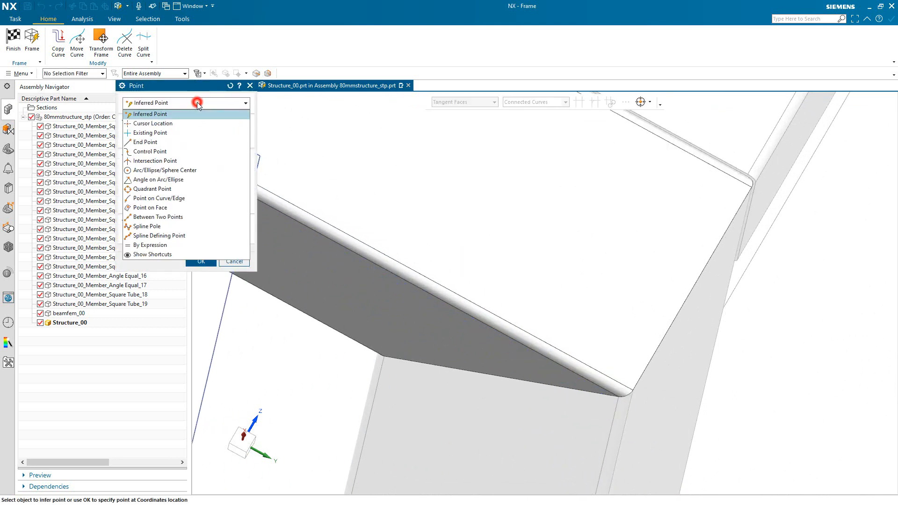
left_click(154, 161)
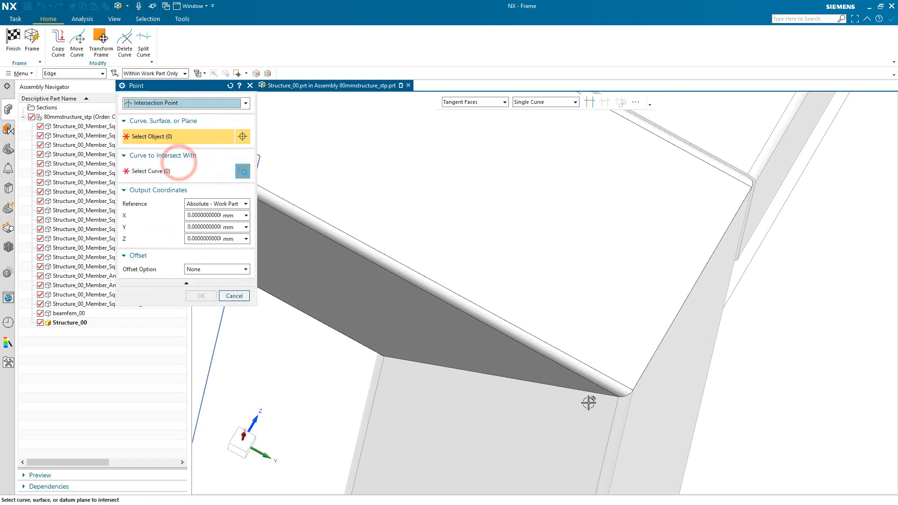
left_click(589, 404)
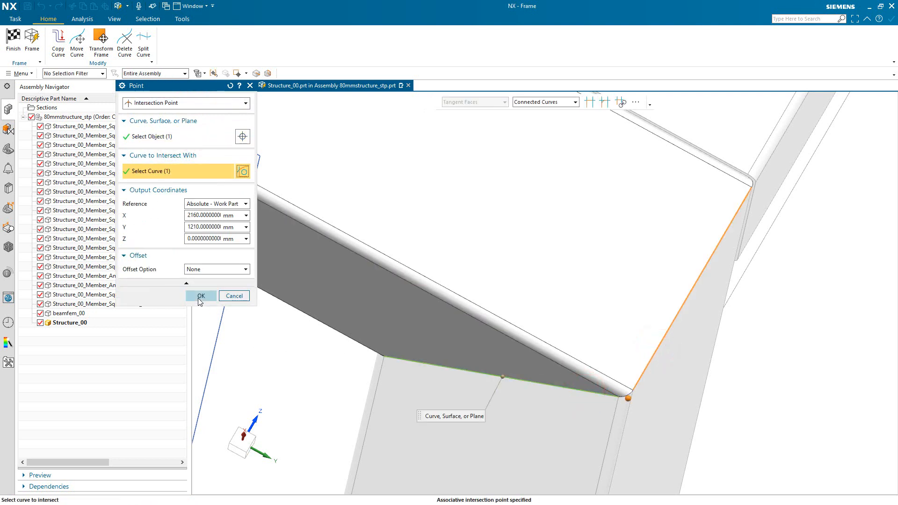
left_click(200, 295)
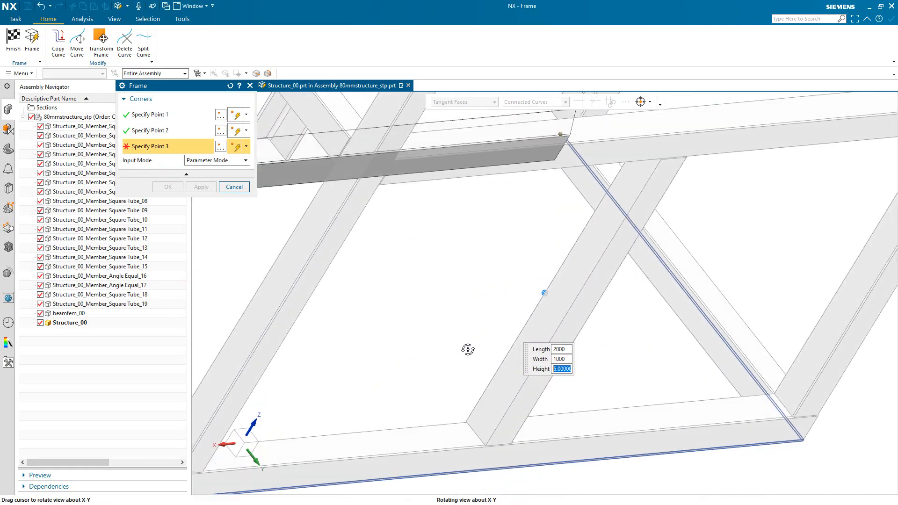
Define the third frame corner as an edge intersection at 2160, 1210, 2000 on the top tube.
left_click_drag(467, 349, 481, 280)
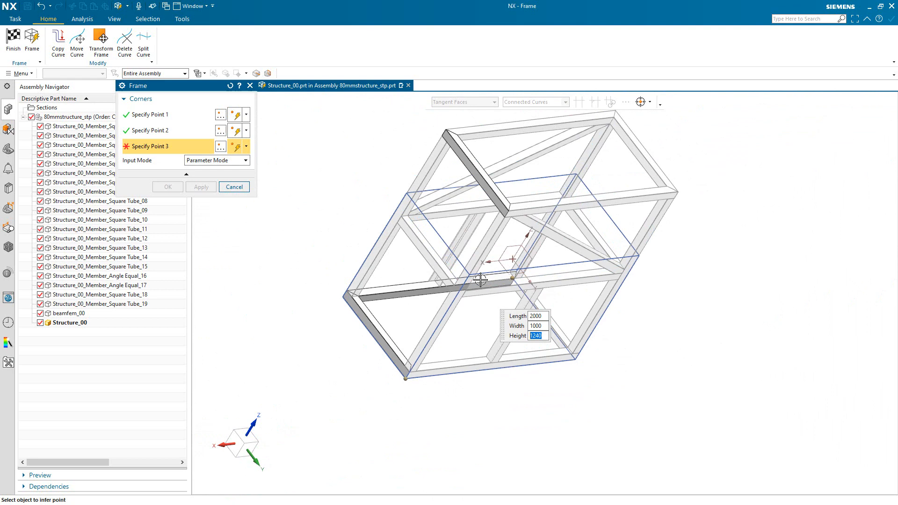
scroll("down", 3)
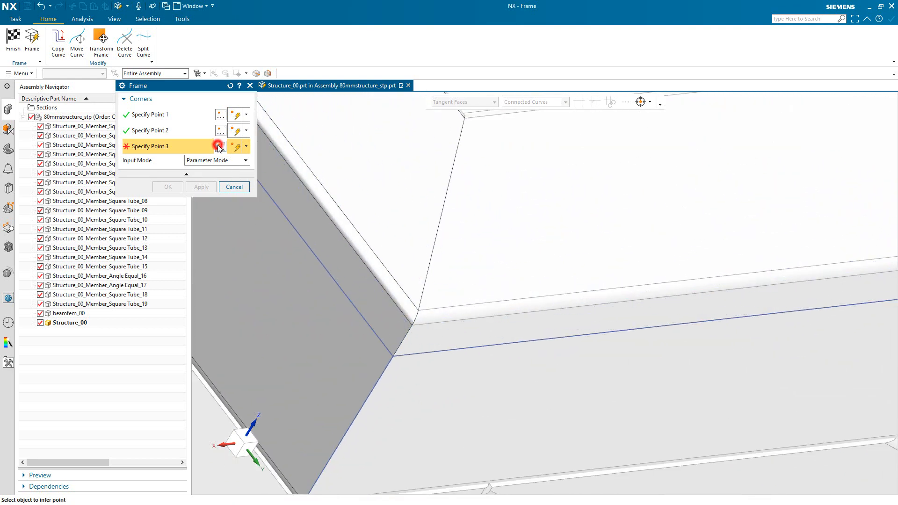
left_click(220, 146)
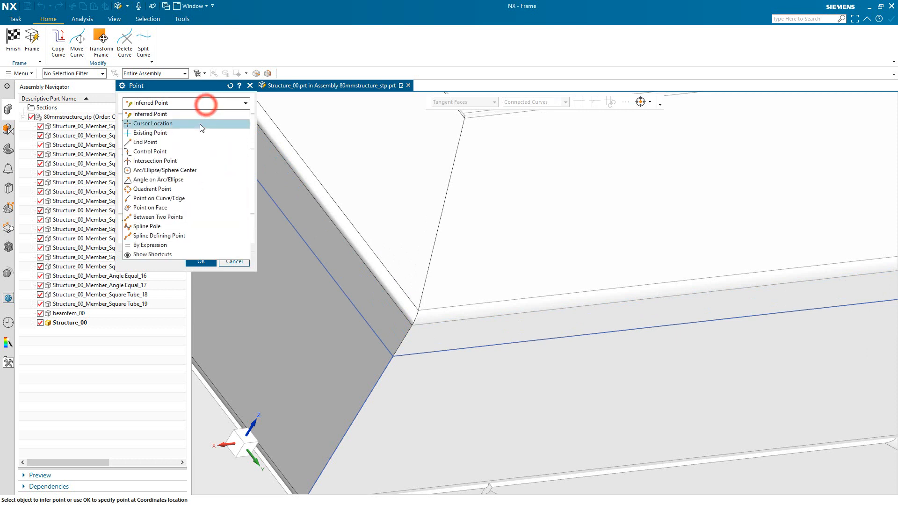
left_click(153, 161)
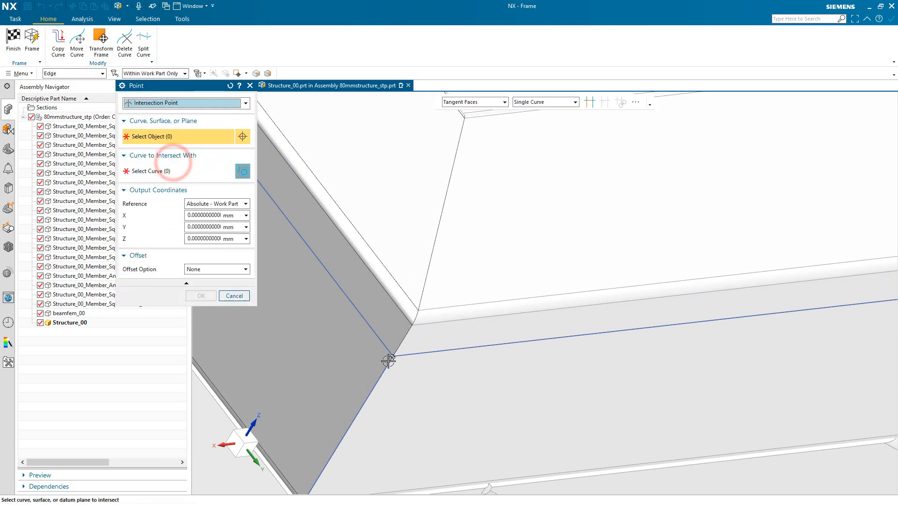
left_click(388, 360)
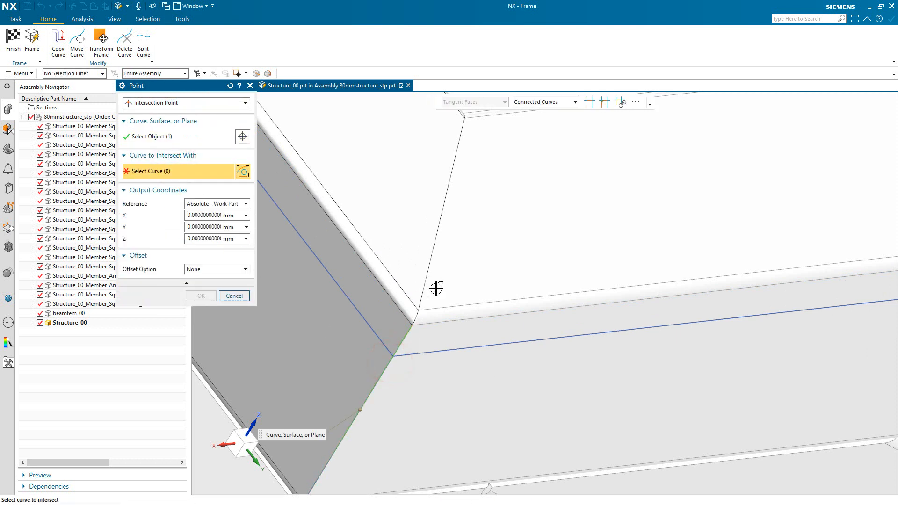
left_click(436, 289)
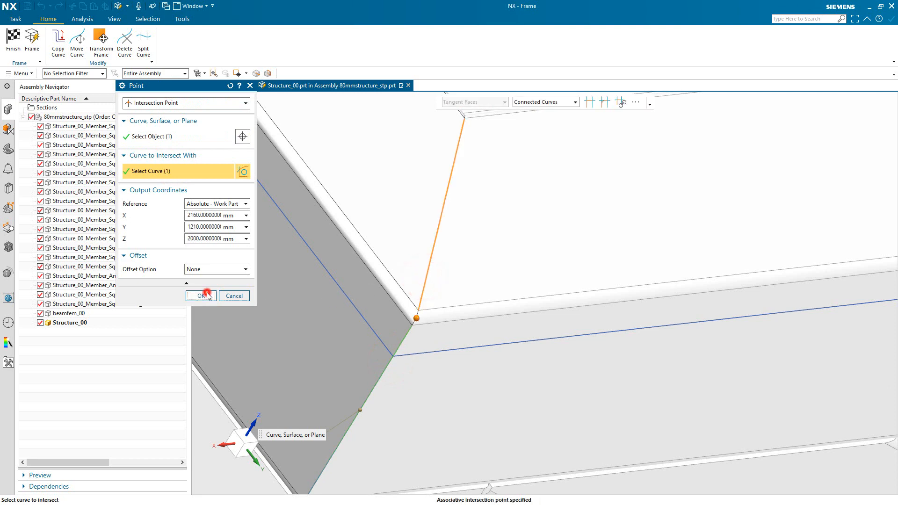
left_click(201, 296)
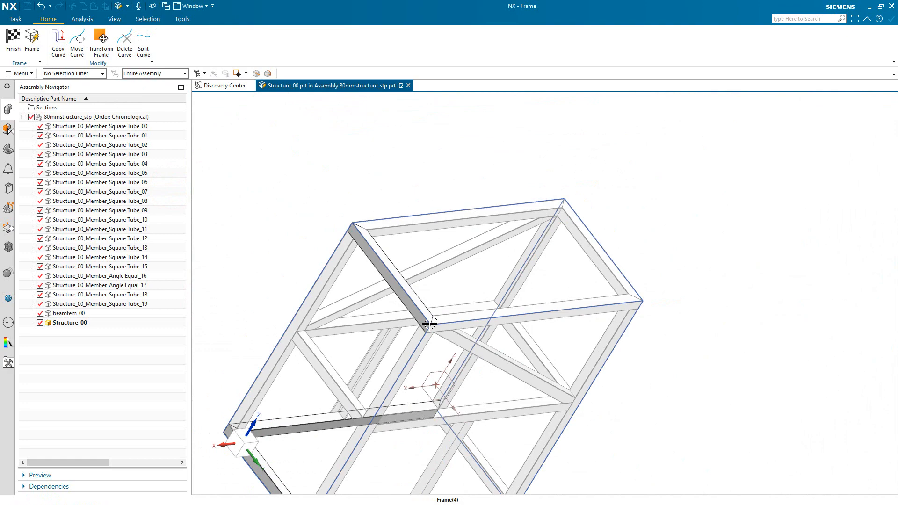
Copy the four frame curves 1000 mm upward to form a mid-height ring.
left_click_drag(429, 327, 478, 320)
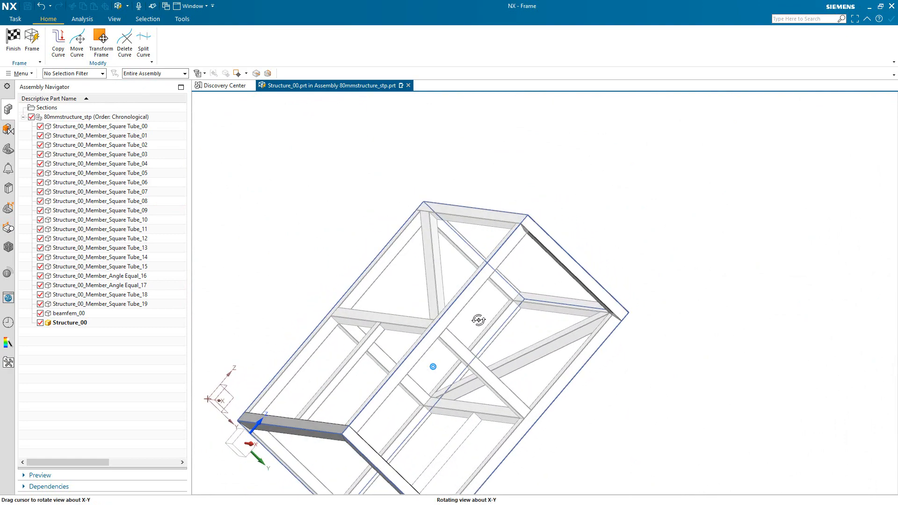
left_click_drag(479, 320, 366, 121)
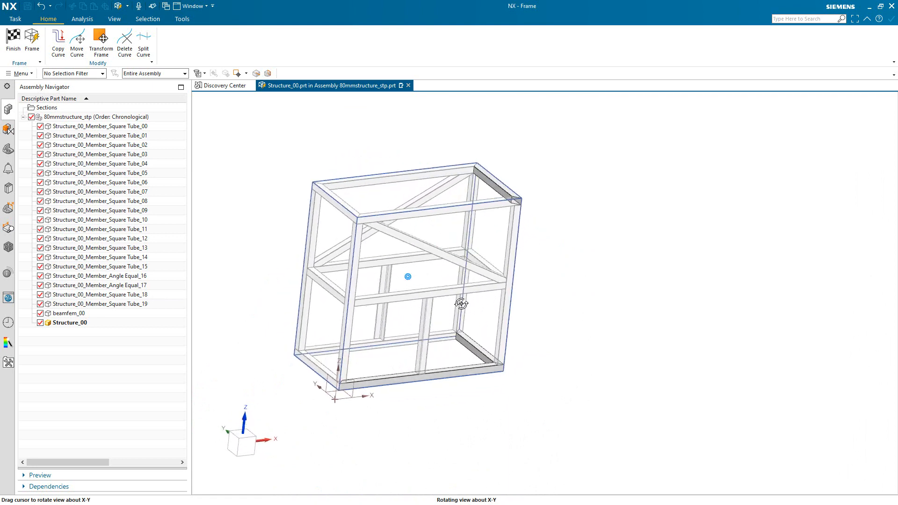
left_click(58, 43)
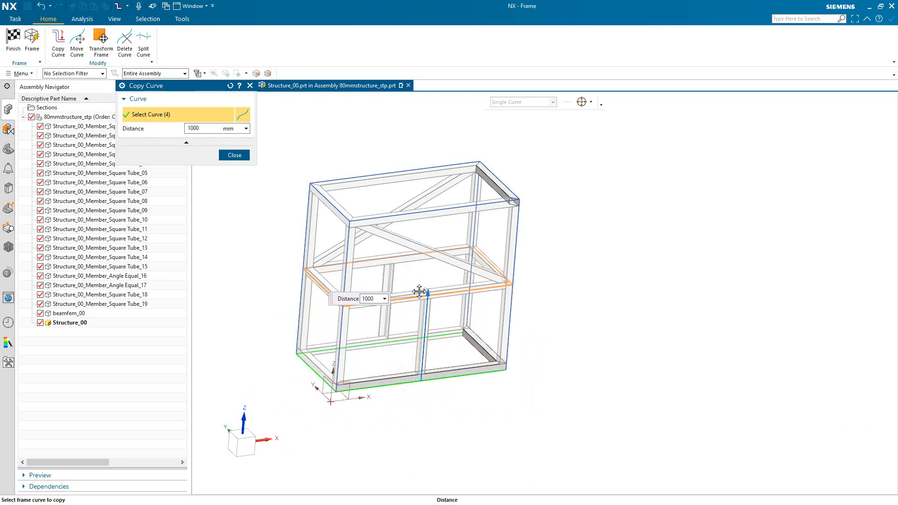
left_click(234, 155)
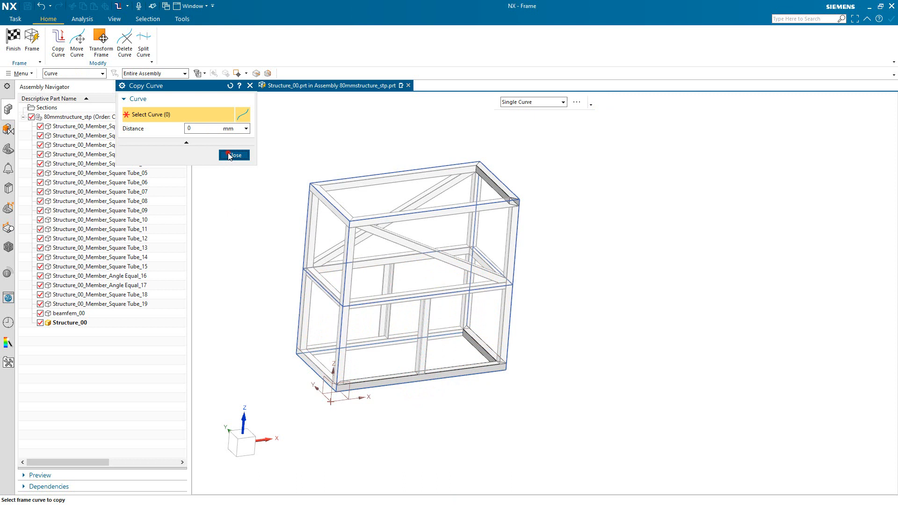
left_click(233, 156)
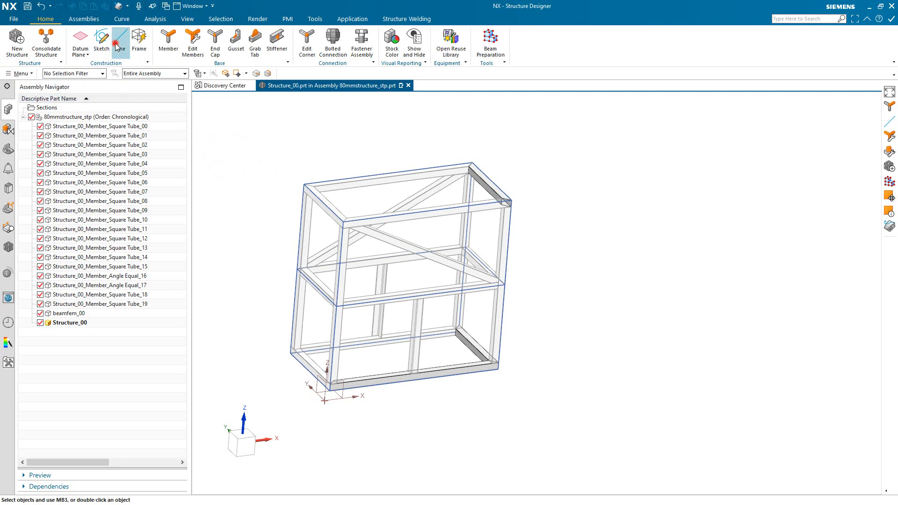
Draw a diagonal brace line from the mid-level edge point to the top corner.
left_click(120, 39)
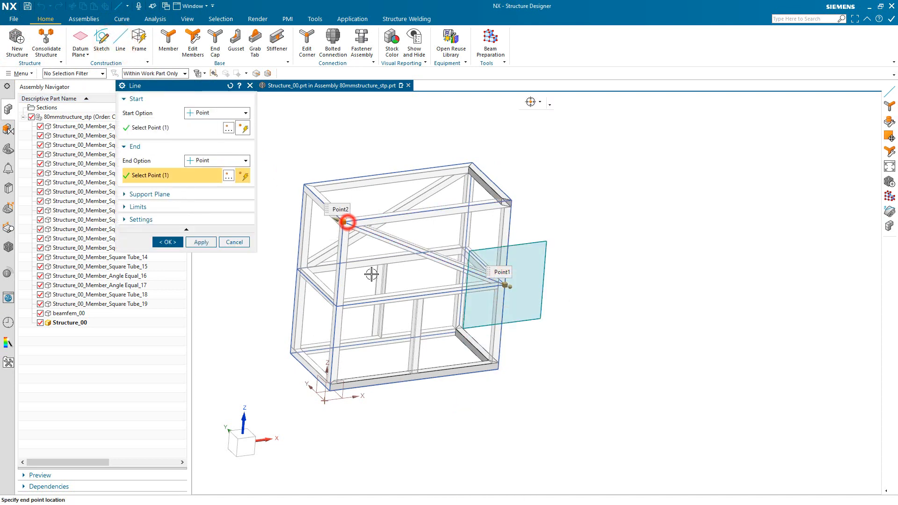
left_click(200, 241)
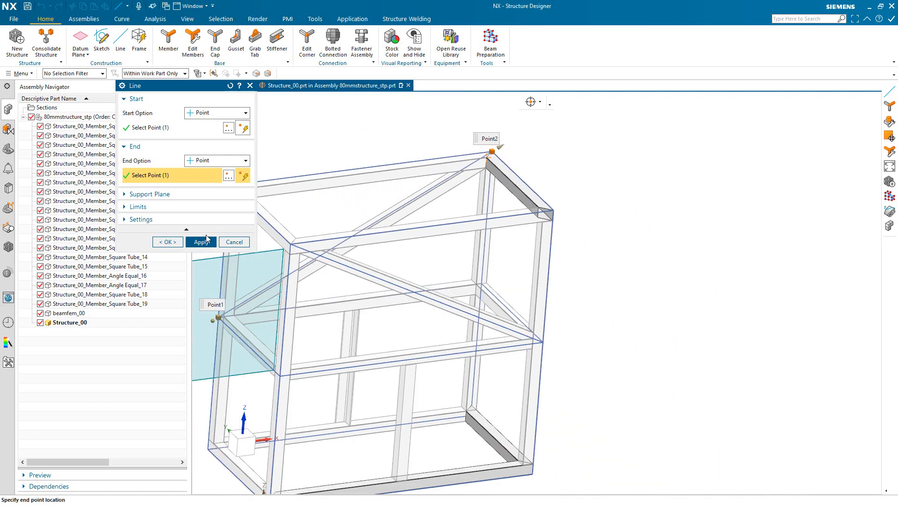
left_click(200, 242)
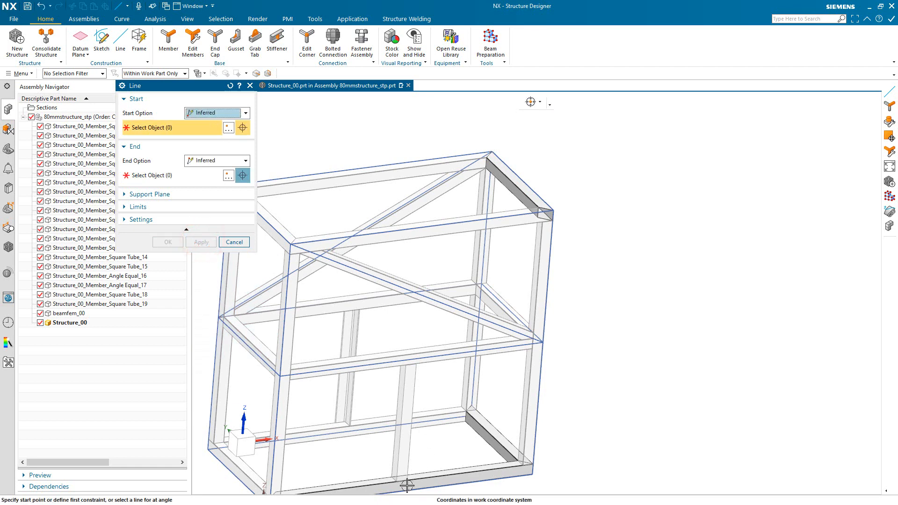
Draw a vertical line from the bottom beam up to the mid-level intersection.
left_click(401, 488)
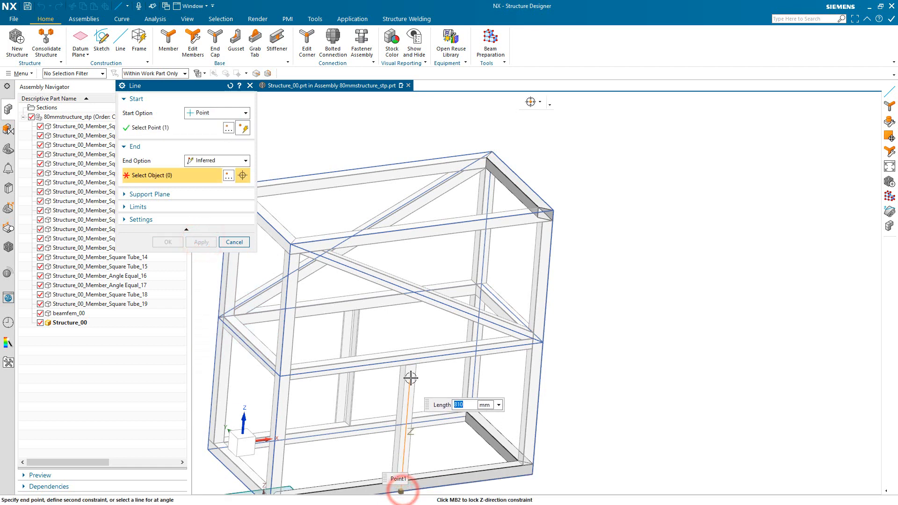
left_click(410, 371)
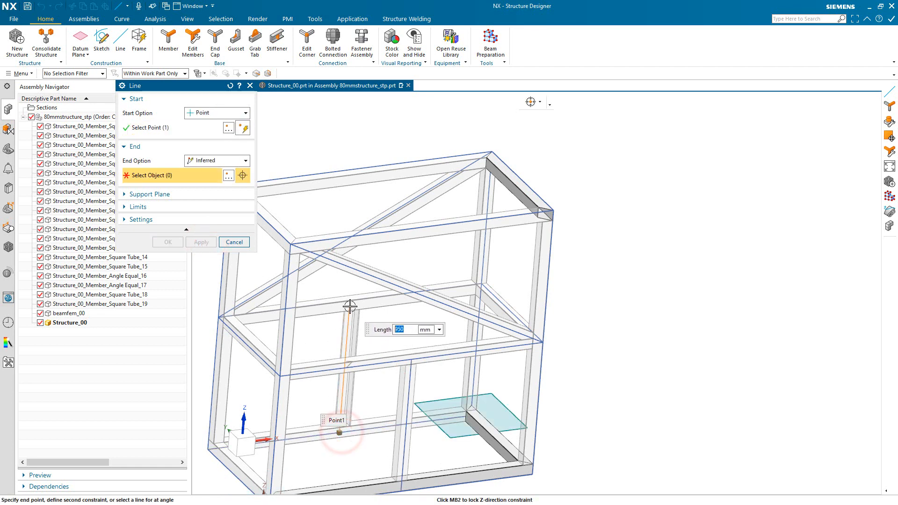
left_click_drag(349, 306, 421, 329)
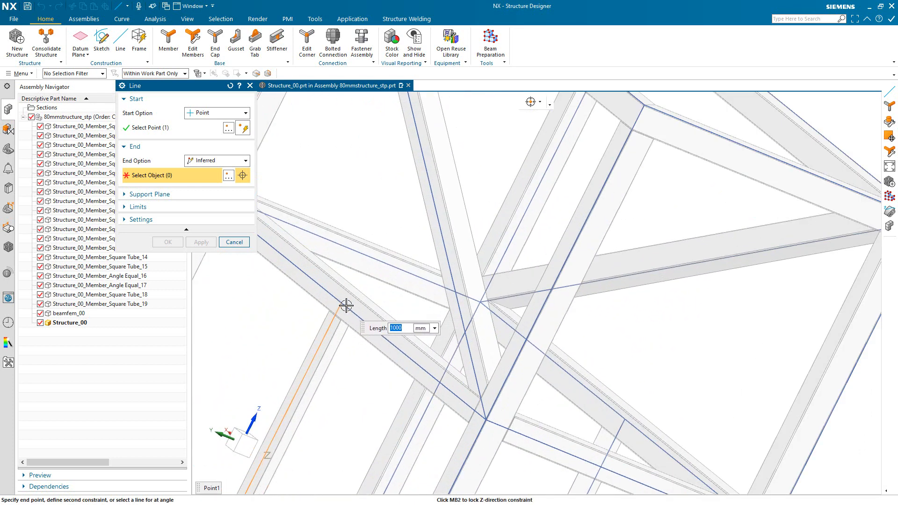
left_click(340, 303)
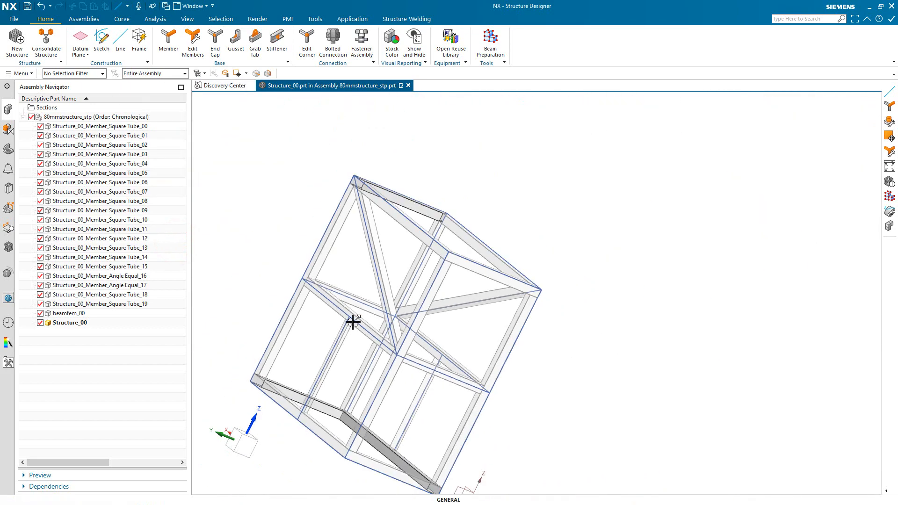
Orbit the frame to inspect the new brace lines and return upright.
left_click_drag(354, 321, 417, 369)
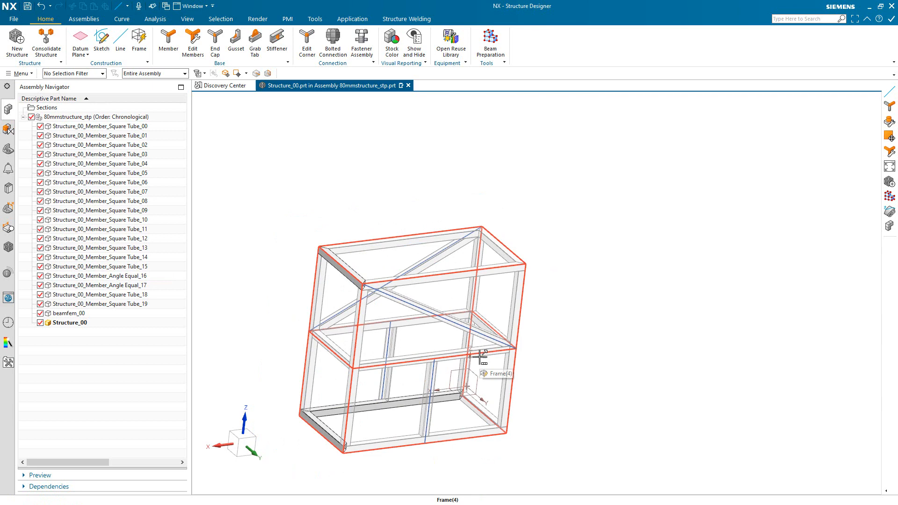
left_click_drag(483, 355, 453, 349)
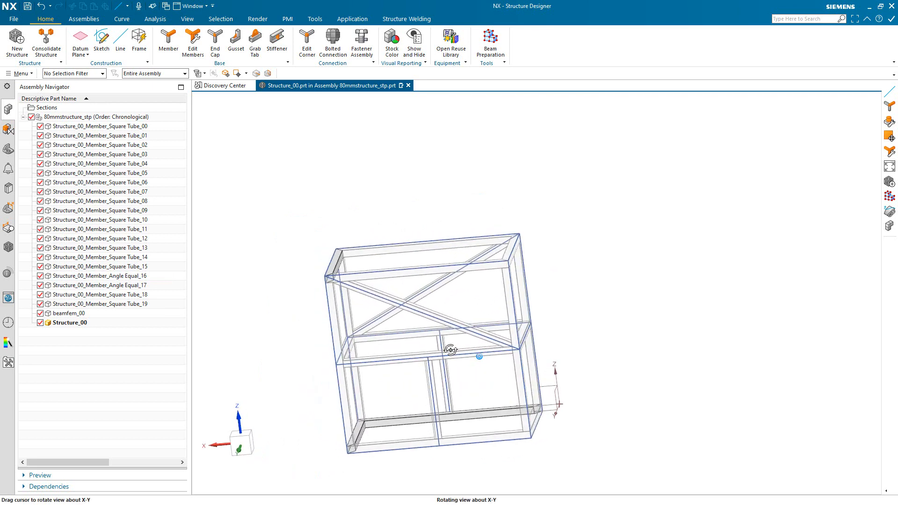
left_click_drag(451, 350, 578, 377)
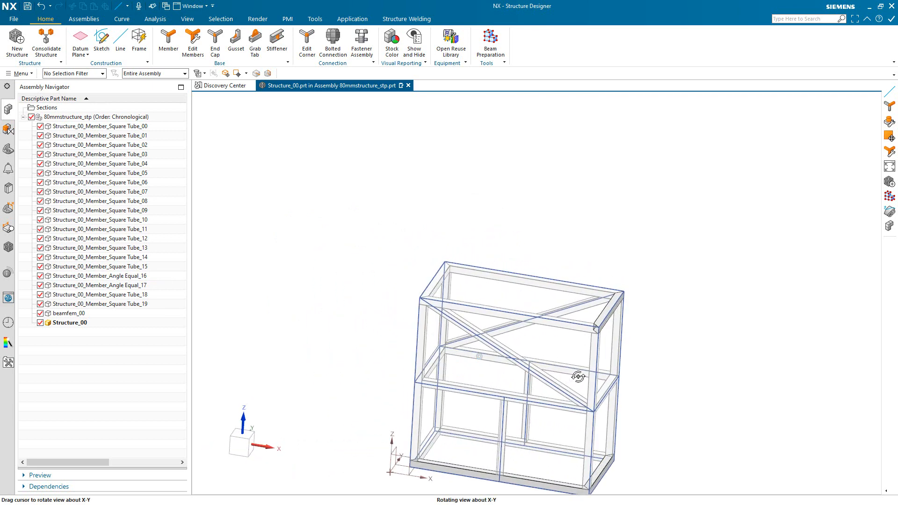
left_click_drag(578, 376, 556, 424)
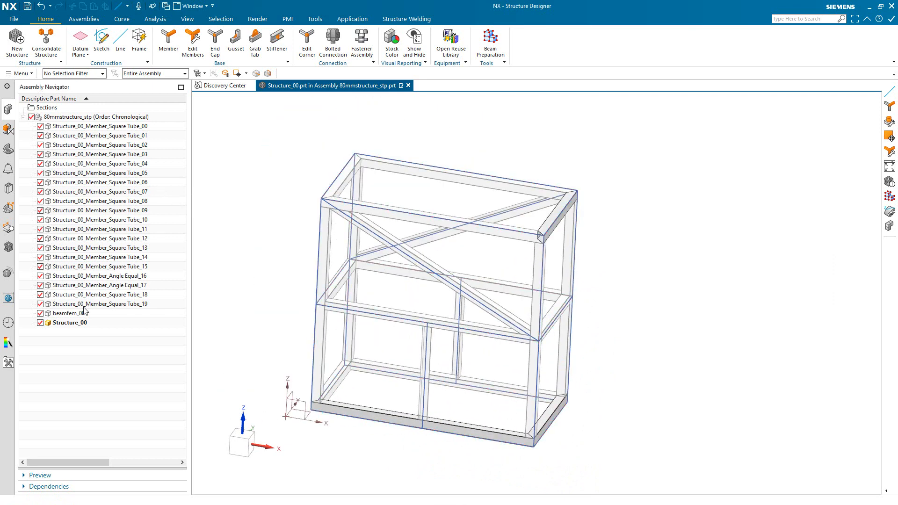
Open Structure_00 in its own window and hide its three linked tube bodies.
right_click(70, 323)
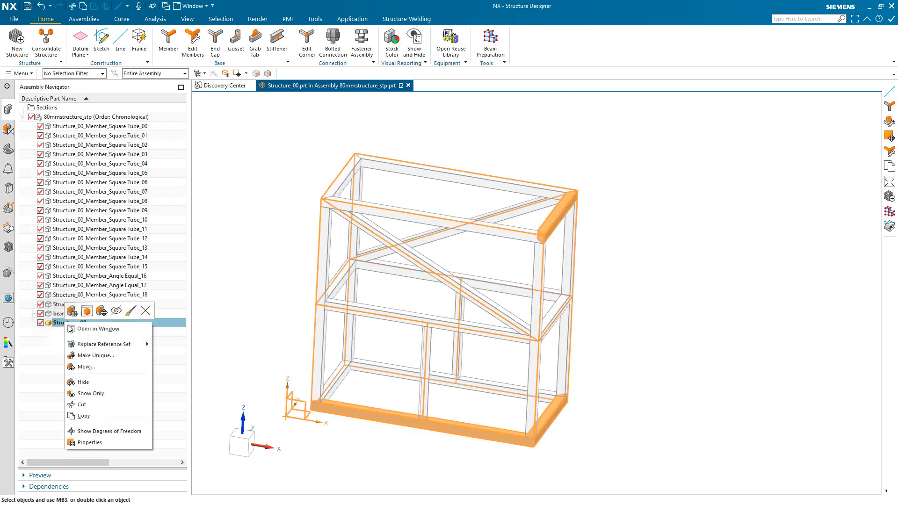
left_click(99, 330)
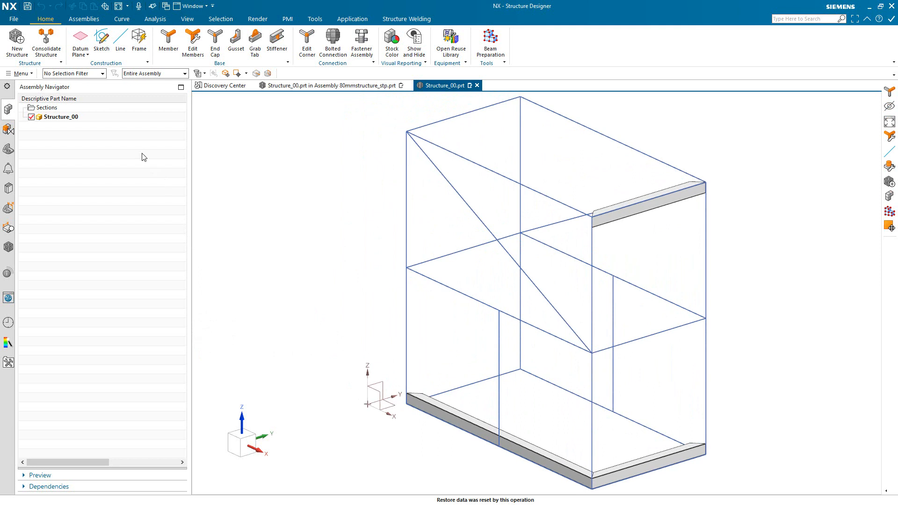
mouse_move(242, 174)
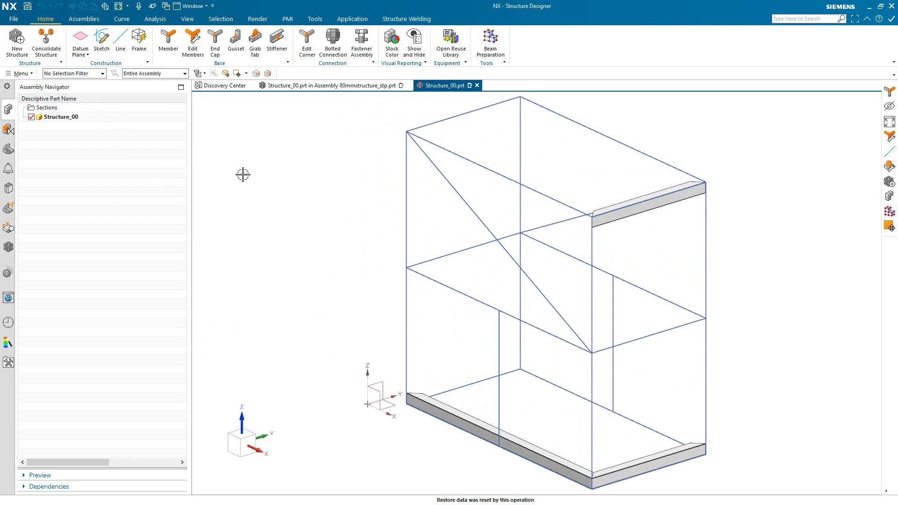
left_click(453, 423)
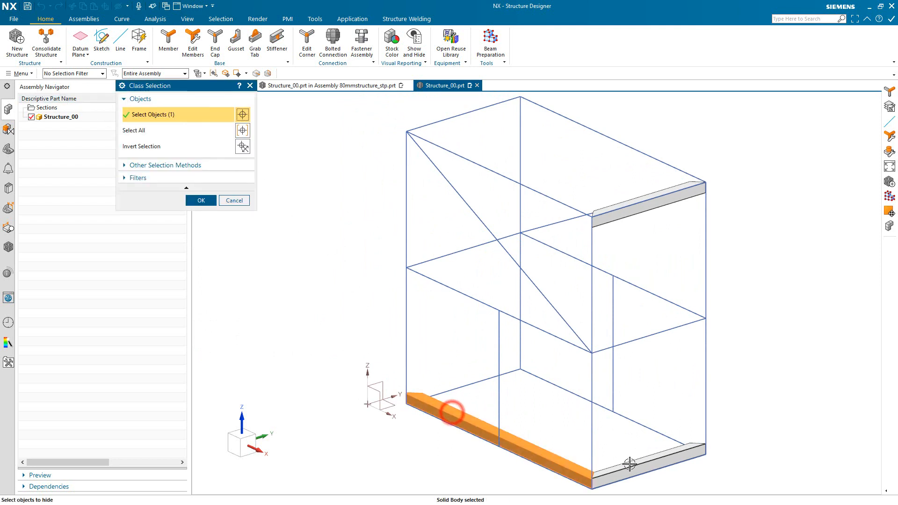
left_click(620, 216)
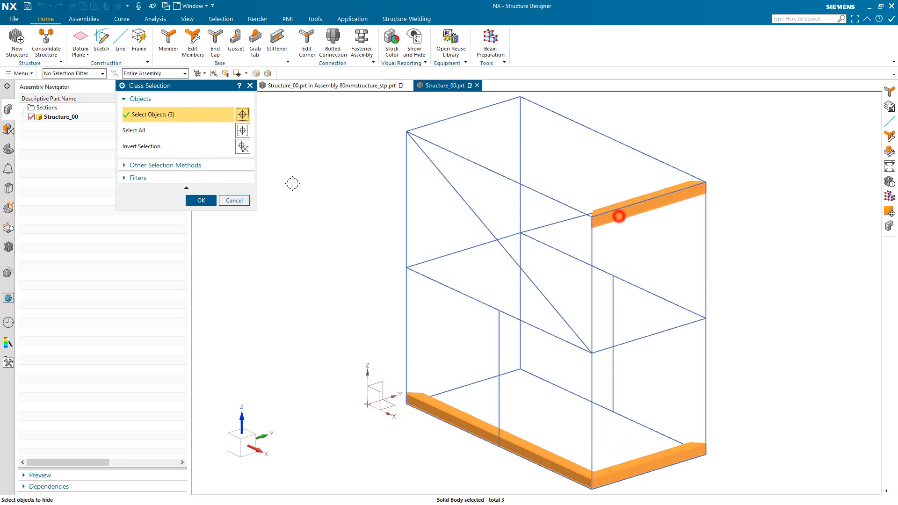
left_click(200, 200)
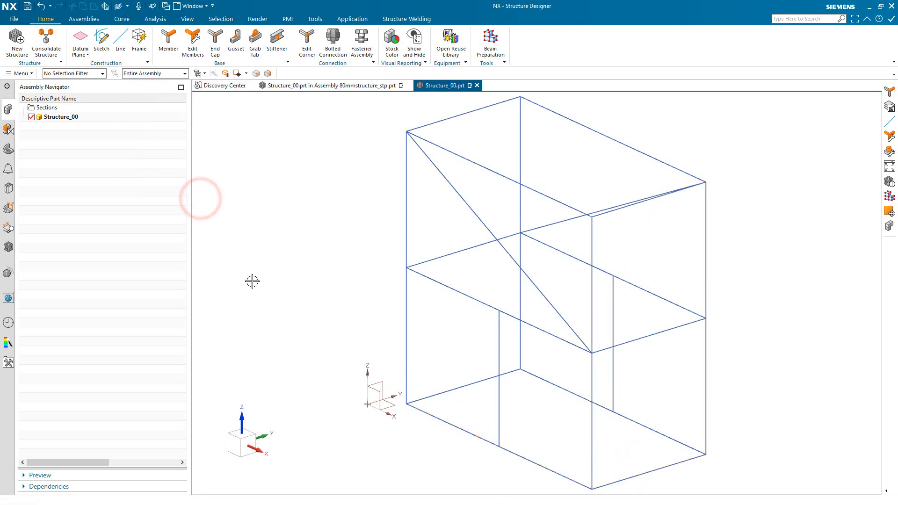
Set up a Square Tube member, Aluminum EN 573-3, size 80 x 2.
left_click_drag(252, 282, 253, 296)
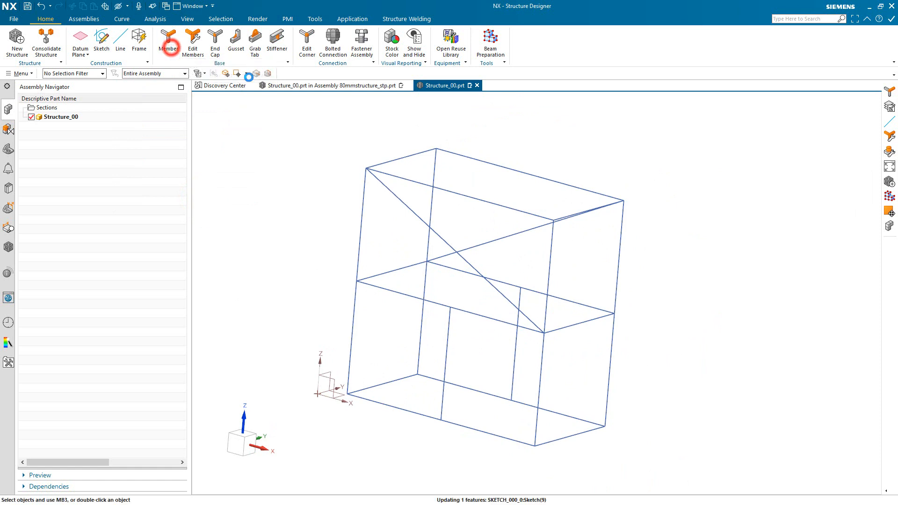
left_click(168, 37)
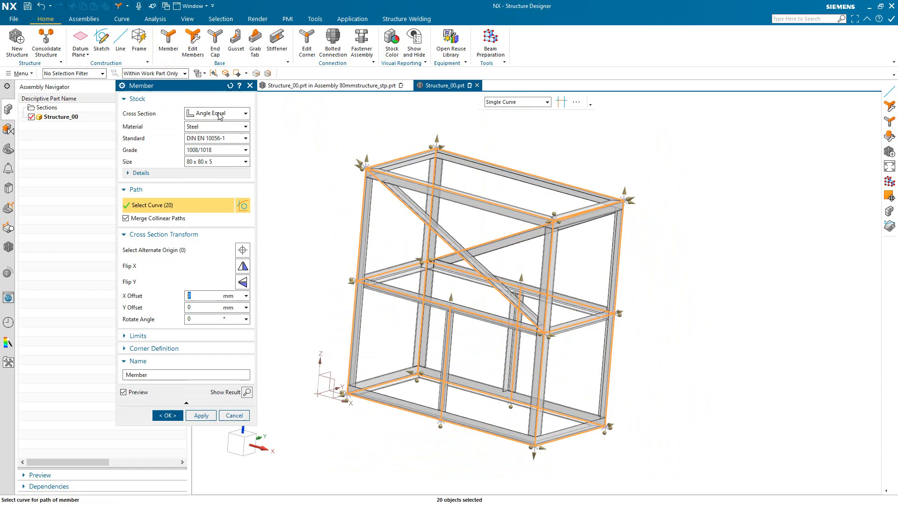
left_click(243, 113)
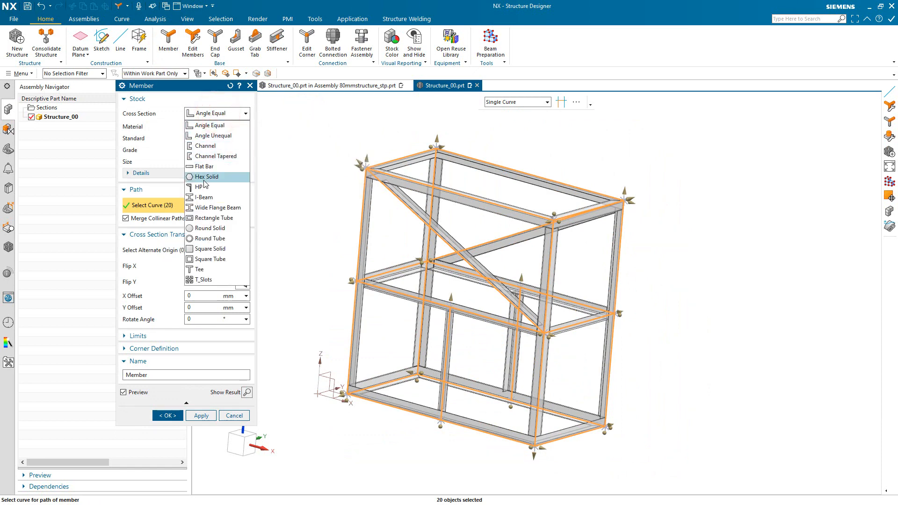
left_click(211, 259)
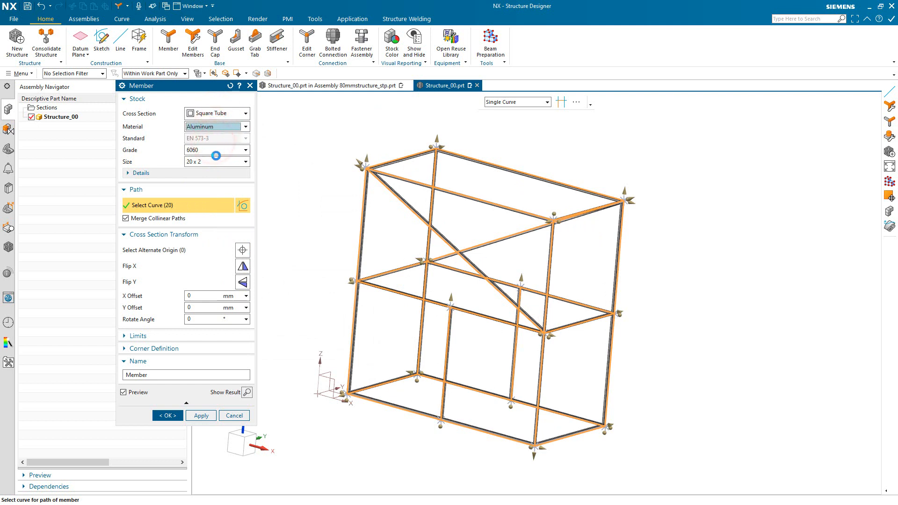
left_click(250, 161)
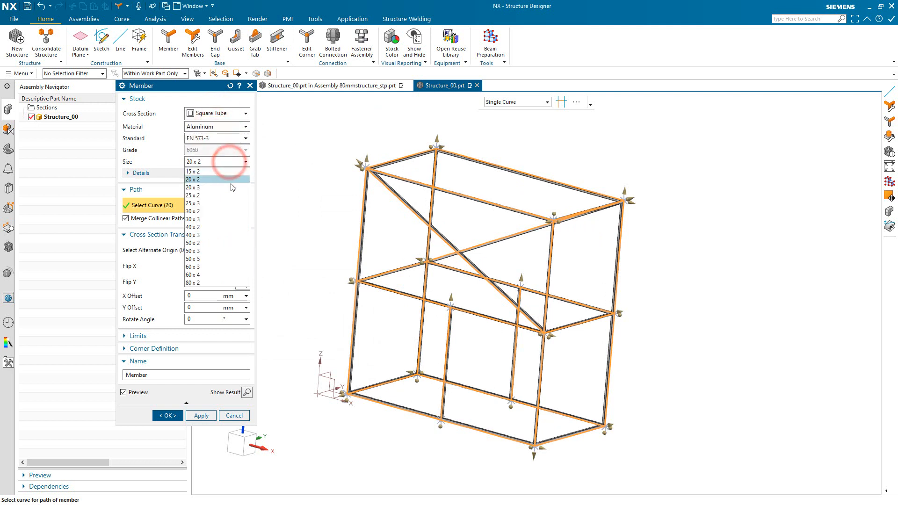
left_click(192, 283)
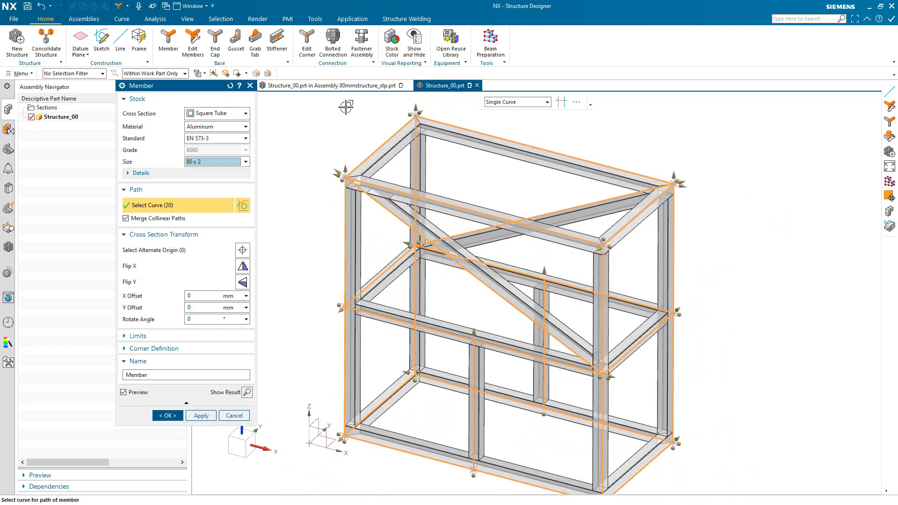
mouse_move(475, 392)
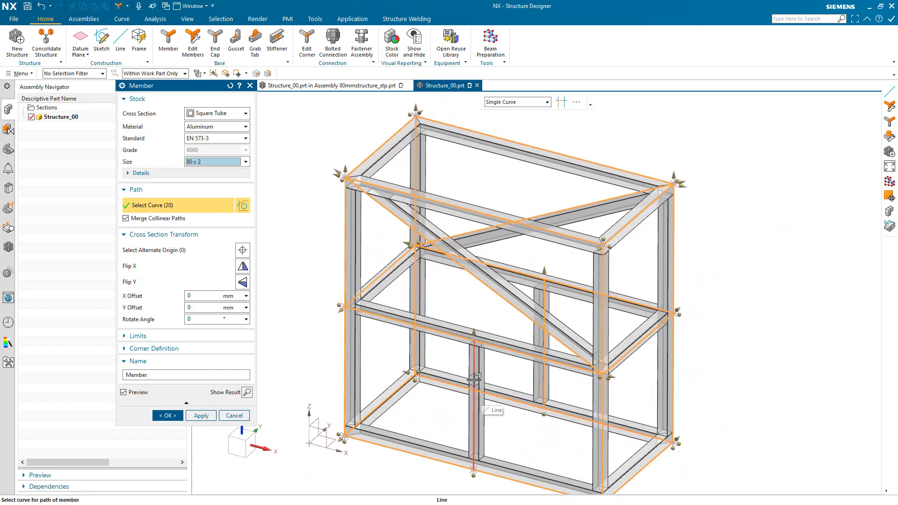
Exclude one vertical line and create the 80 x 2 tube members on 18 curves.
left_click(474, 380)
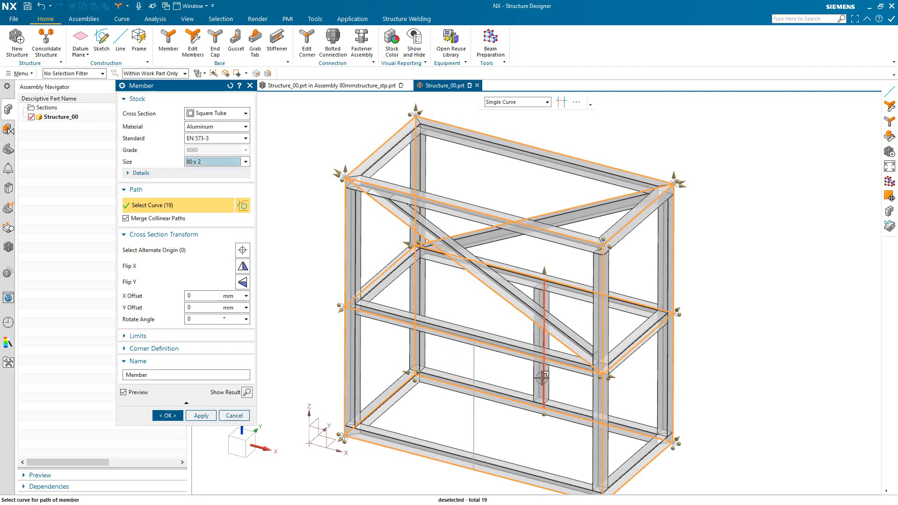
left_click(545, 380)
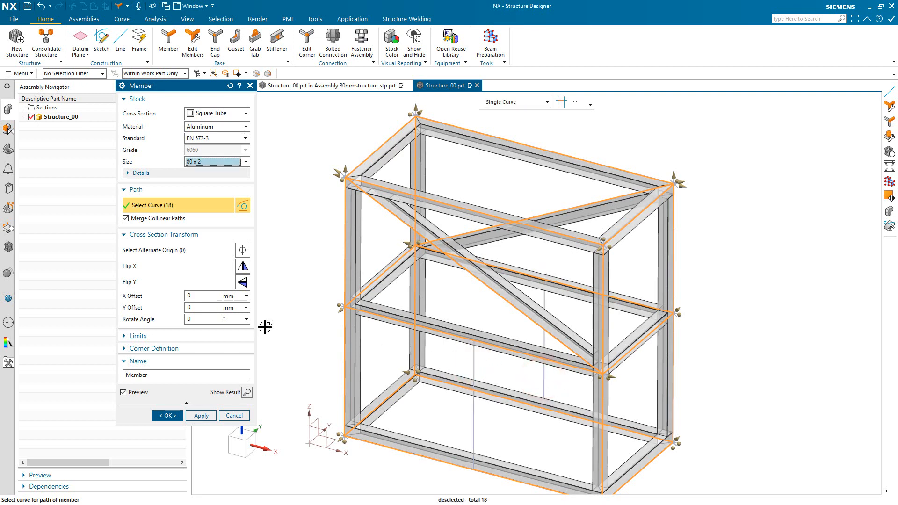
left_click(167, 415)
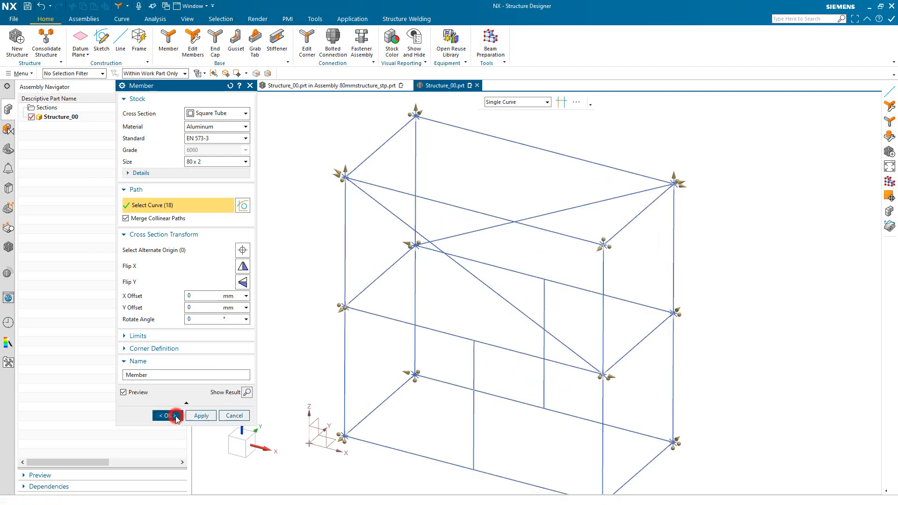
left_click(167, 415)
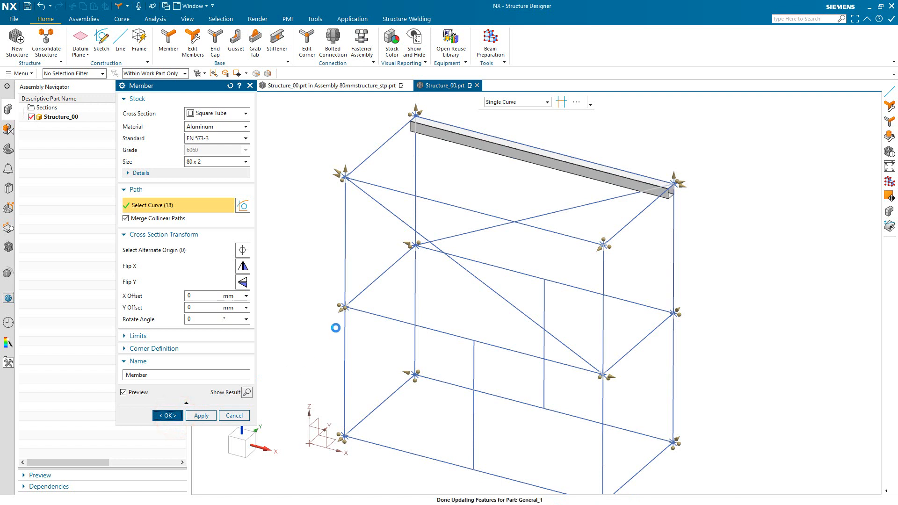
Switch to the 80mmstructure assembly window and orbit around the diagonal brace.
left_click(200, 416)
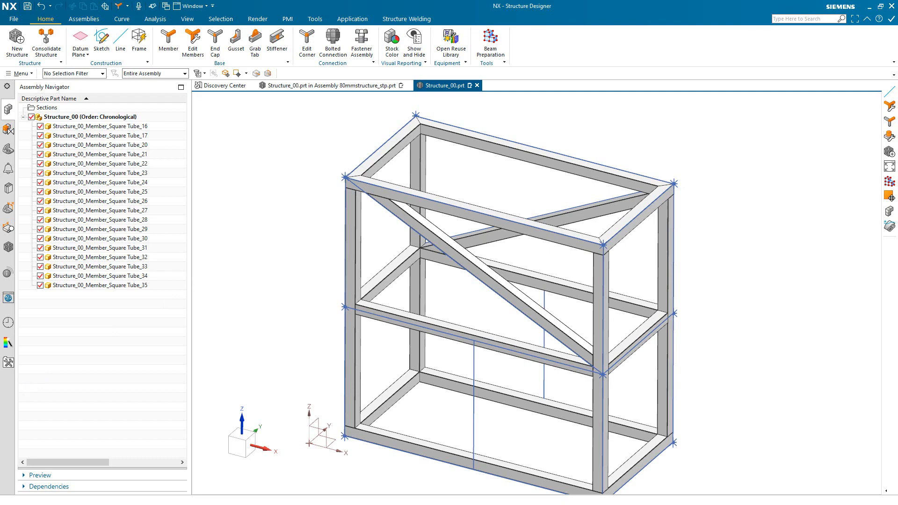
left_click(326, 85)
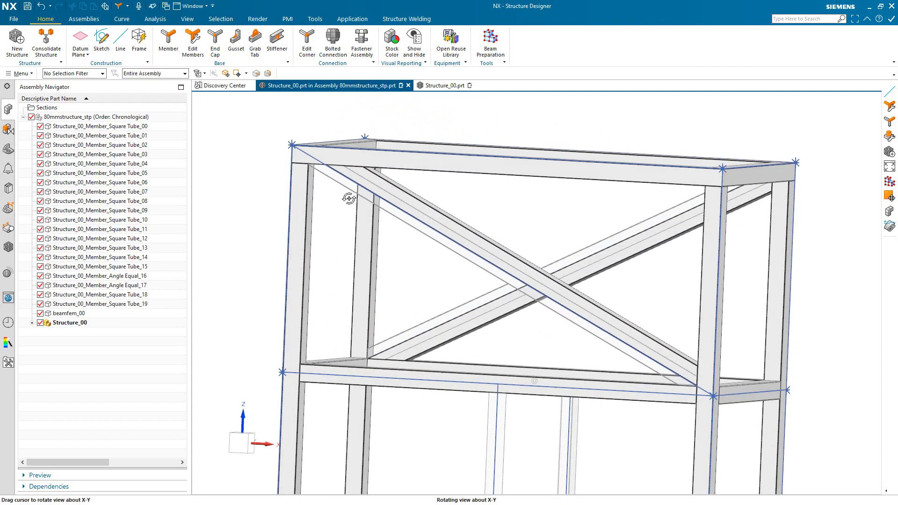
left_click_drag(349, 199, 347, 197)
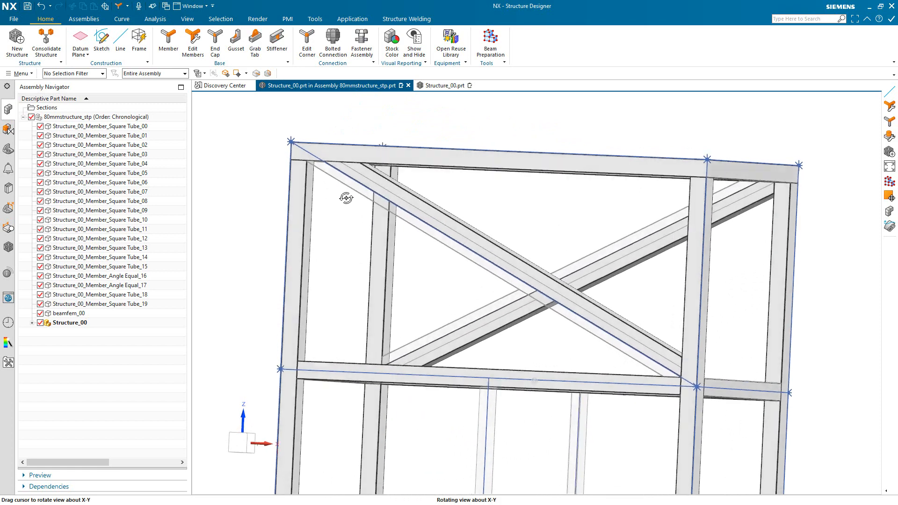
left_click_drag(346, 197, 402, 218)
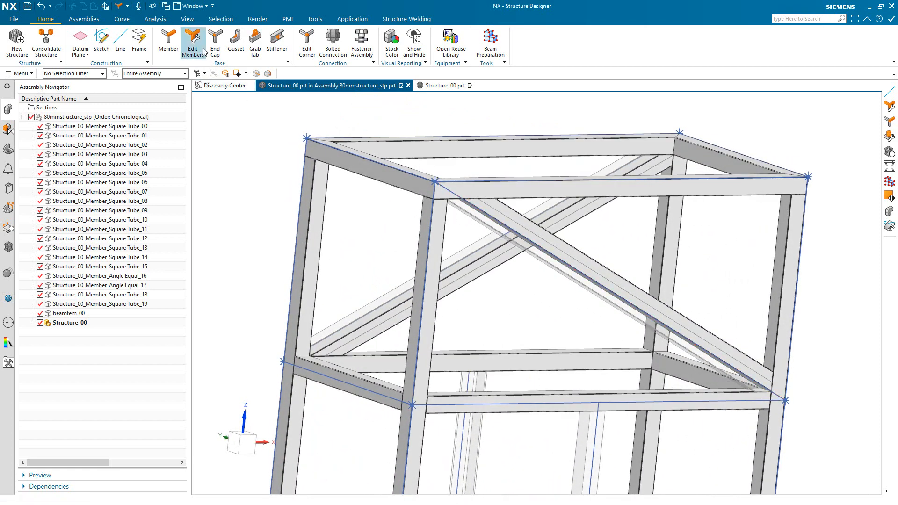
Edit the diagonal brace member and move its profile origin to the corner point, then apply.
left_click(193, 42)
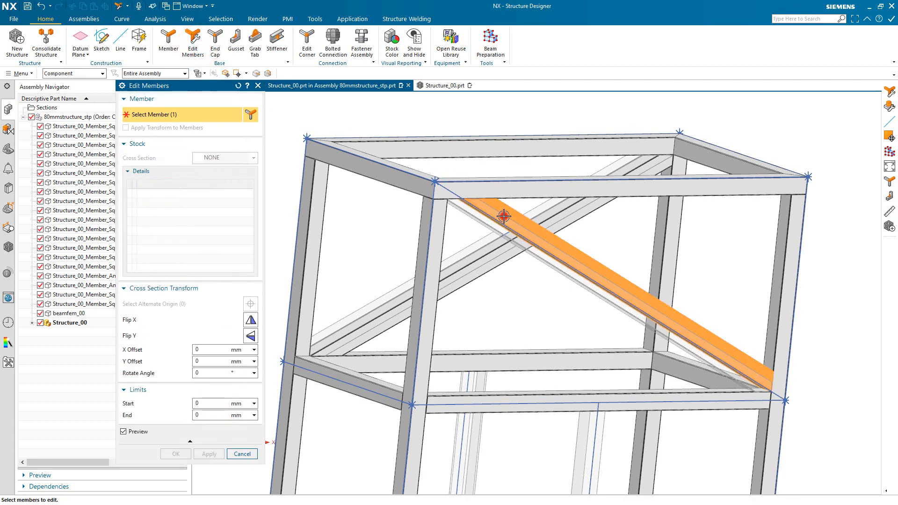
left_click(504, 216)
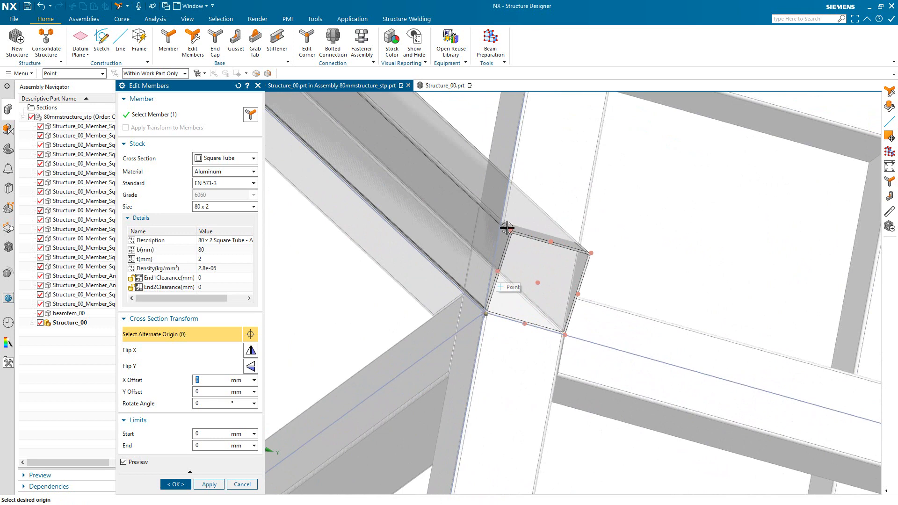
mouse_move(490, 276)
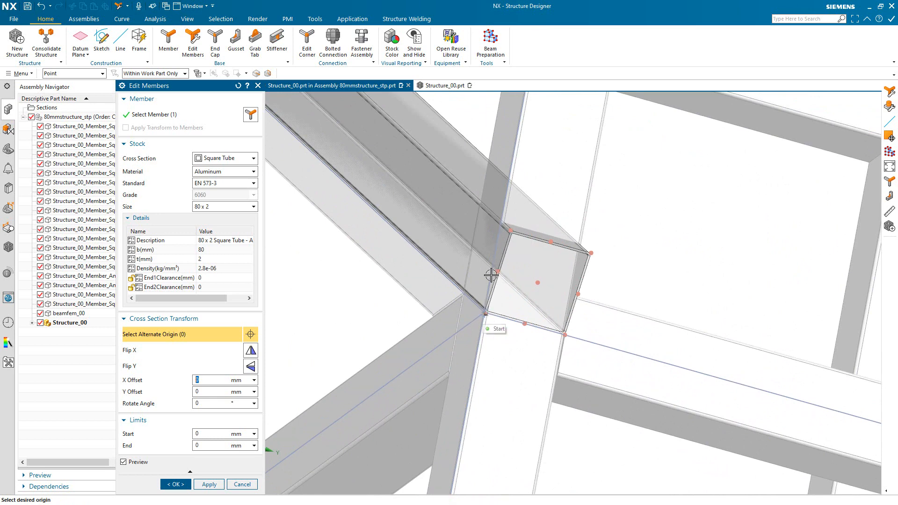
left_click(492, 276)
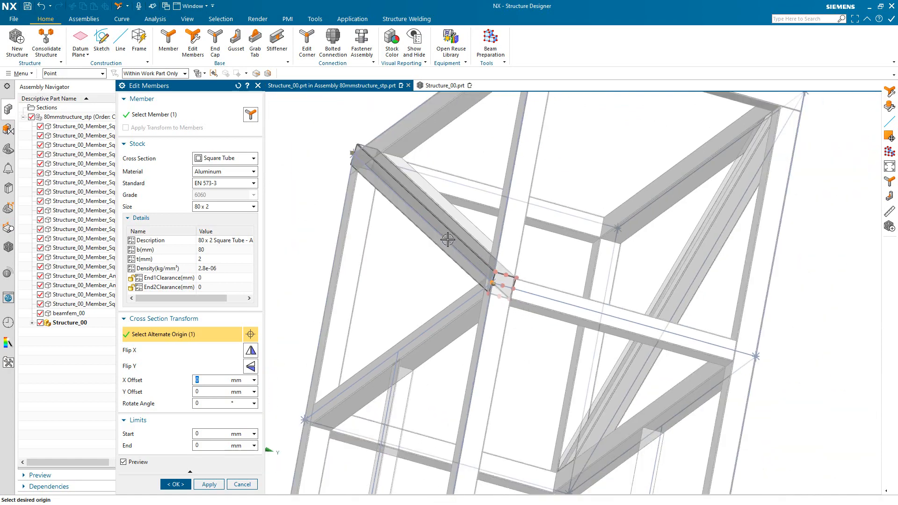
left_click_drag(448, 239, 510, 258)
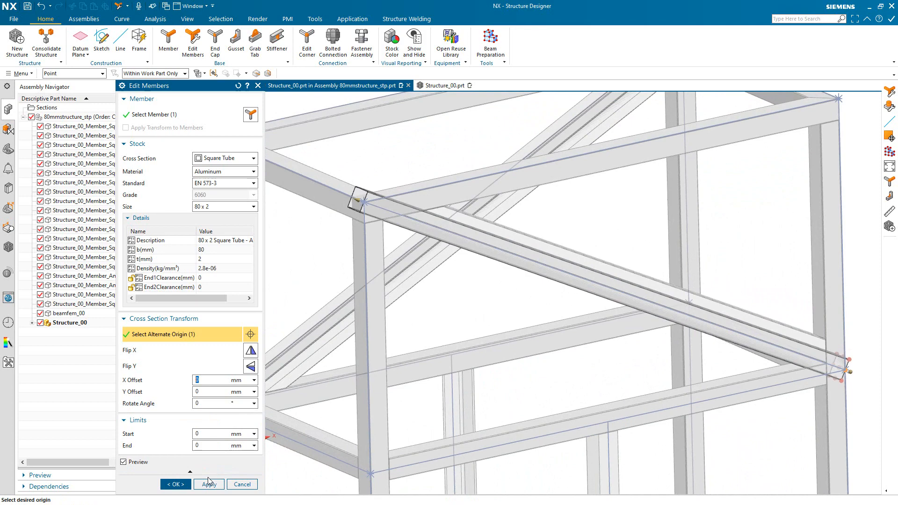
left_click(208, 485)
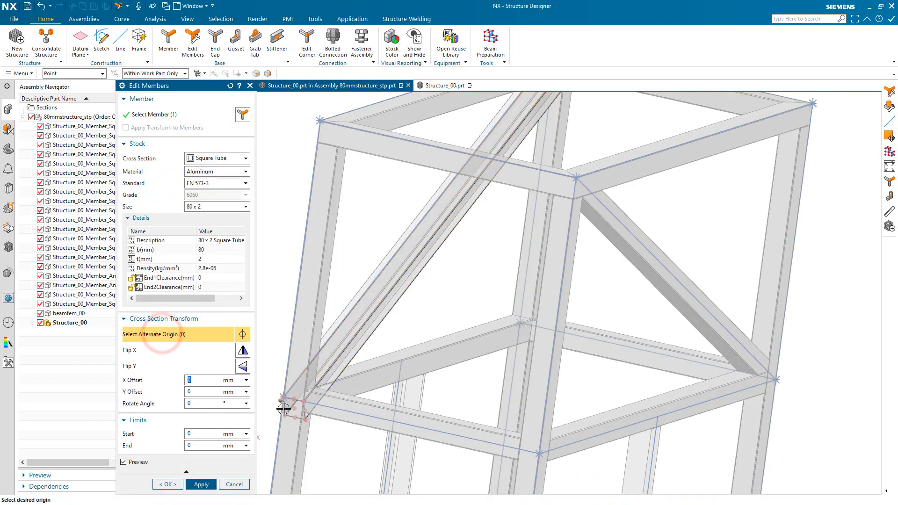
Confirm the member edits and orbit the frame to check the braces and lower bay.
left_click(282, 410)
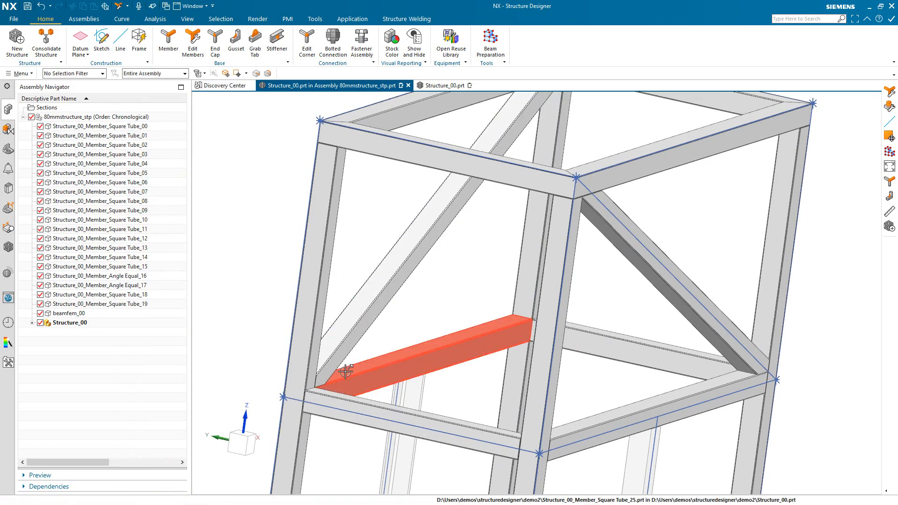
left_click_drag(356, 361, 318, 368)
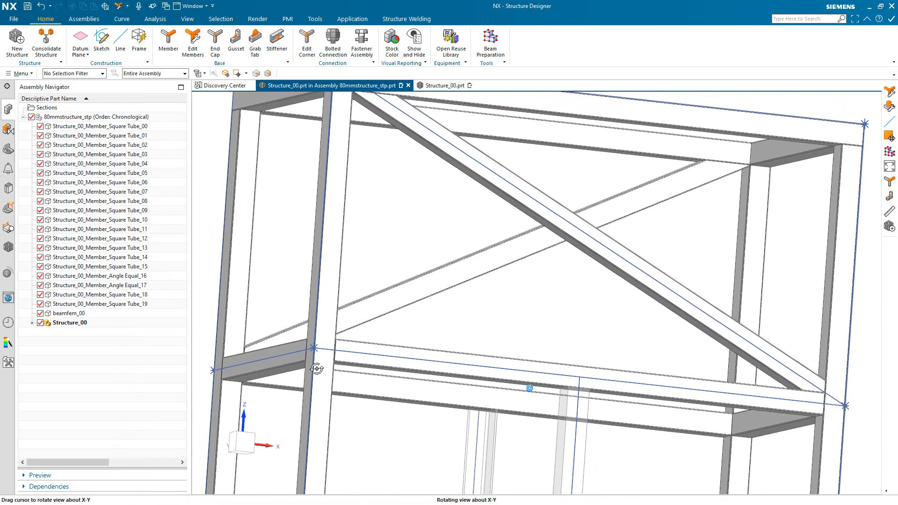
left_click_drag(317, 368, 375, 96)
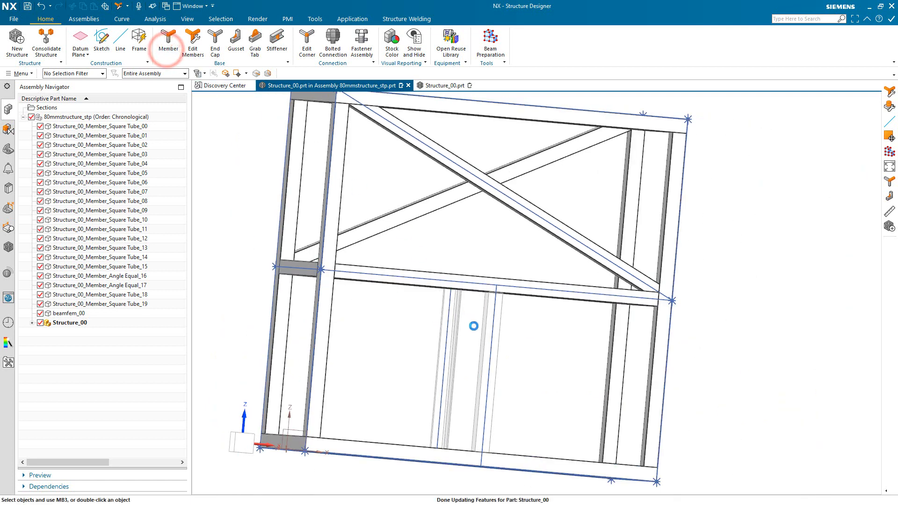
Start a new member with an Angle Equal cross section, Aluminium material and 80 x 80 x 3 size.
left_click(169, 38)
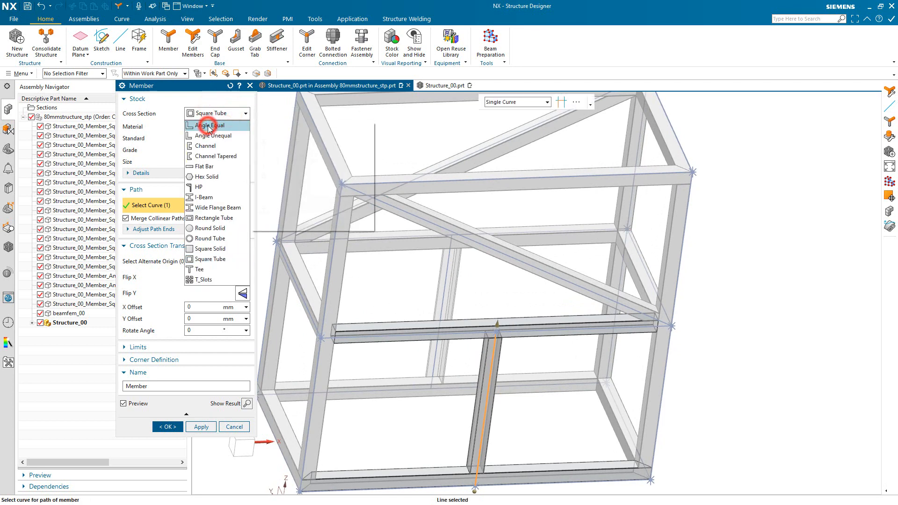
left_click(209, 125)
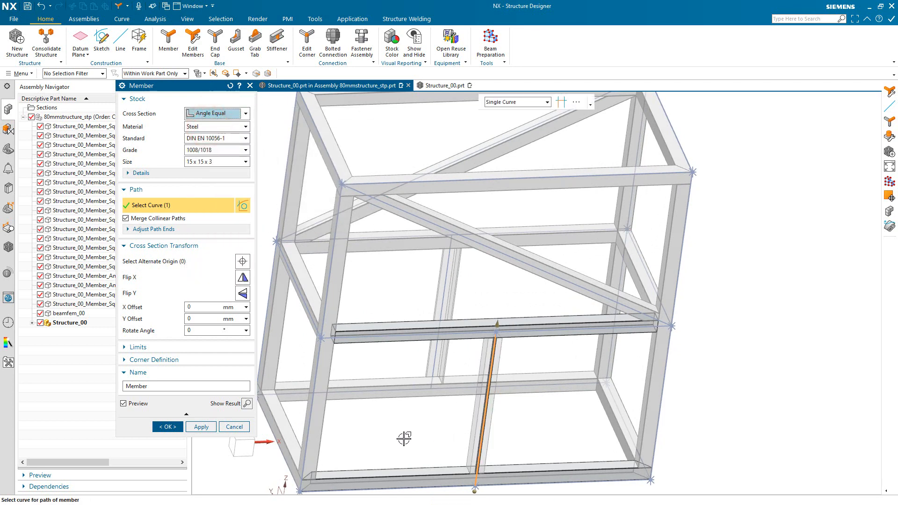
left_click(241, 126)
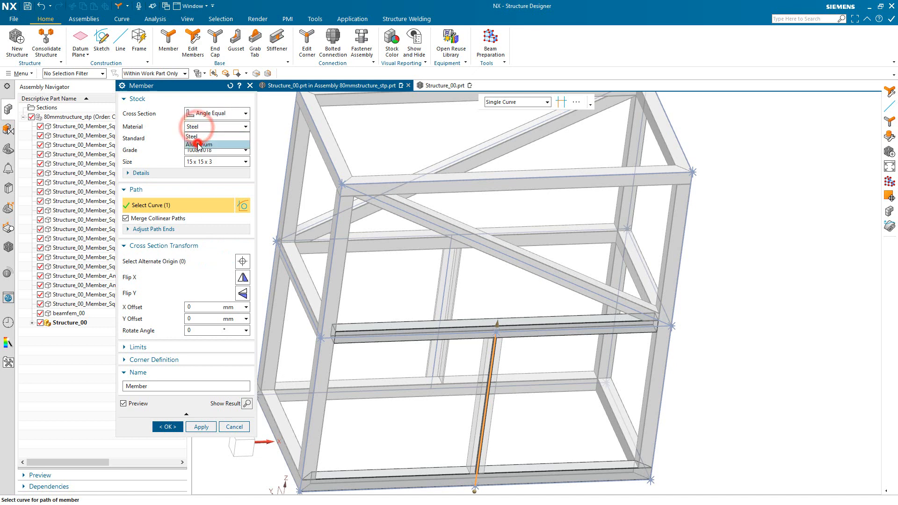
left_click(198, 144)
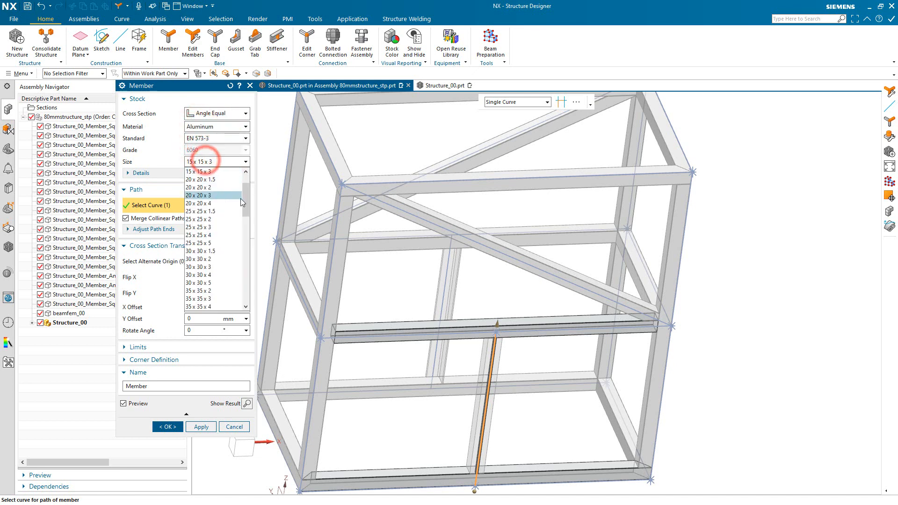
scroll("down", 3)
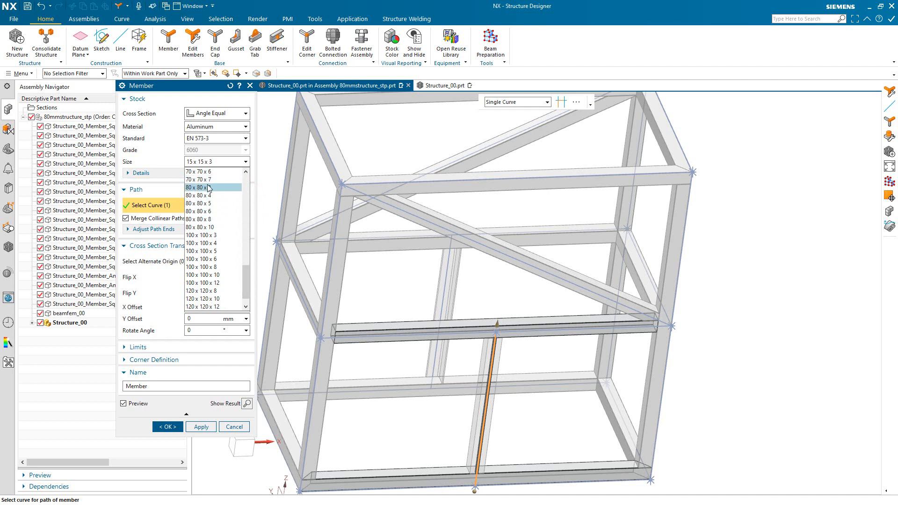
left_click(203, 187)
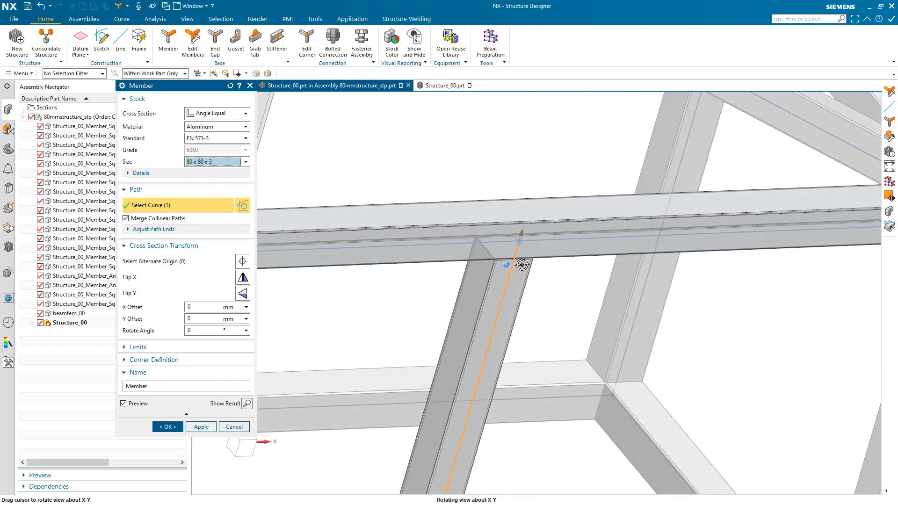
Flip the angle profile orientation along the vertical middle line and create the member with Apply.
left_click_drag(515, 269, 513, 272)
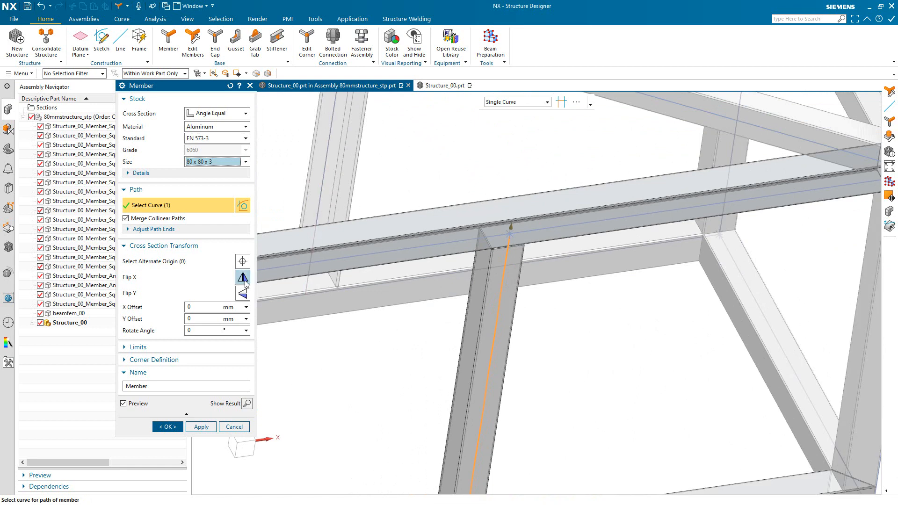
mouse_move(242, 278)
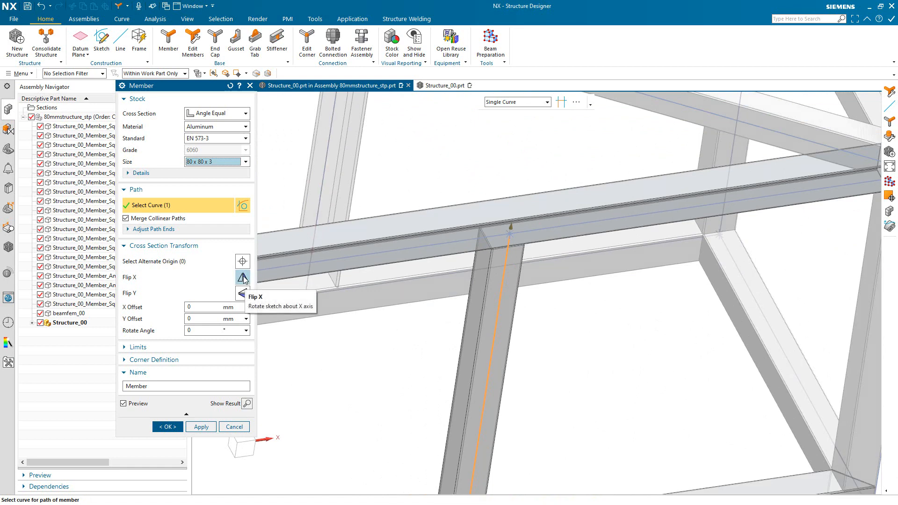
left_click(242, 277)
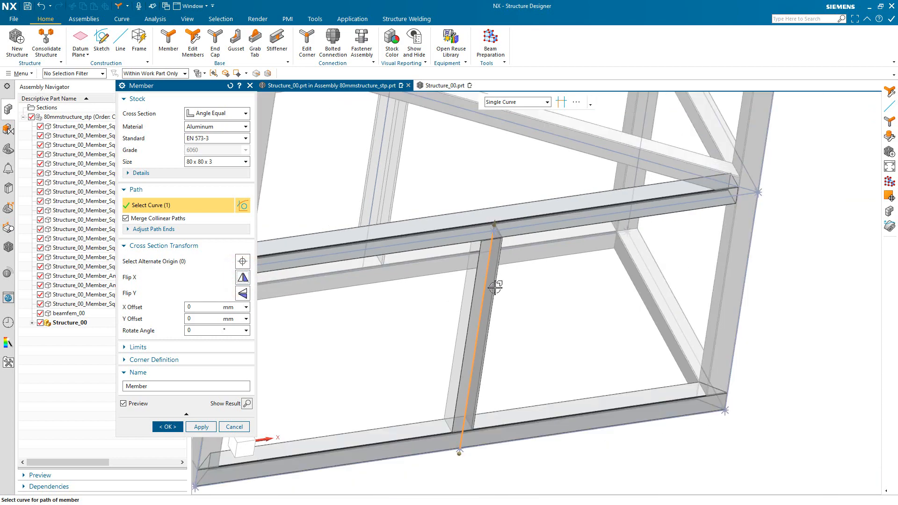
left_click_drag(496, 287, 487, 310)
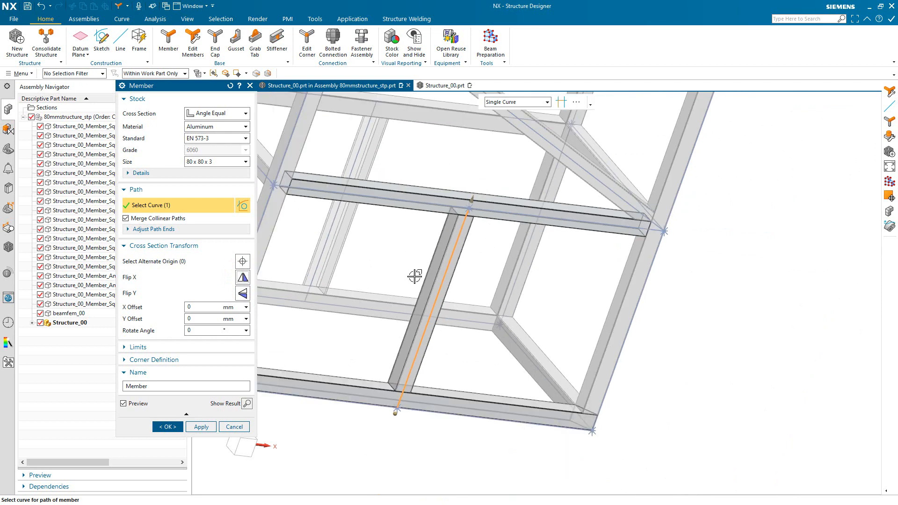
left_click(200, 427)
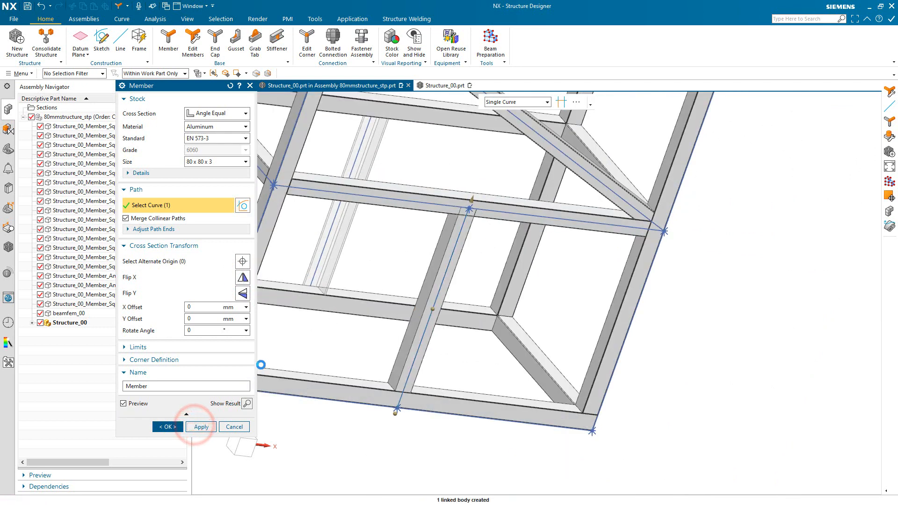
Create a second flipped 80 x 80 x 3 angle member on the neighbouring parallel line and finish.
left_click(200, 427)
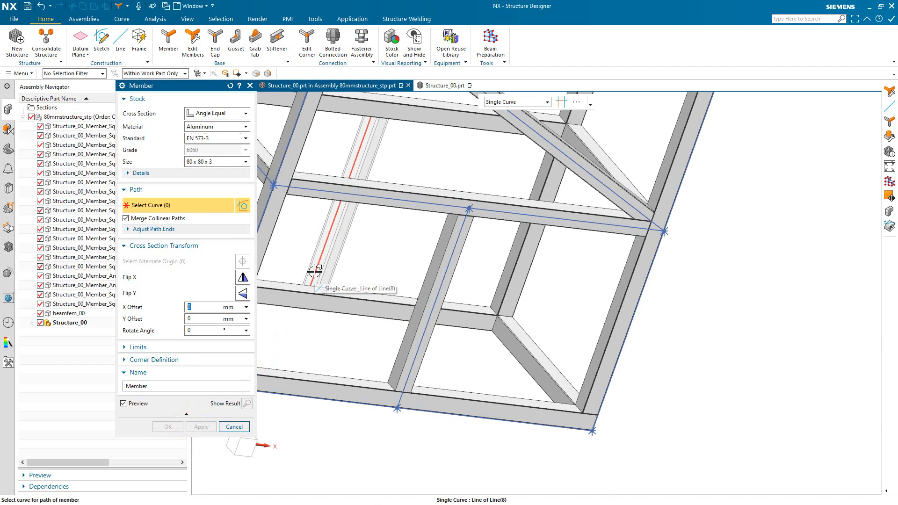
left_click(312, 274)
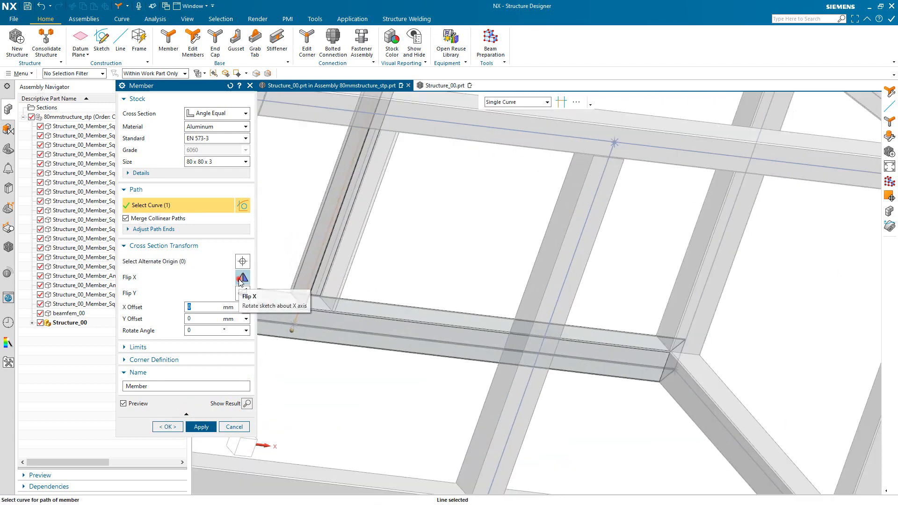
left_click(242, 277)
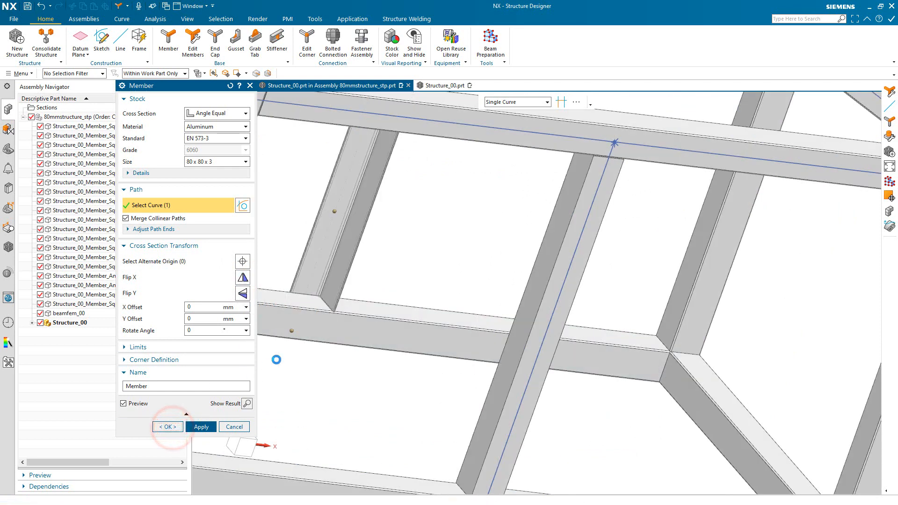
left_click(167, 427)
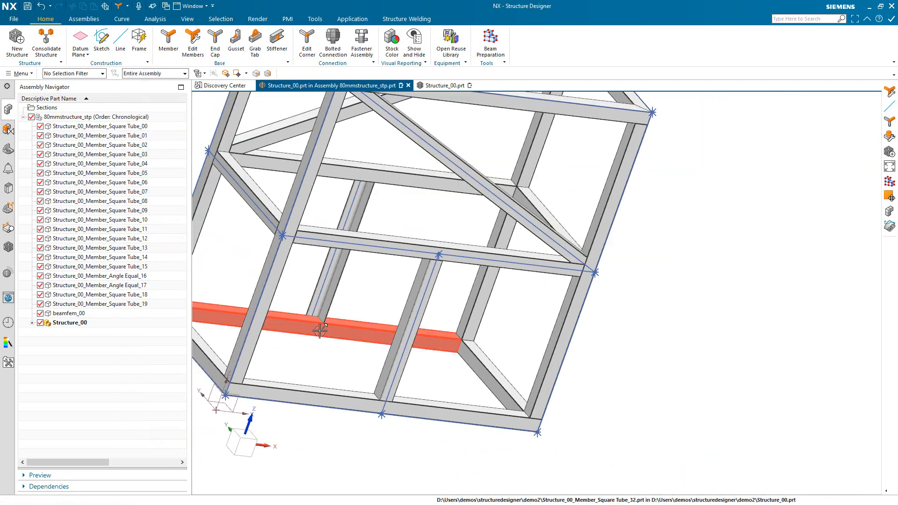
Rotate the frame to inspect it, then switch to the Structure_00.prt document.
left_click_drag(321, 330, 300, 336)
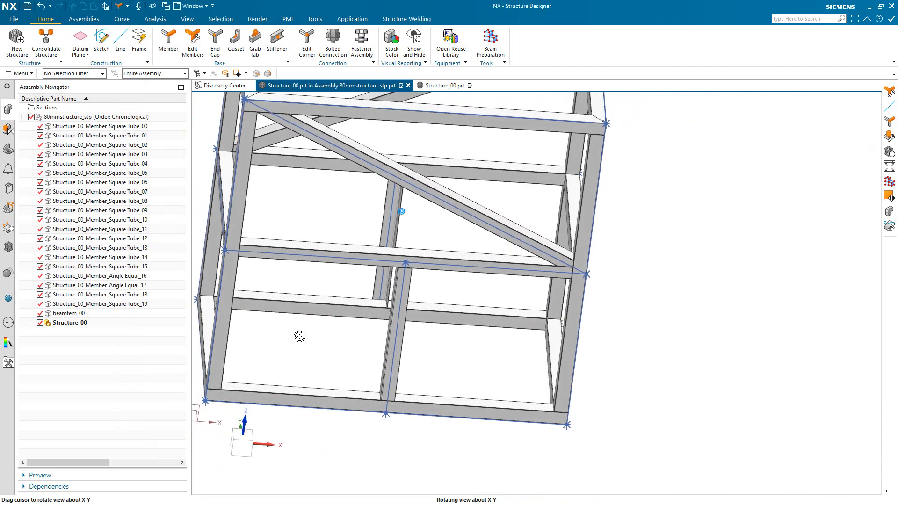
left_click_drag(299, 336, 324, 398)
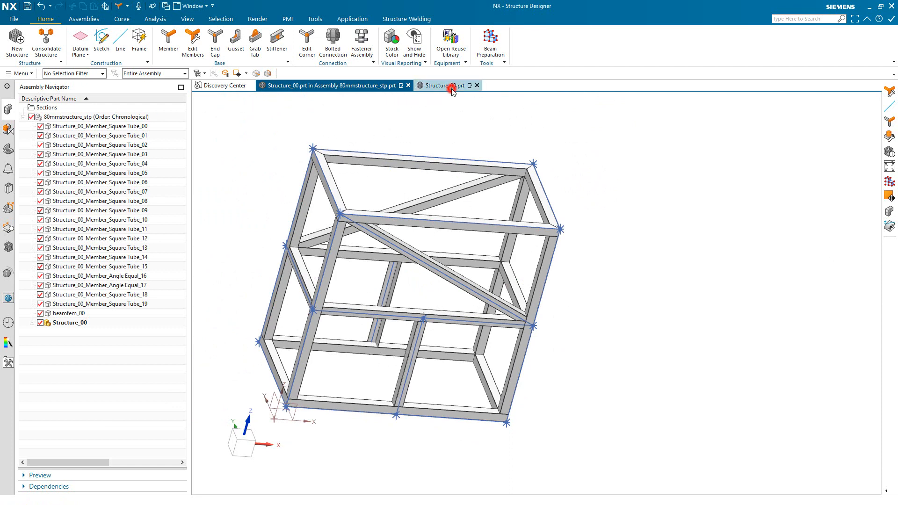
left_click(450, 85)
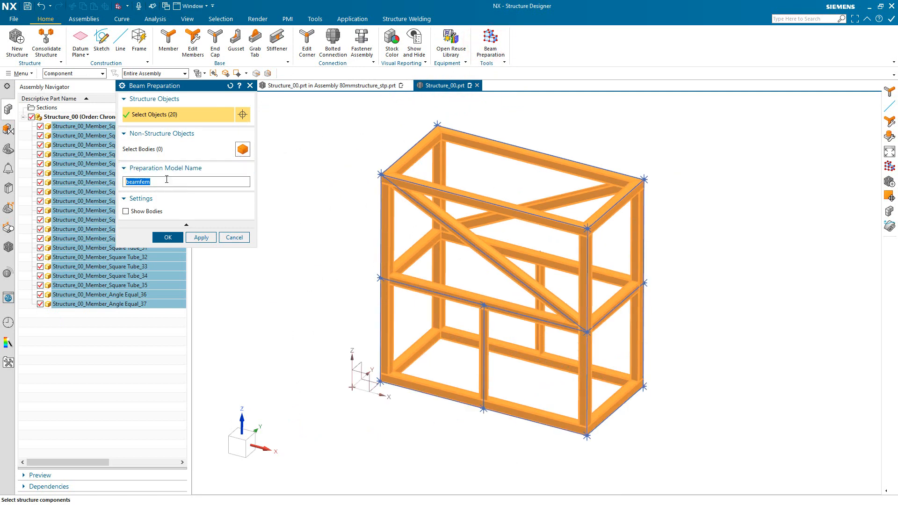
Create the beamfem_01 beam preparation model from the 20 members and open it in its own window.
left_click(168, 238)
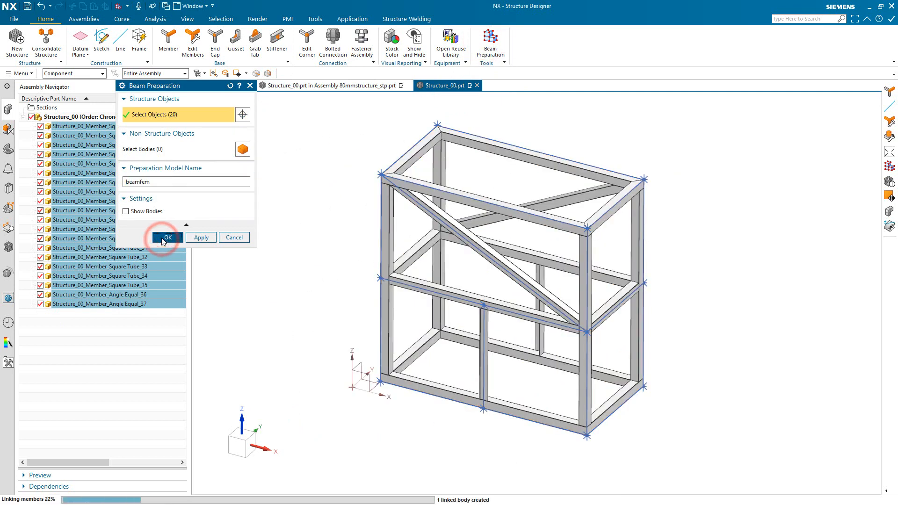
left_click(168, 237)
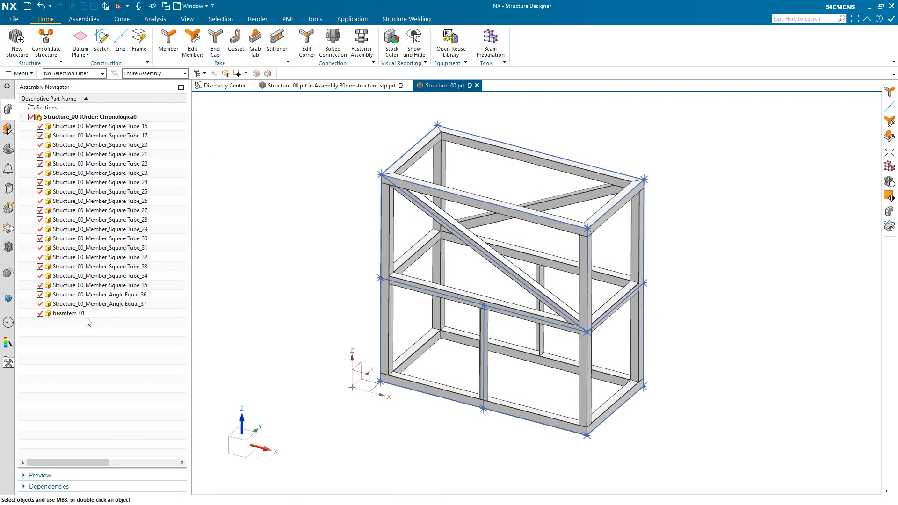
left_click(69, 313)
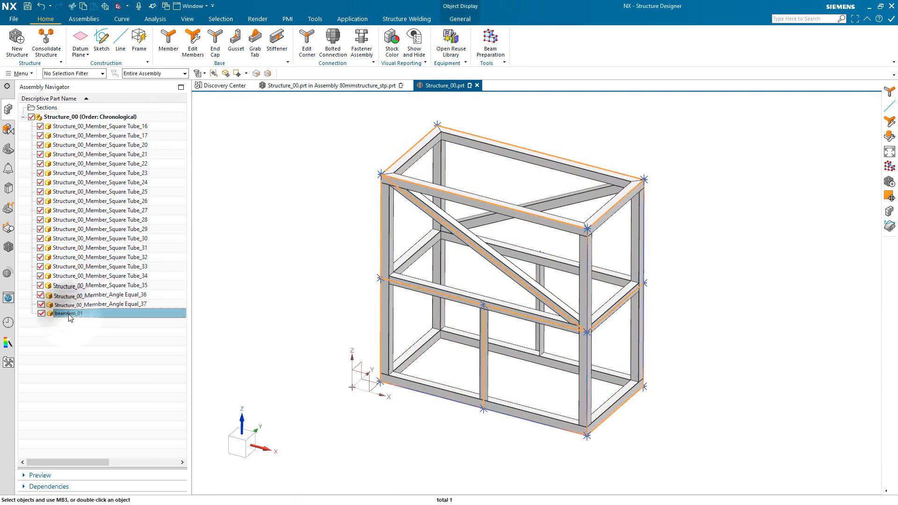
right_click(70, 314)
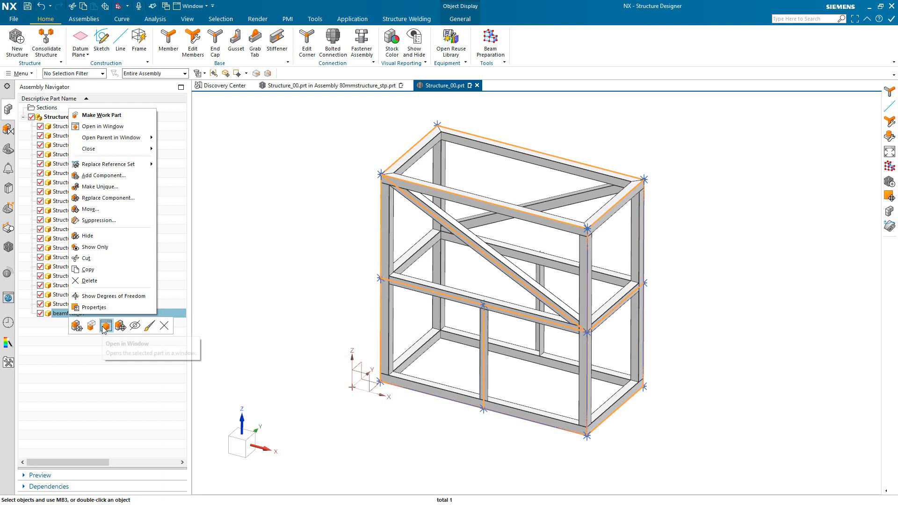
left_click(107, 326)
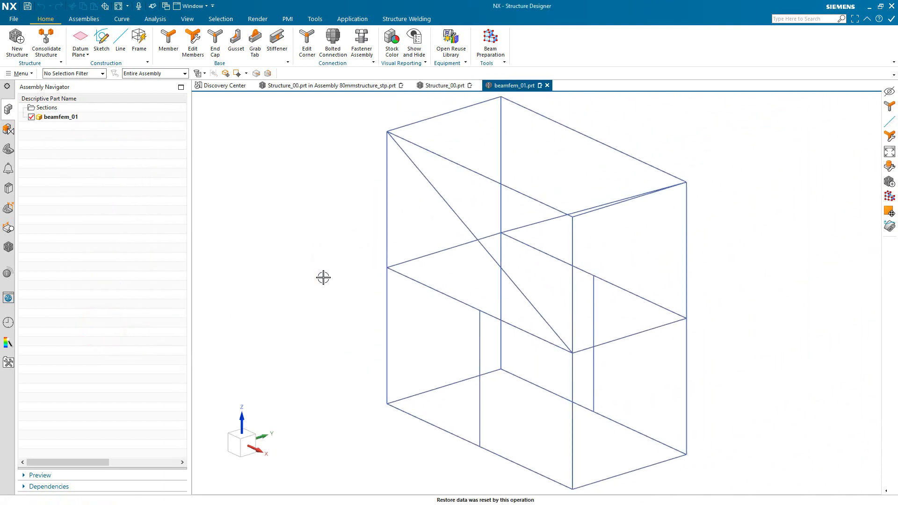
mouse_move(317, 77)
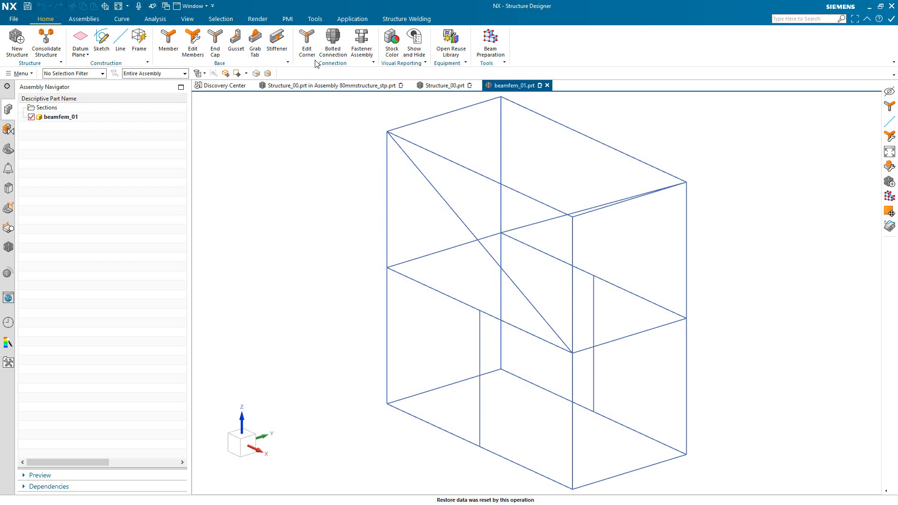
Switch to Pre/Post and create a new FEM and simulation for beamfem_01 with adjusted geometry options.
left_click(352, 19)
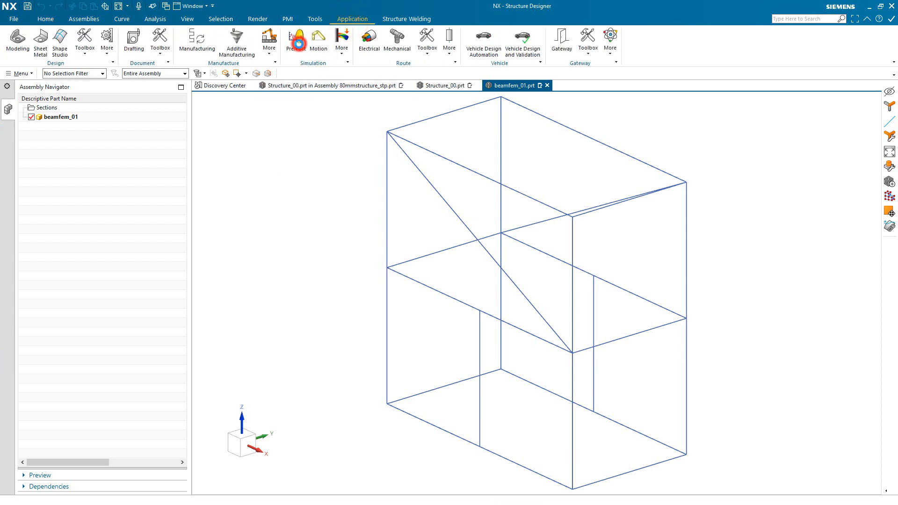
left_click(297, 39)
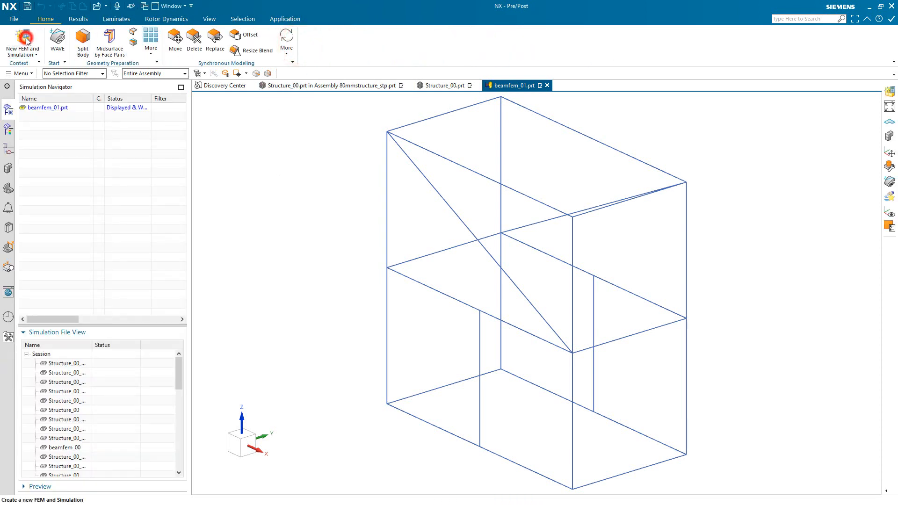
left_click(19, 38)
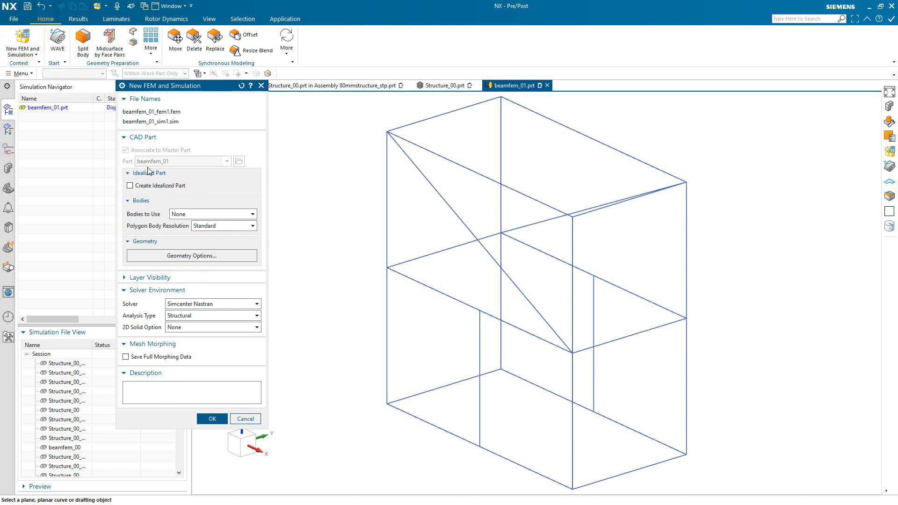
left_click(191, 256)
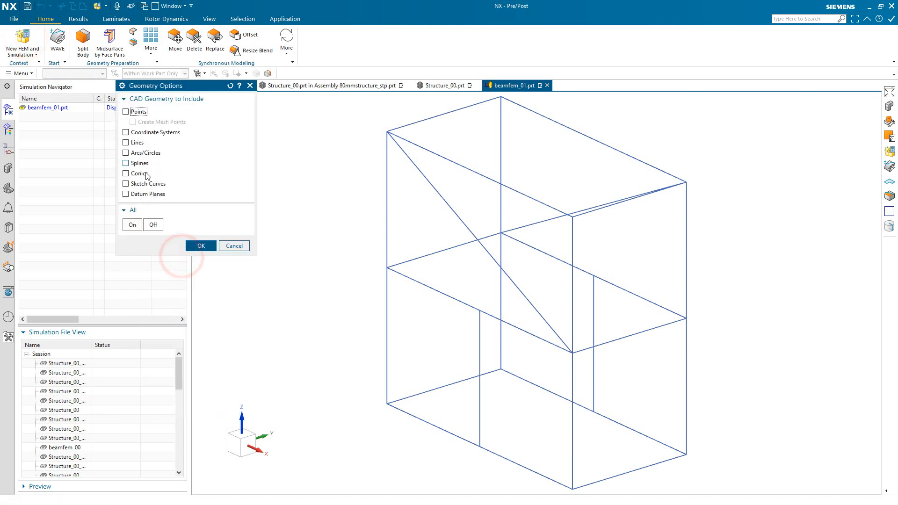
left_click(201, 245)
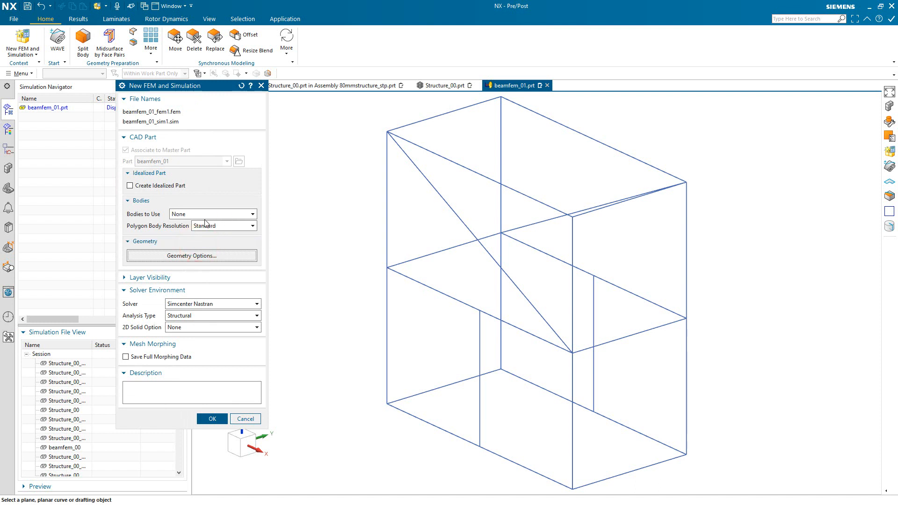
left_click(211, 418)
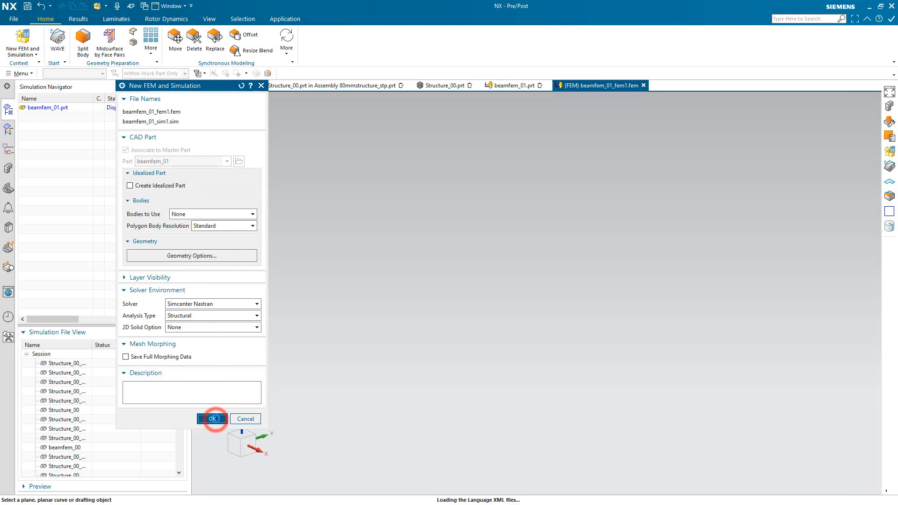
Set the solution type to SOL 103 Real Eigenvalues and confirm it.
left_click(212, 419)
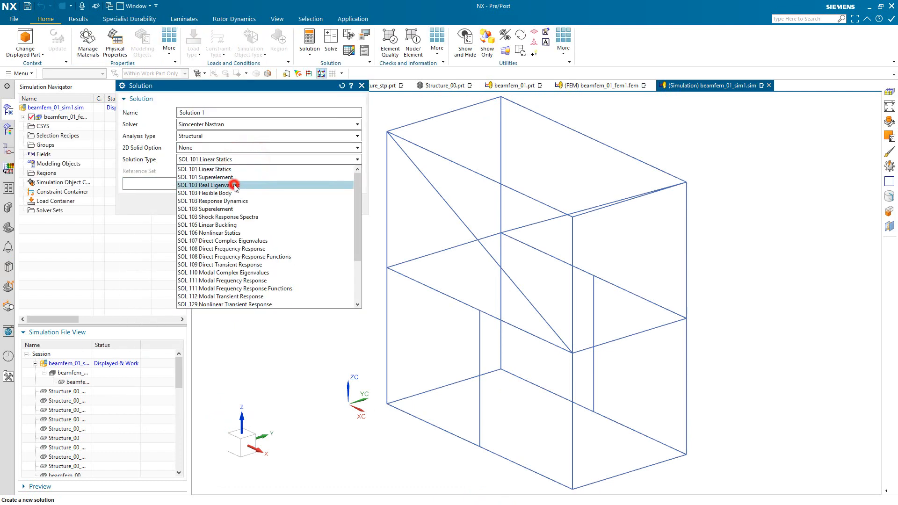
left_click(232, 184)
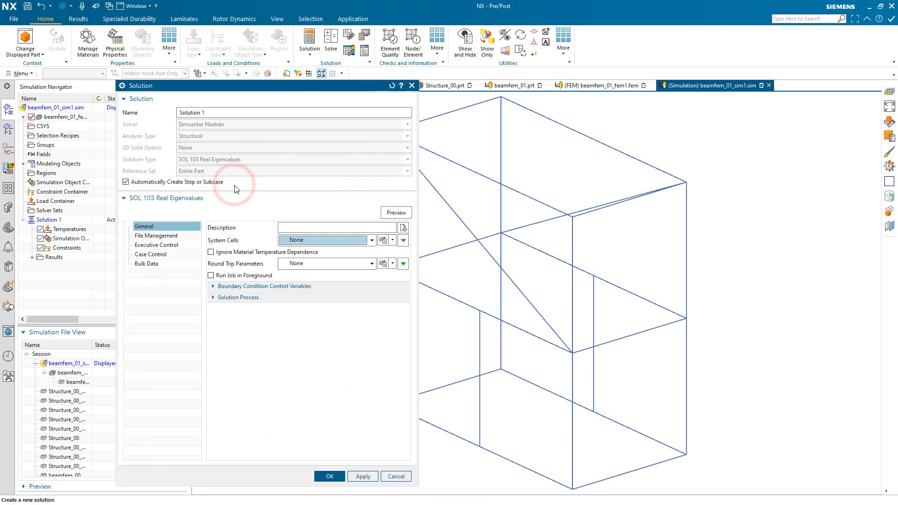
left_click(330, 476)
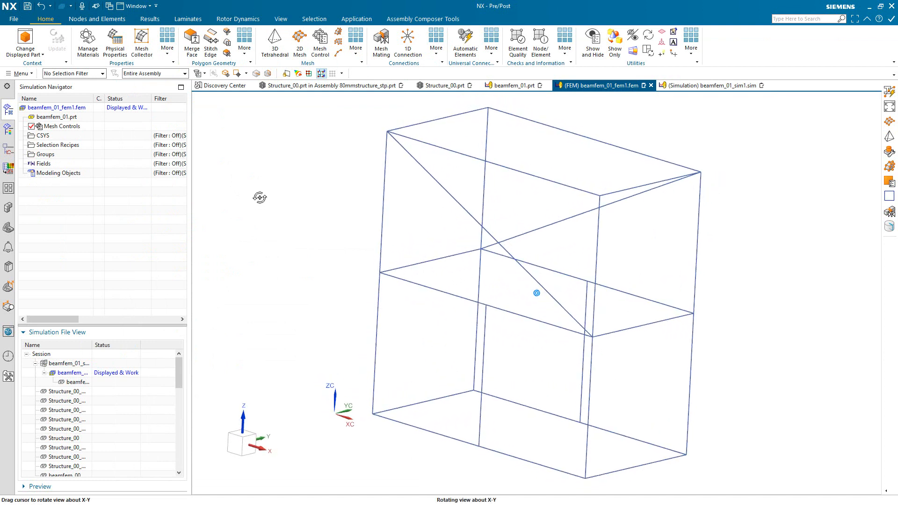
Run Beam Mesh Automation on all 28 curves and inspect the meshed frame.
left_click_drag(537, 293, 279, 118)
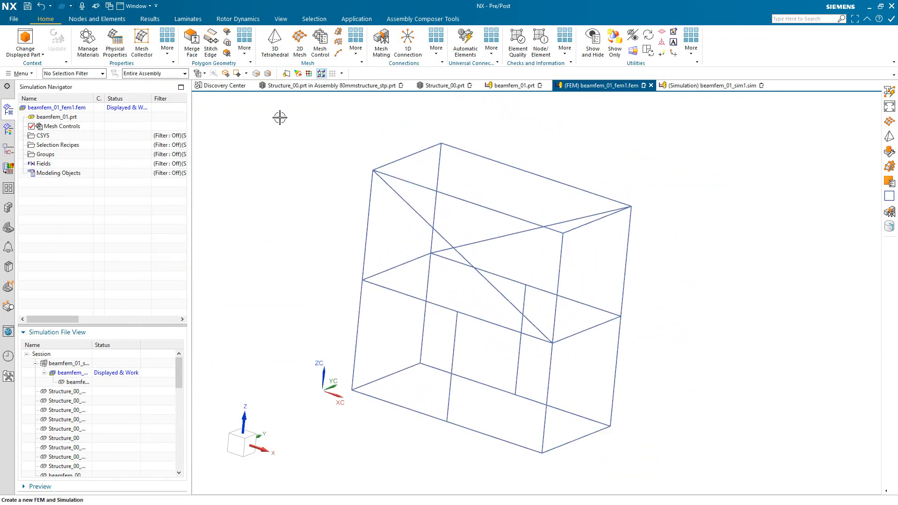
left_click(351, 42)
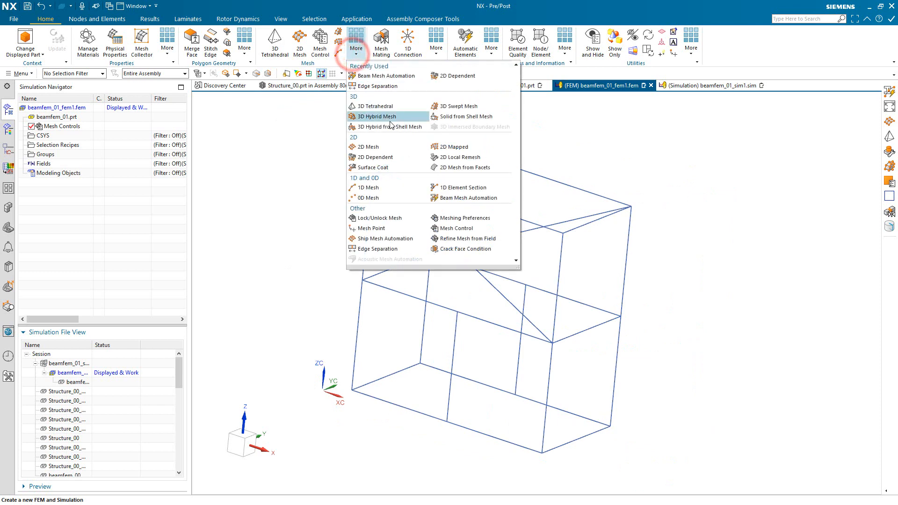
mouse_move(456, 199)
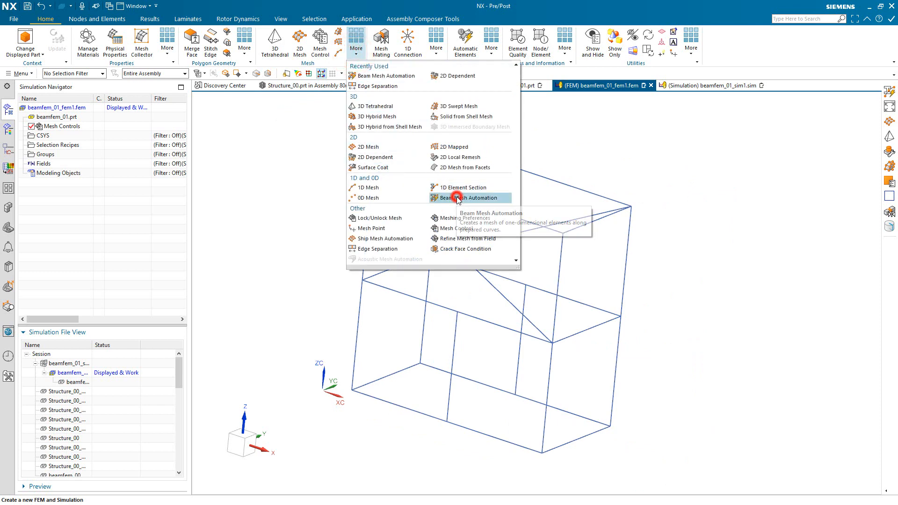
left_click(457, 198)
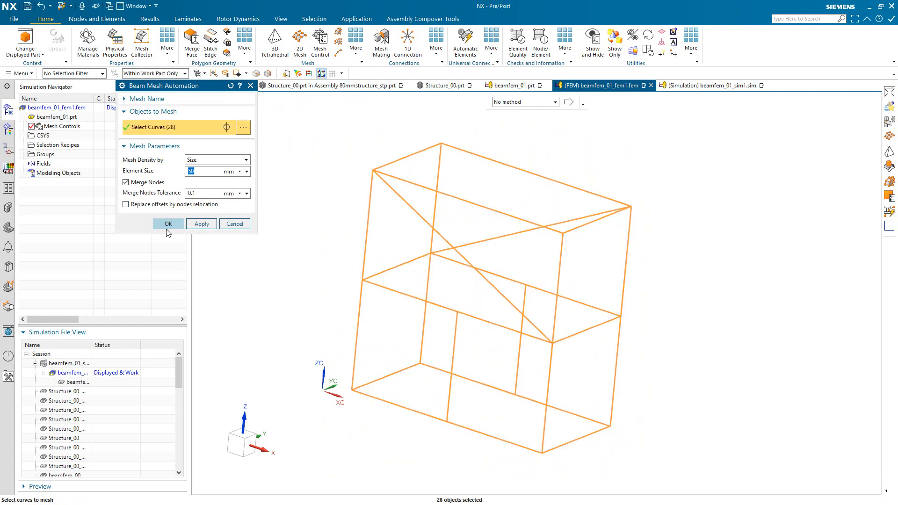
left_click(201, 224)
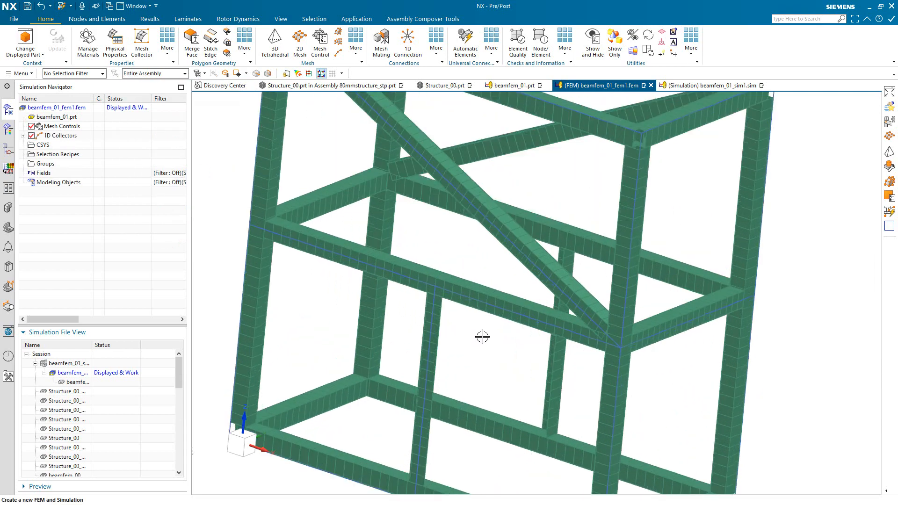
left_click_drag(483, 337, 529, 305)
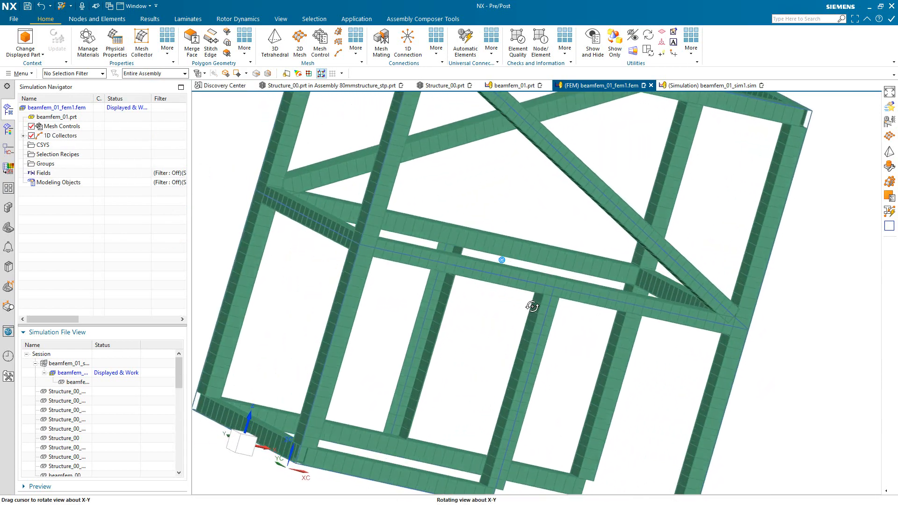
left_click_drag(529, 307, 523, 315)
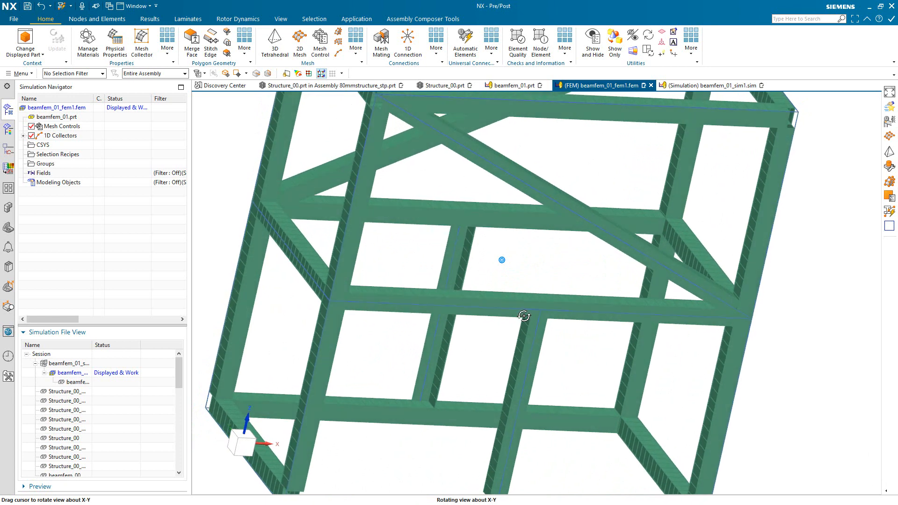
Expand the 1D Collectors, review the Square Tube PBEAML property with Aluminium_6061, and cancel.
left_click(29, 136)
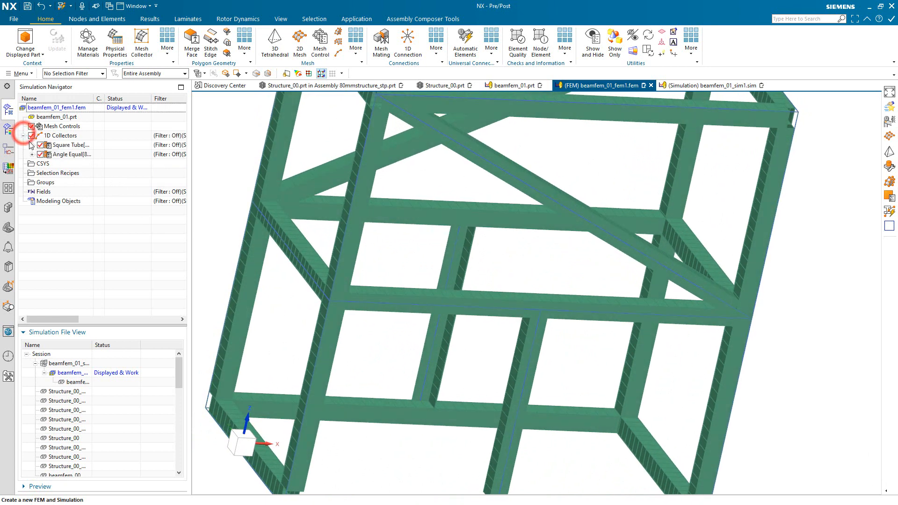
left_click(30, 144)
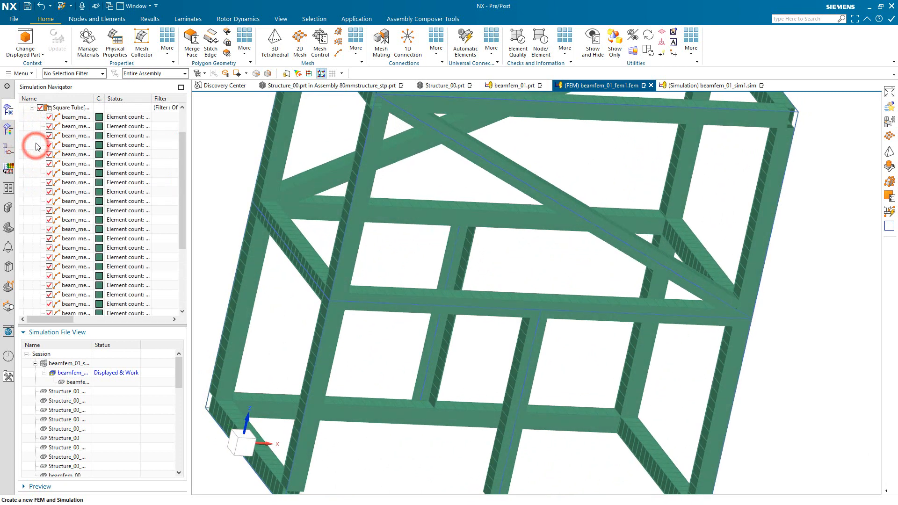
right_click(64, 107)
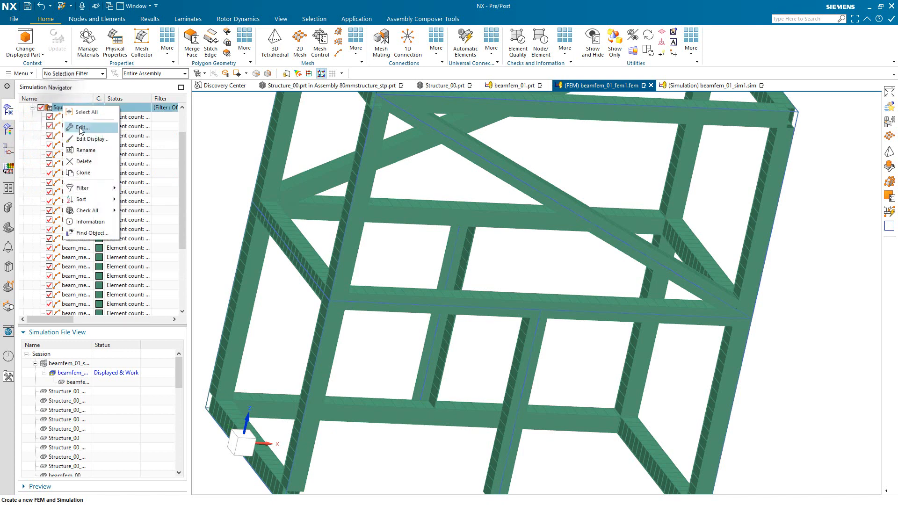
left_click(84, 128)
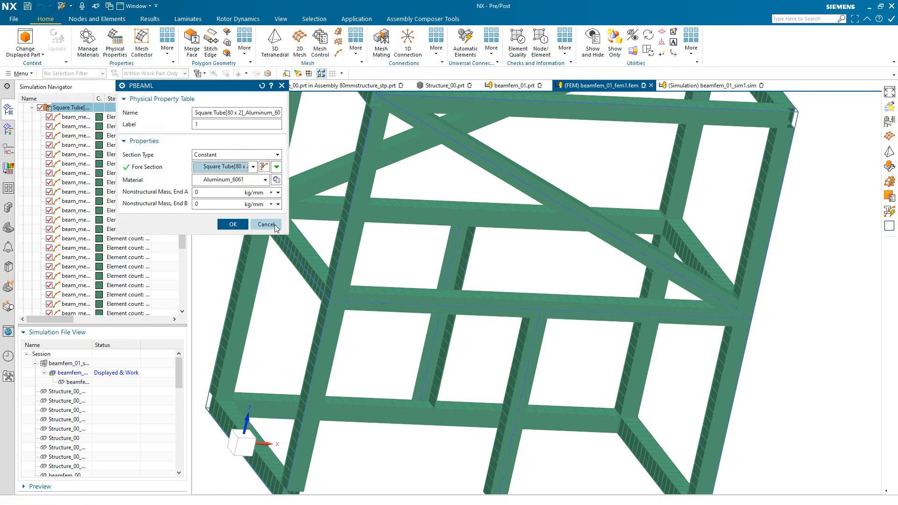
left_click(266, 224)
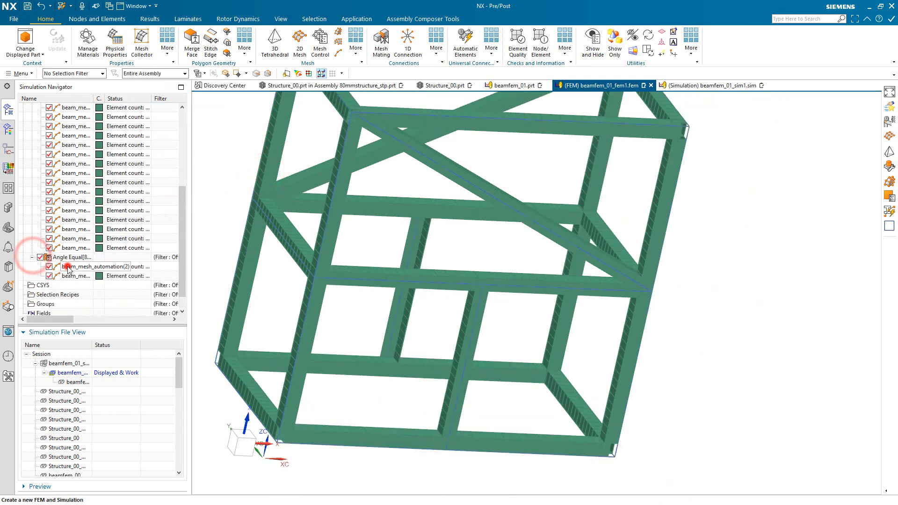
left_click(97, 276)
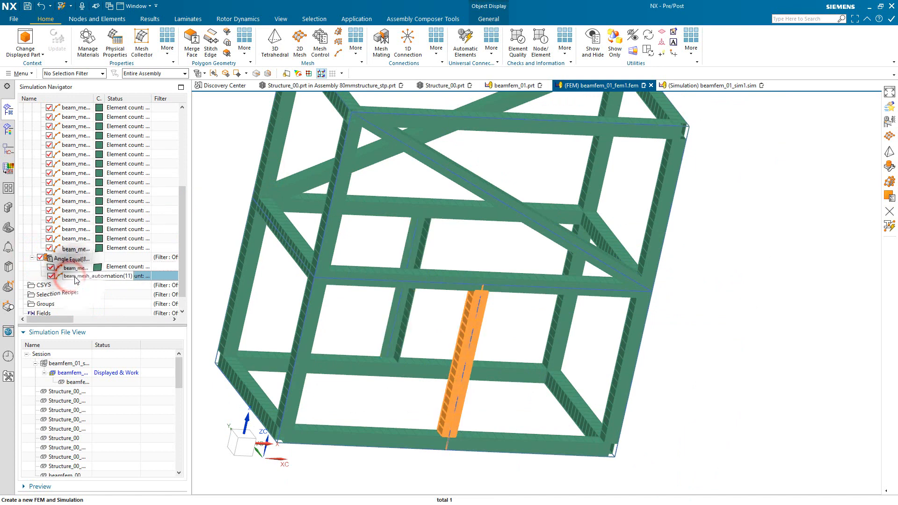
left_click(75, 276)
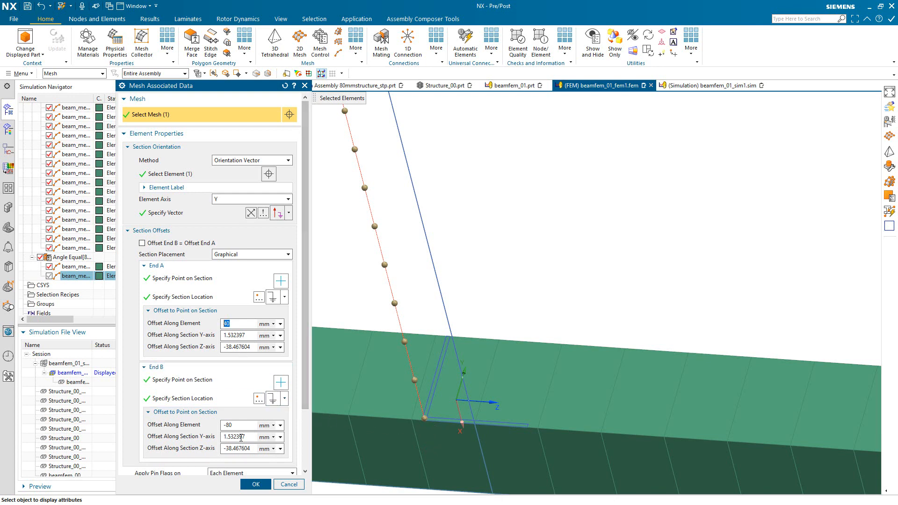
mouse_move(288, 485)
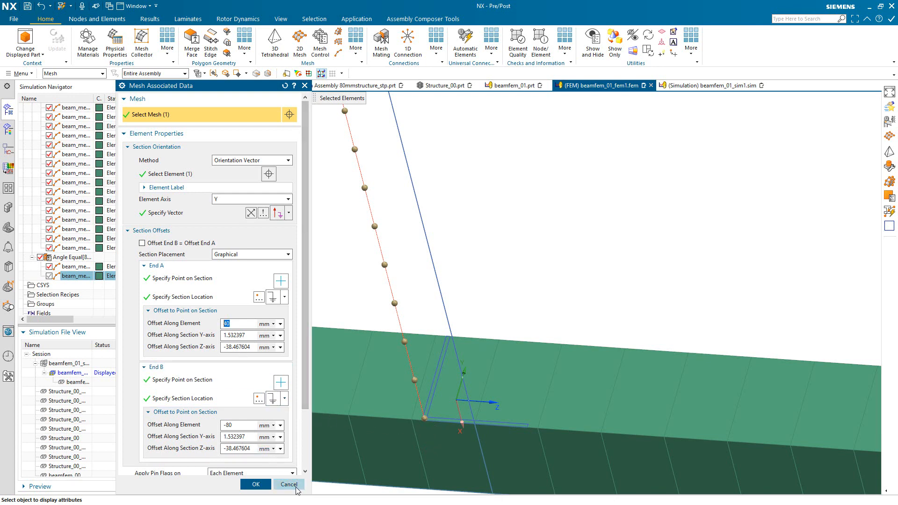
left_click(289, 484)
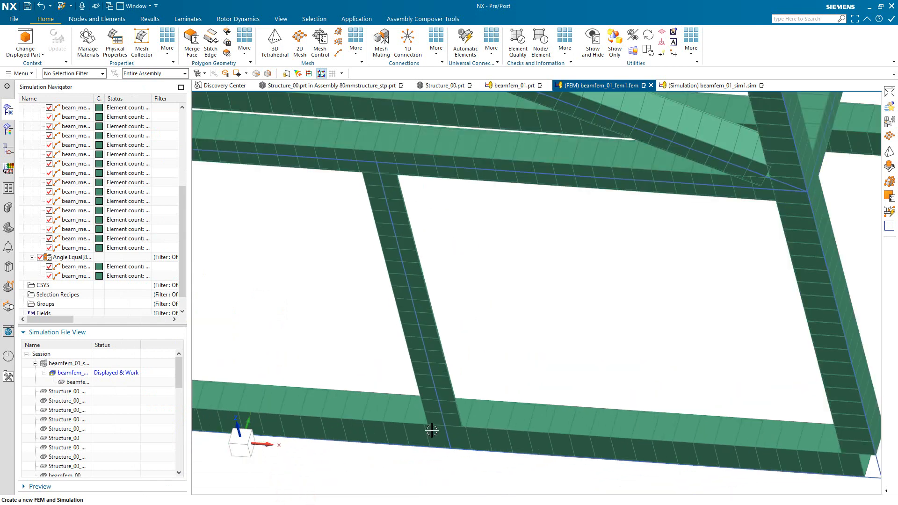
left_click_drag(432, 431, 457, 416)
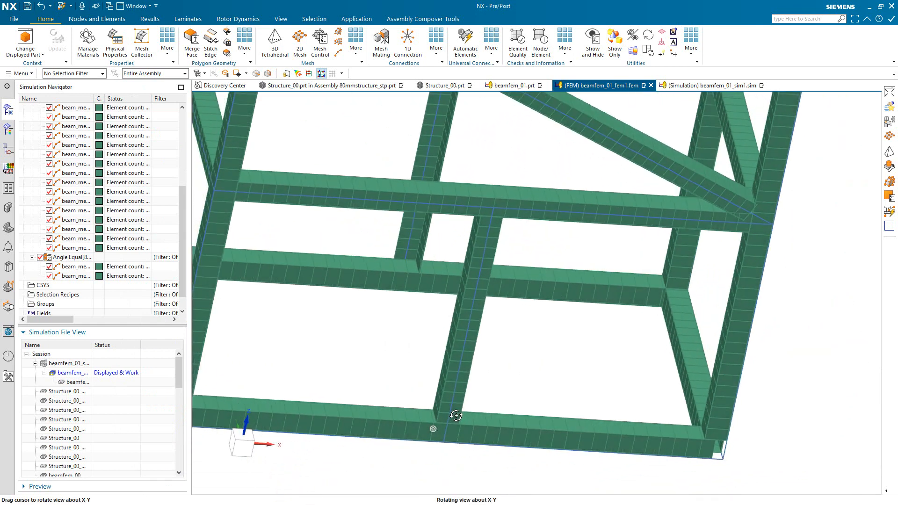
left_click_drag(456, 415, 475, 455)
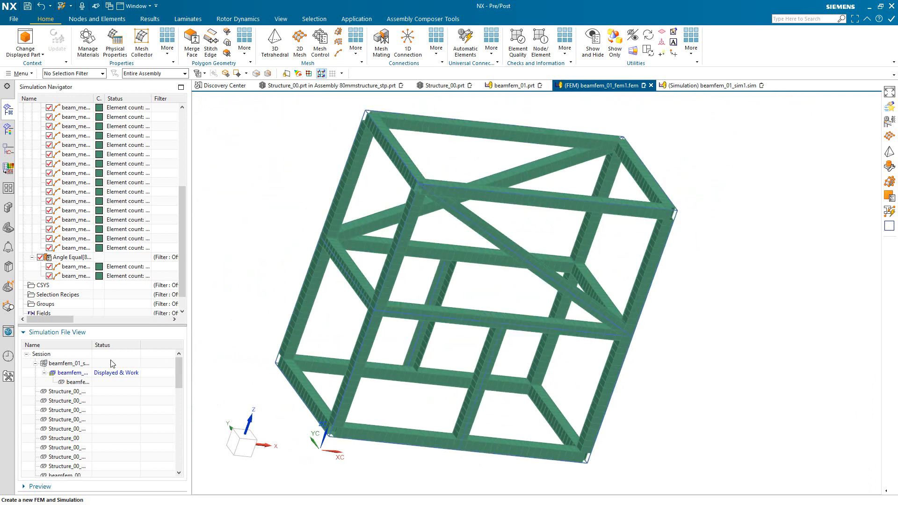
Solve Solution 1 in the .sim file and load its structural results for post-processing.
left_click(711, 85)
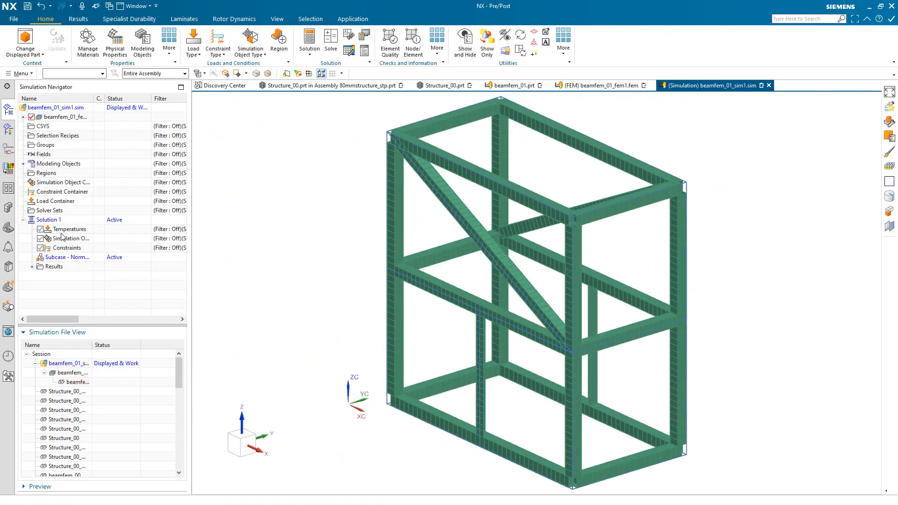
right_click(49, 219)
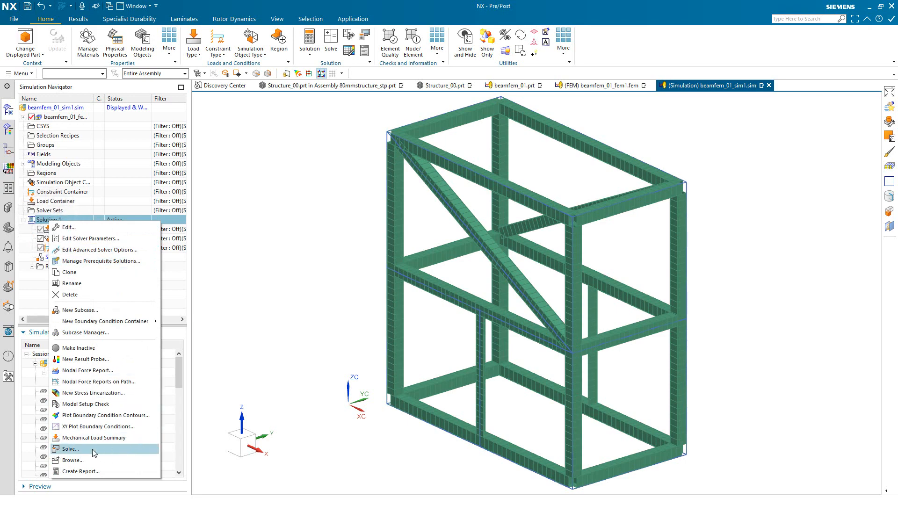
left_click(71, 449)
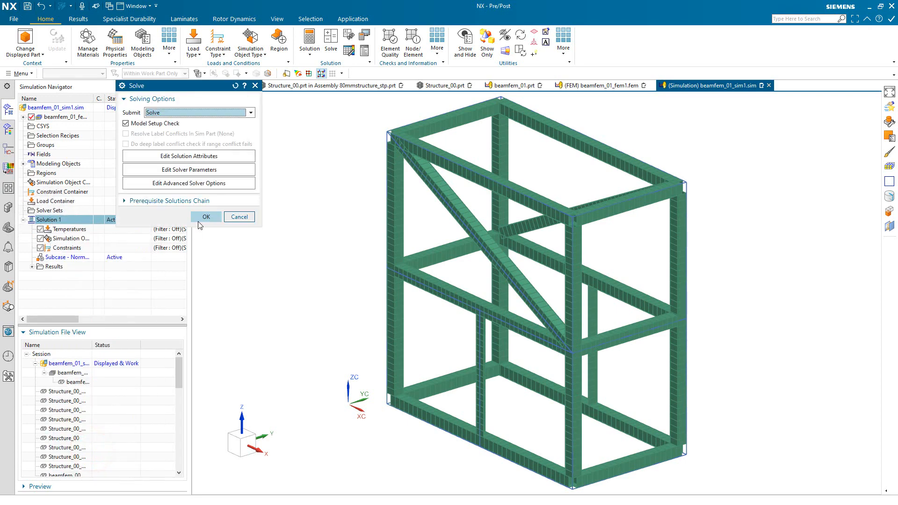
left_click(205, 217)
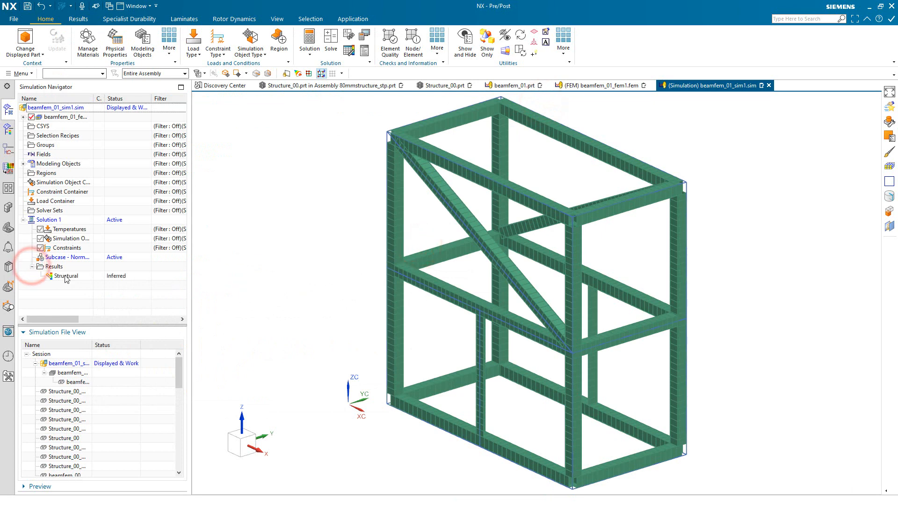
double_click(65, 275)
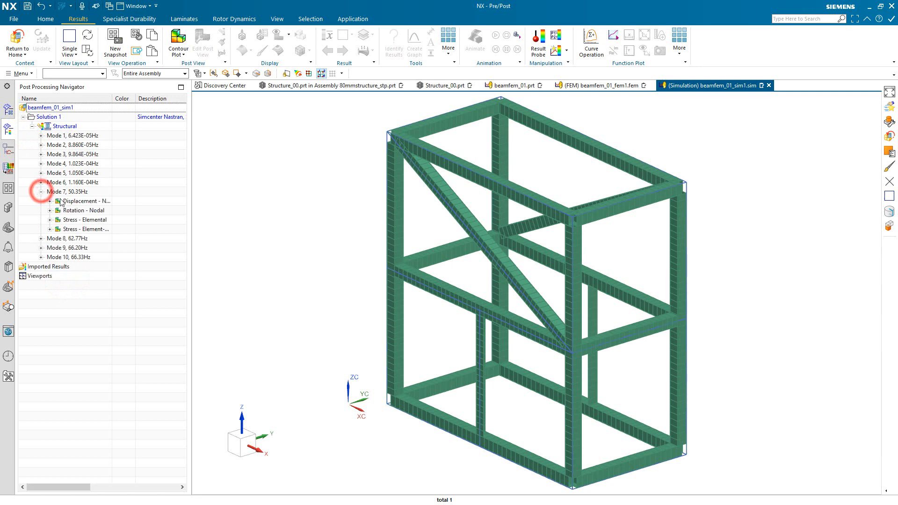
Plot the Mode 7 nodal displacement contour and set the beam display style to Solid.
double_click(86, 201)
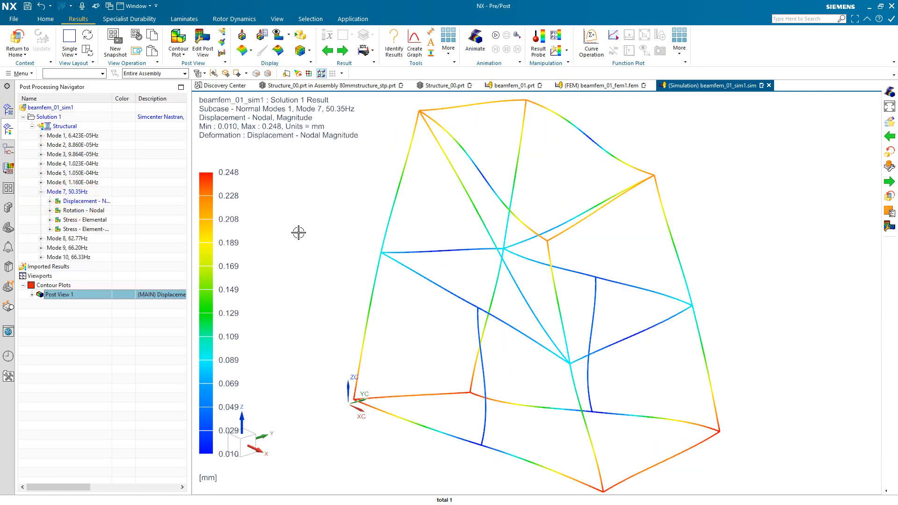
left_click_drag(299, 233, 362, 245)
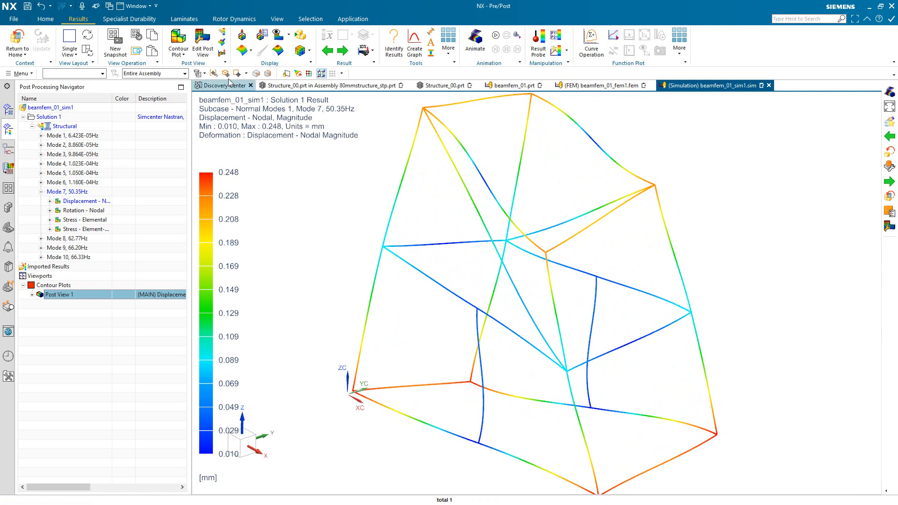
left_click(202, 38)
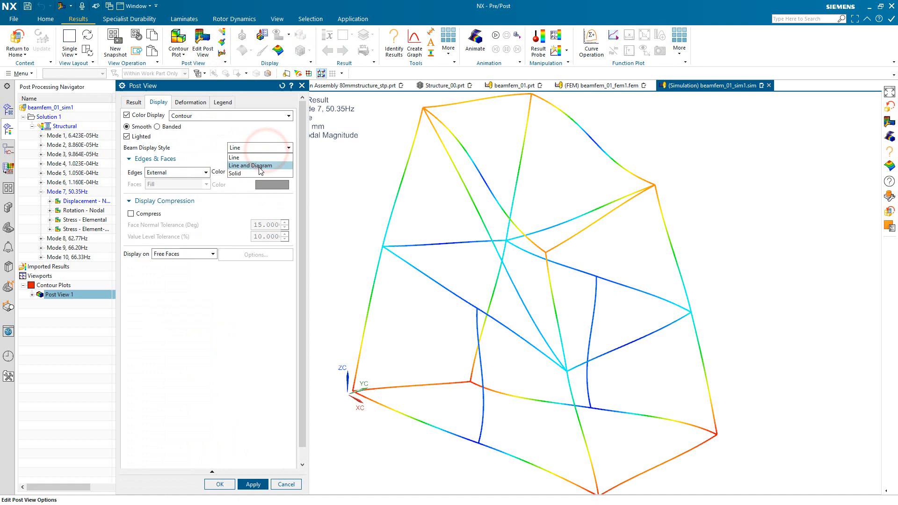
left_click(235, 174)
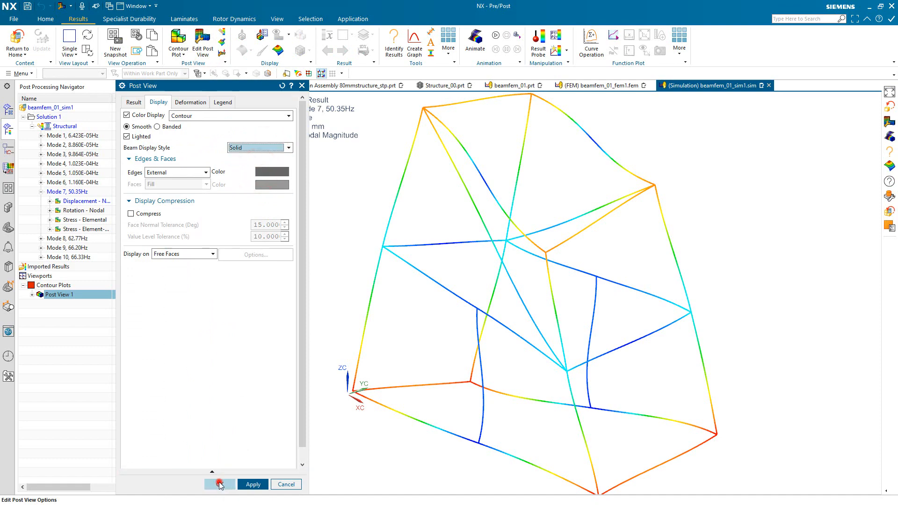
left_click(221, 485)
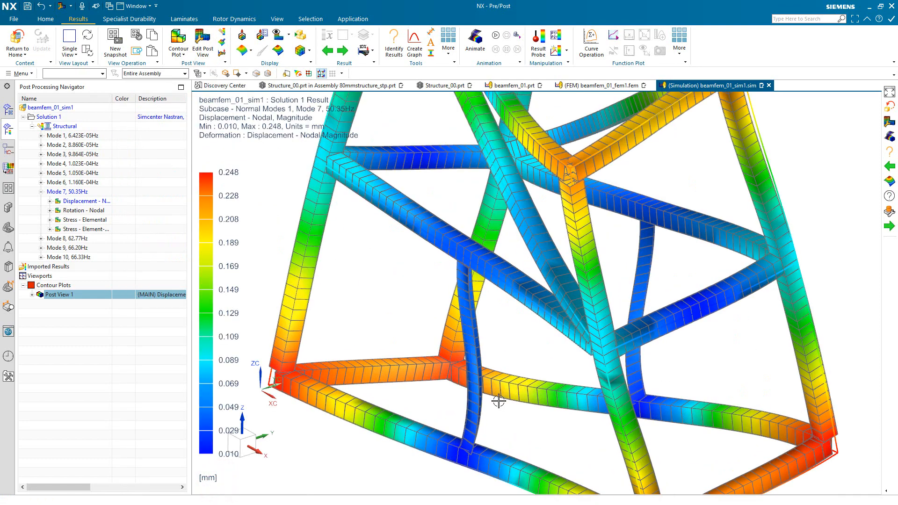
Zoom and rotate to view the whole solid contour frame before animating.
left_click_drag(499, 400, 532, 401)
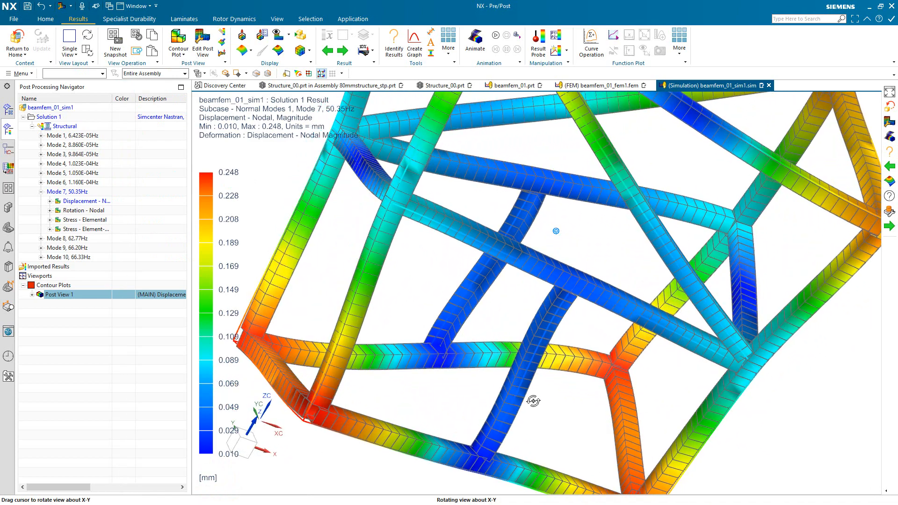
left_click_drag(533, 401, 418, 177)
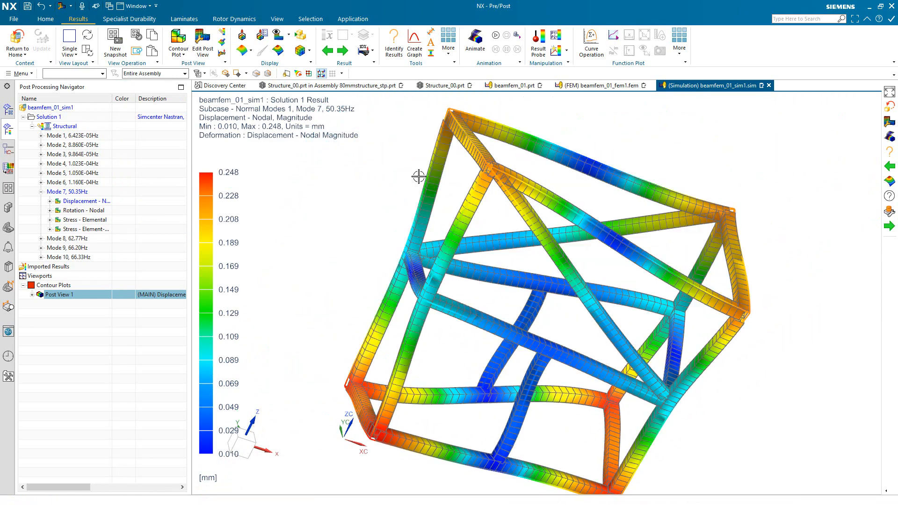
left_click(474, 36)
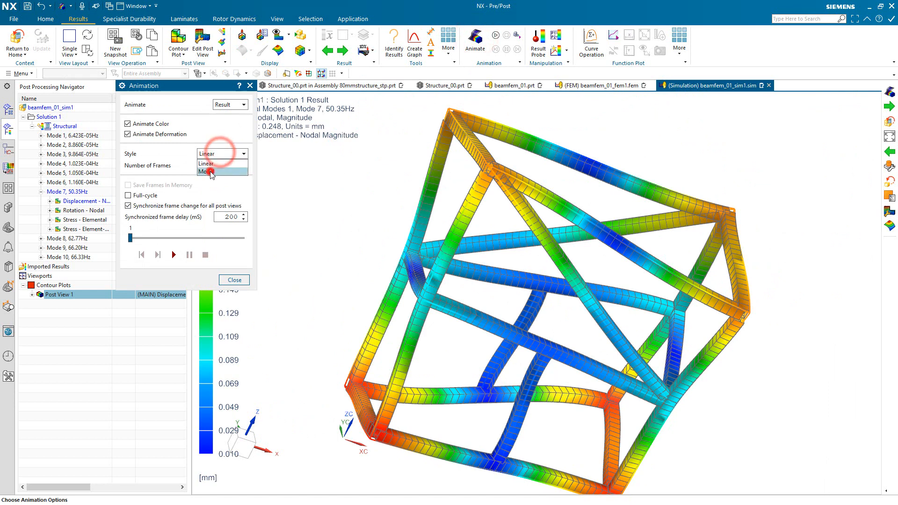
Set a Modal full-cycle animation with 44 frames and an adjusted frame delay, then play it.
left_click(206, 171)
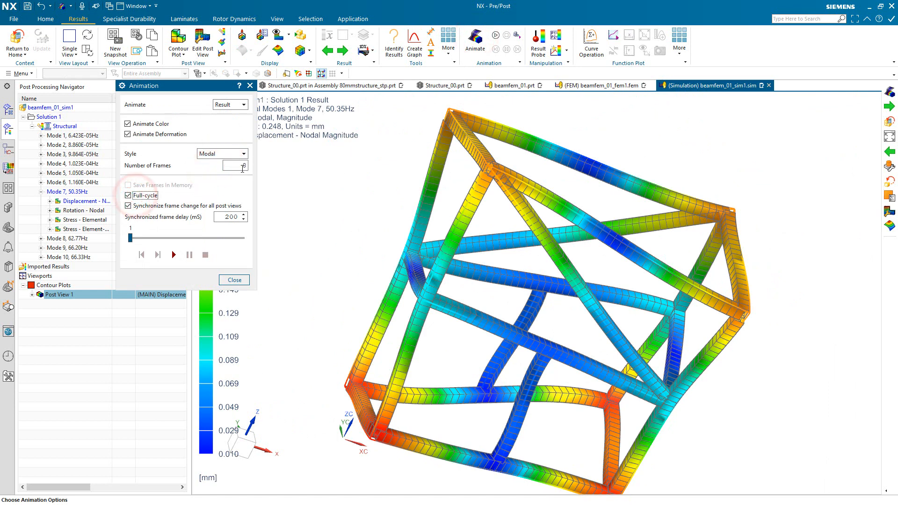
type("44")
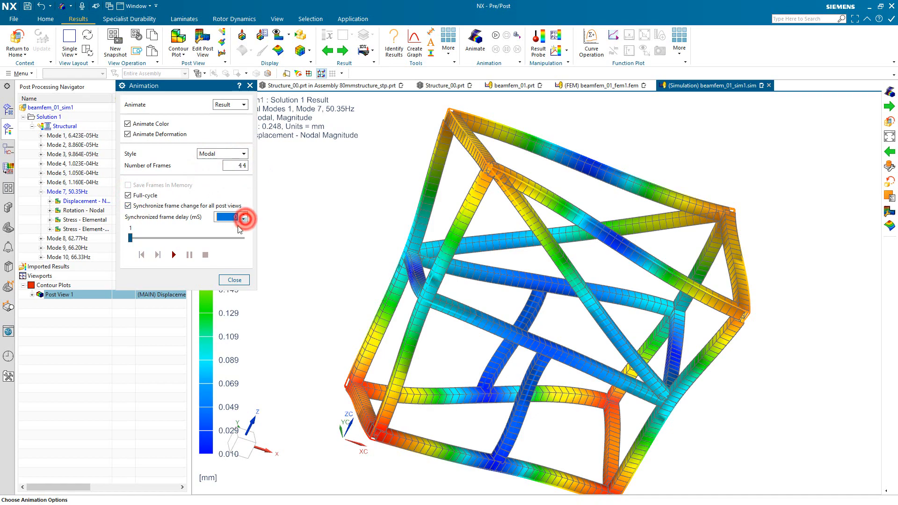
left_click(173, 254)
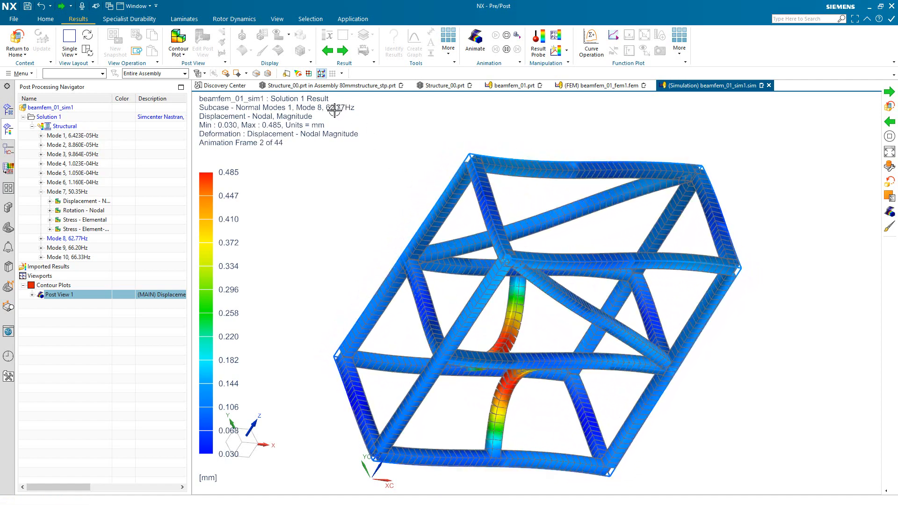
Step through the next mode results up to mode 10, then exit post-processing to the simulation.
left_click(344, 50)
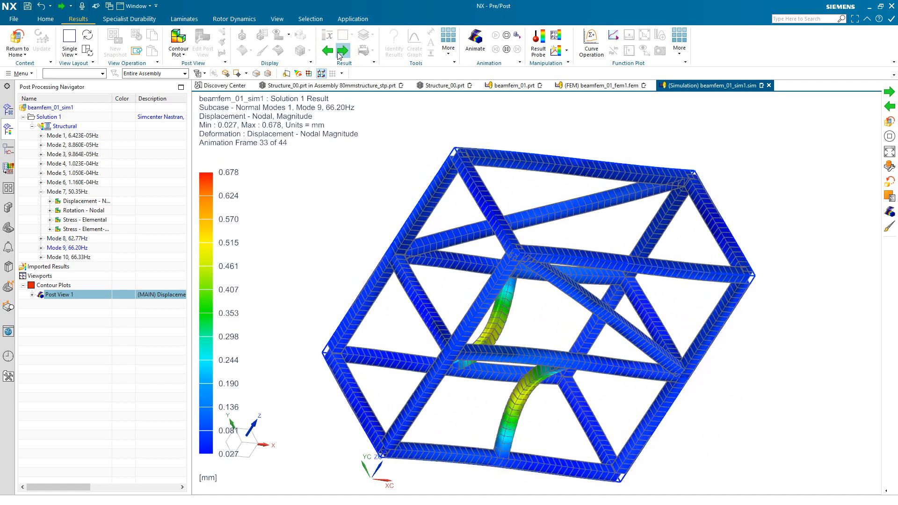
left_click(342, 49)
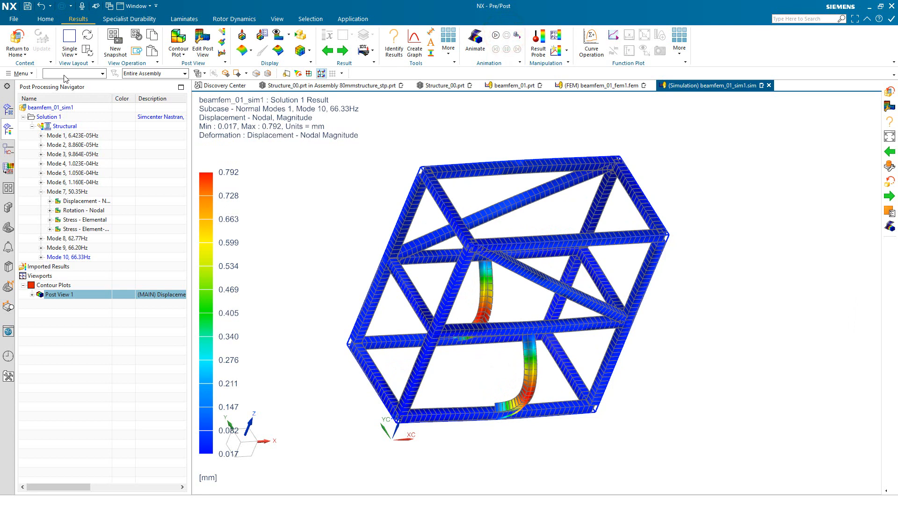
left_click(49, 17)
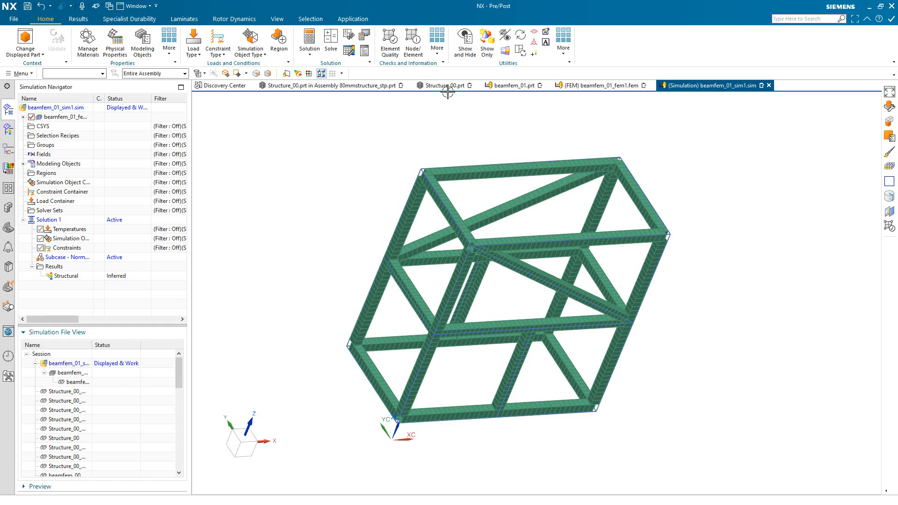
Draw a line between two frame corner points in Structure_00.prt as the relocated brace.
left_click(445, 85)
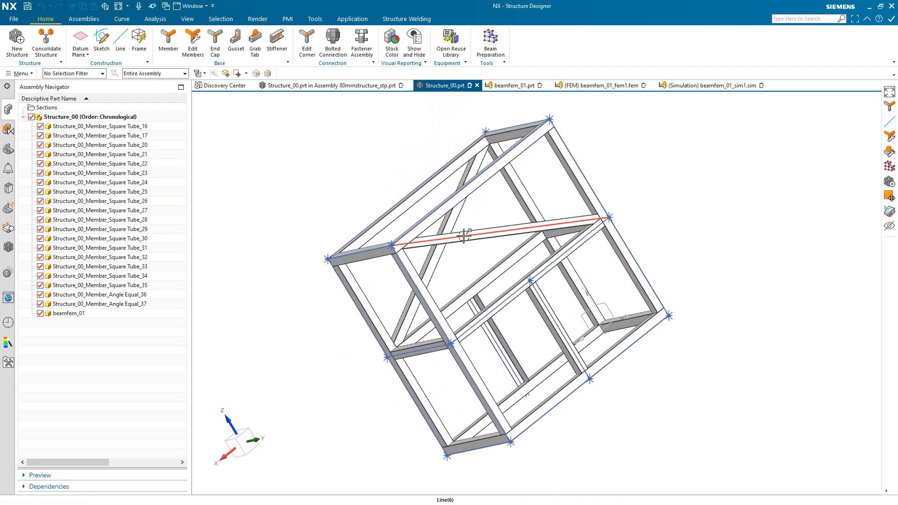
left_click(120, 38)
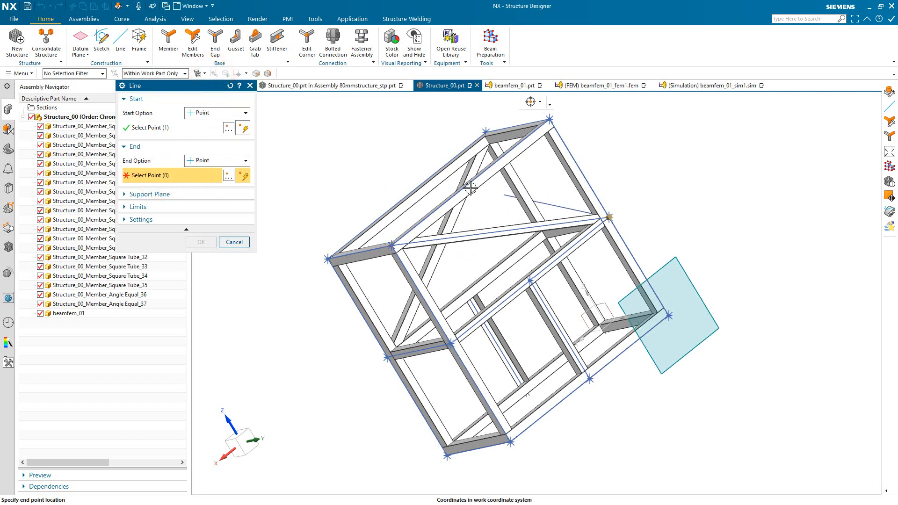
left_click(469, 183)
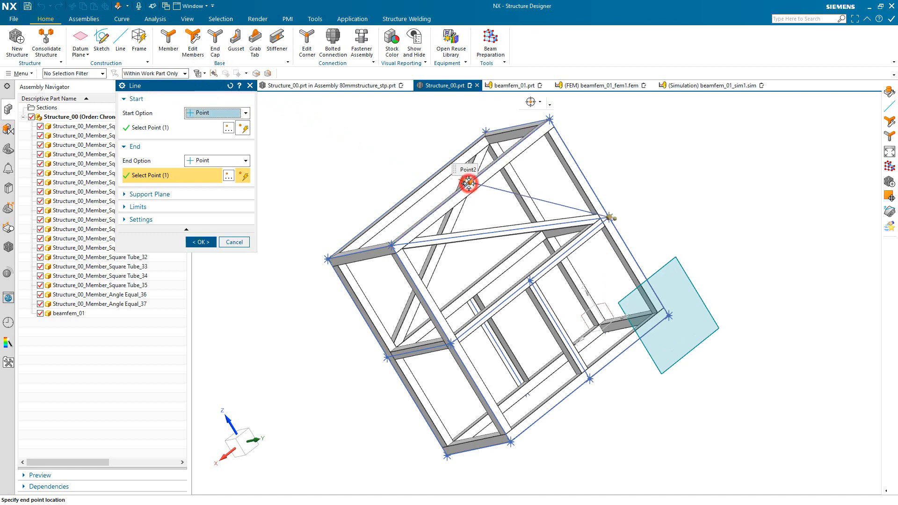
left_click(201, 241)
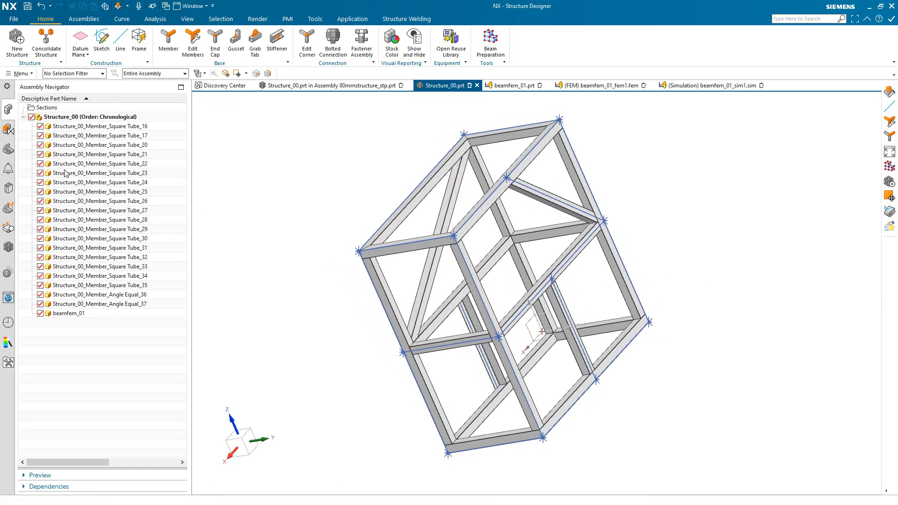
mouse_move(148, 277)
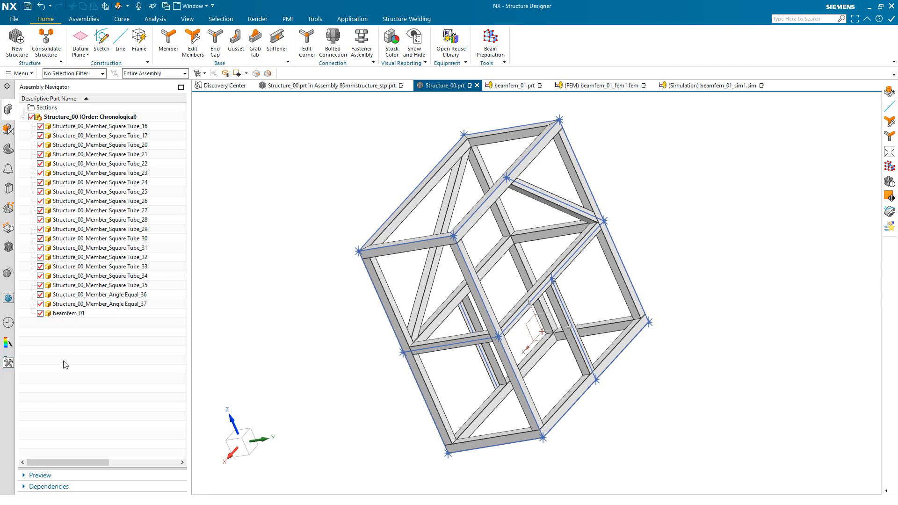
Reopen beamfem_01 under Beam Preparation and confirm its 20 selected structure members.
left_click(7, 247)
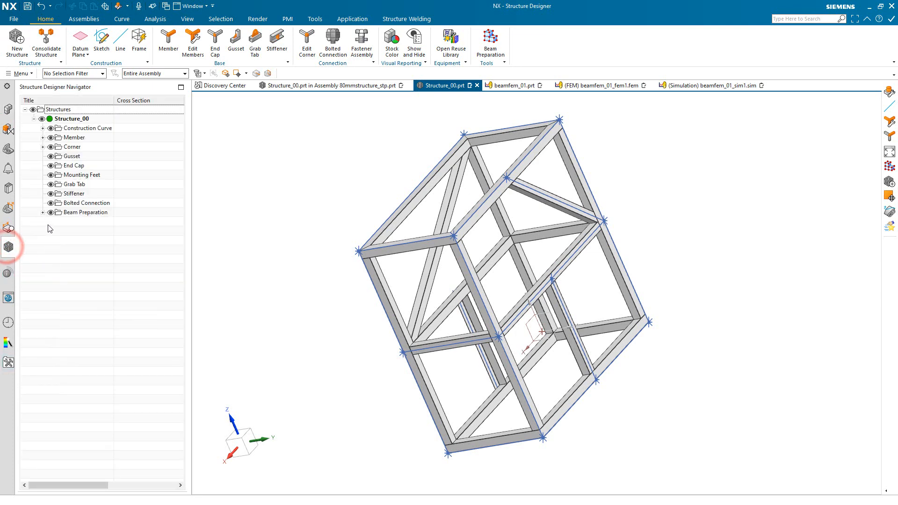
left_click(44, 213)
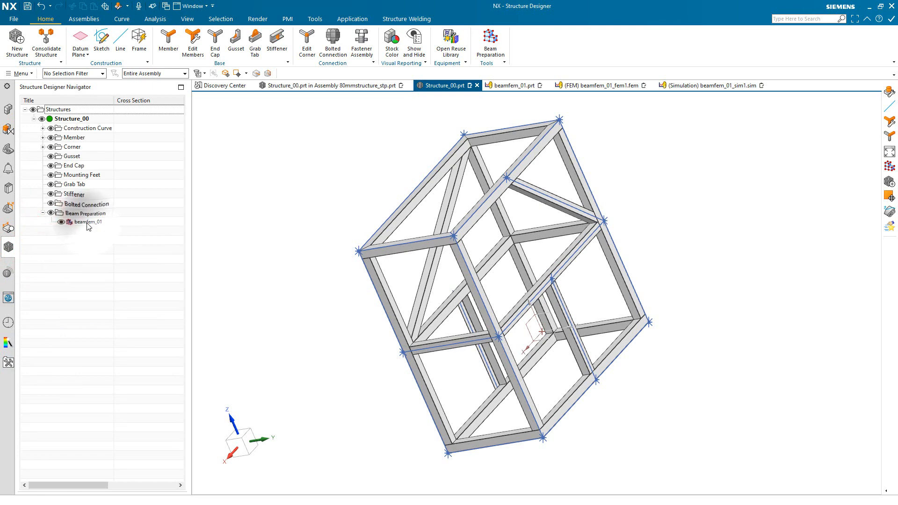
double_click(88, 222)
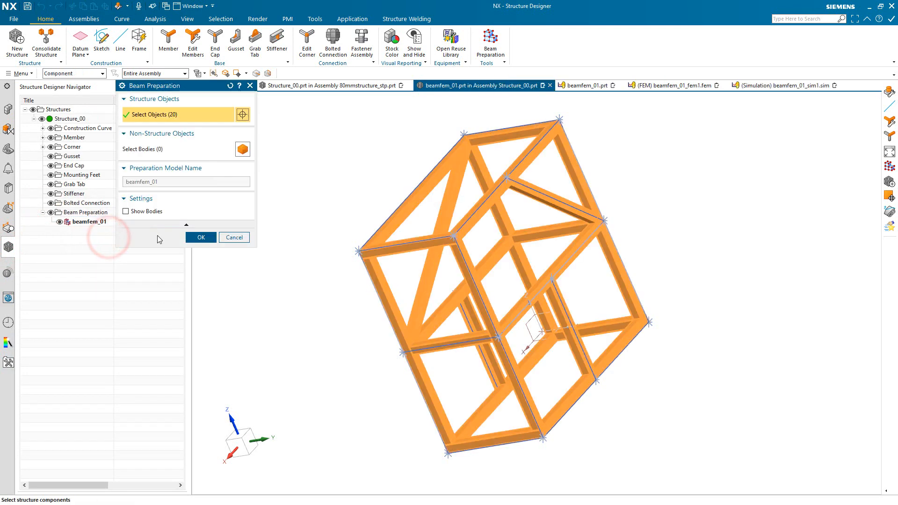
left_click(200, 238)
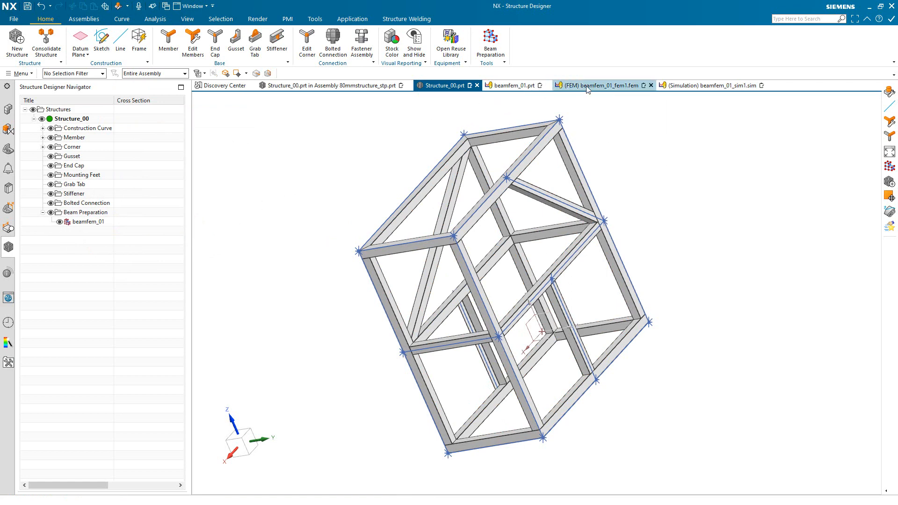
Update the beamfem_01_fem1 finite element model with the pending frame changes.
left_click(599, 85)
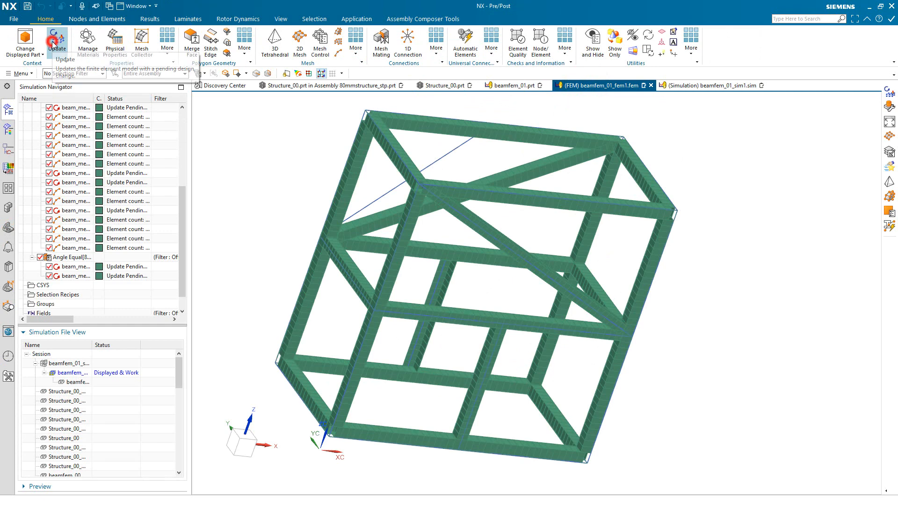
left_click(51, 38)
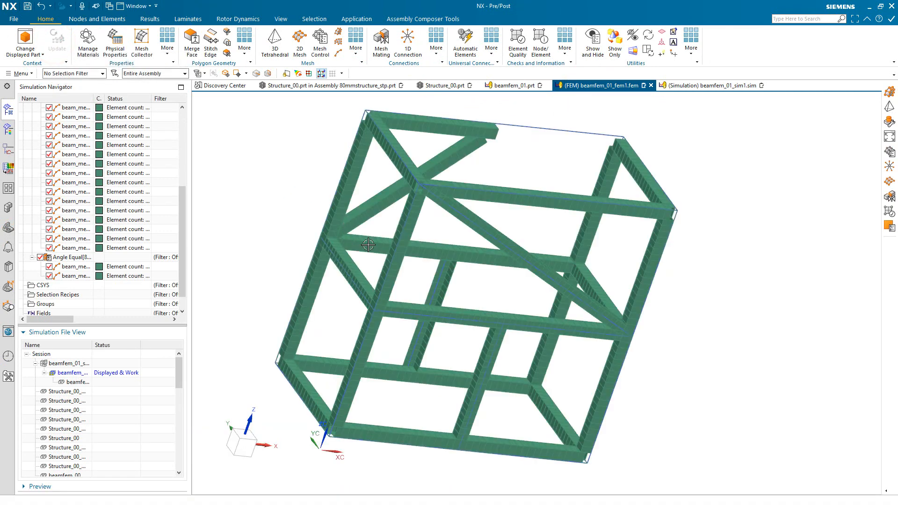
left_click_drag(366, 245, 289, 225)
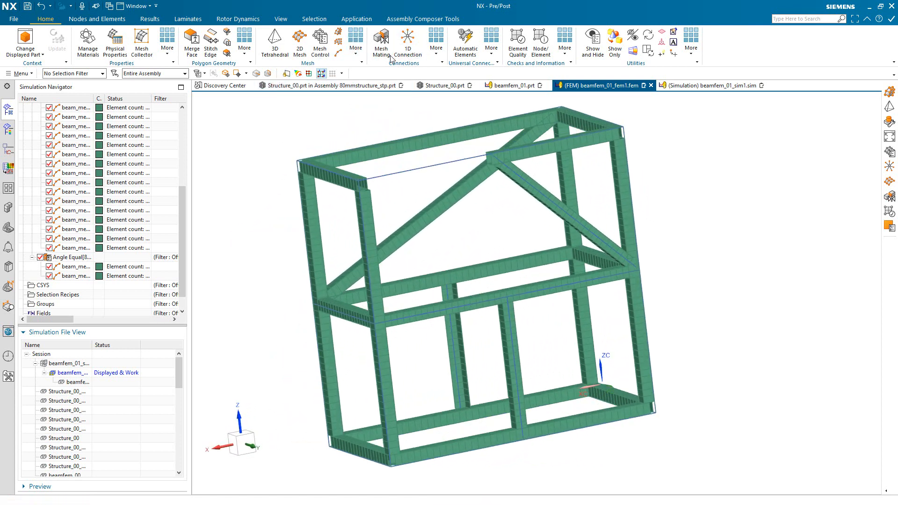
Mesh the unmeshed top beam curve with Beam Mesh Automation and inspect the result.
left_click(356, 44)
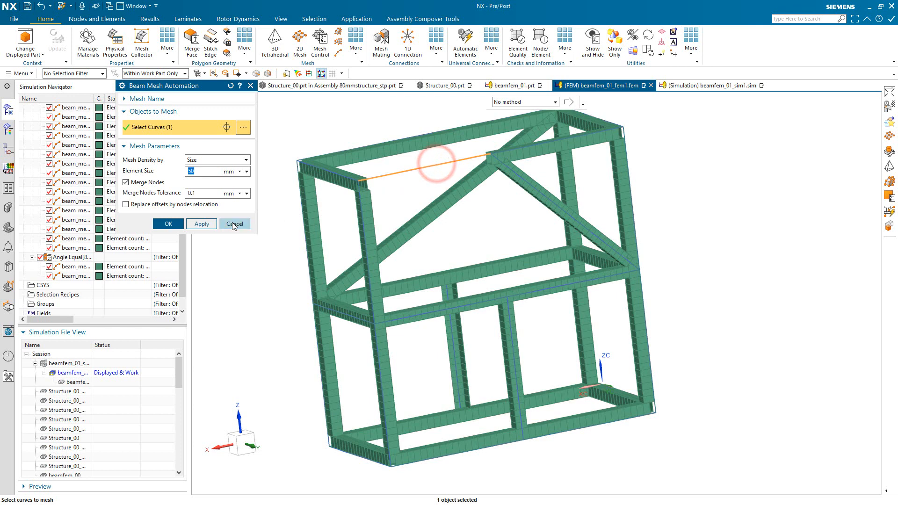
left_click(234, 224)
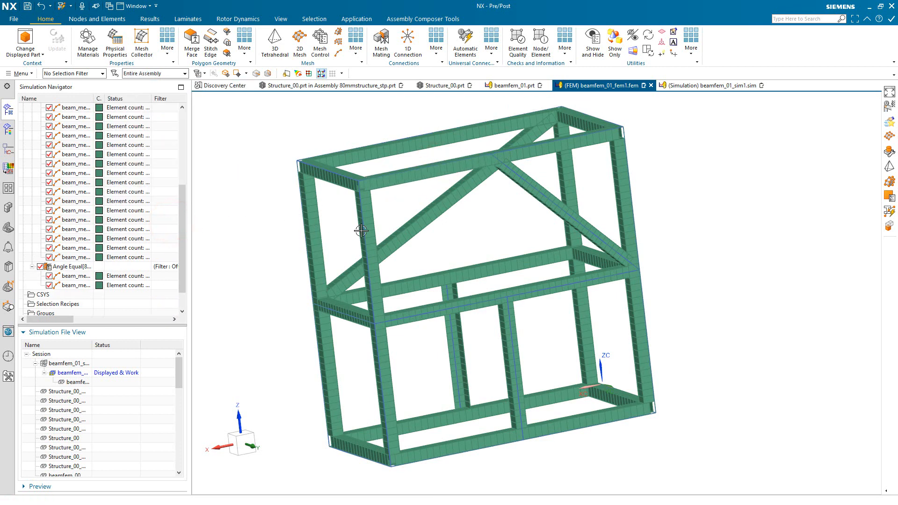
left_click_drag(362, 231, 394, 237)
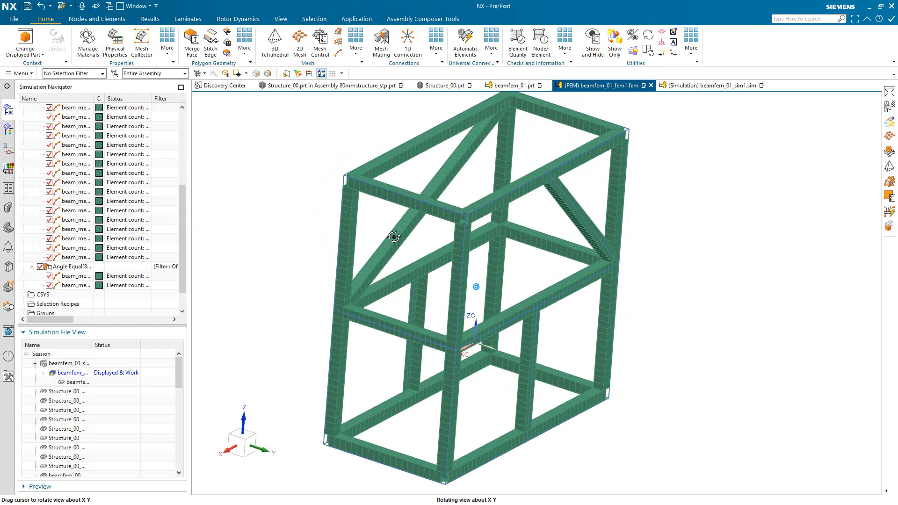
left_click_drag(394, 236, 378, 229)
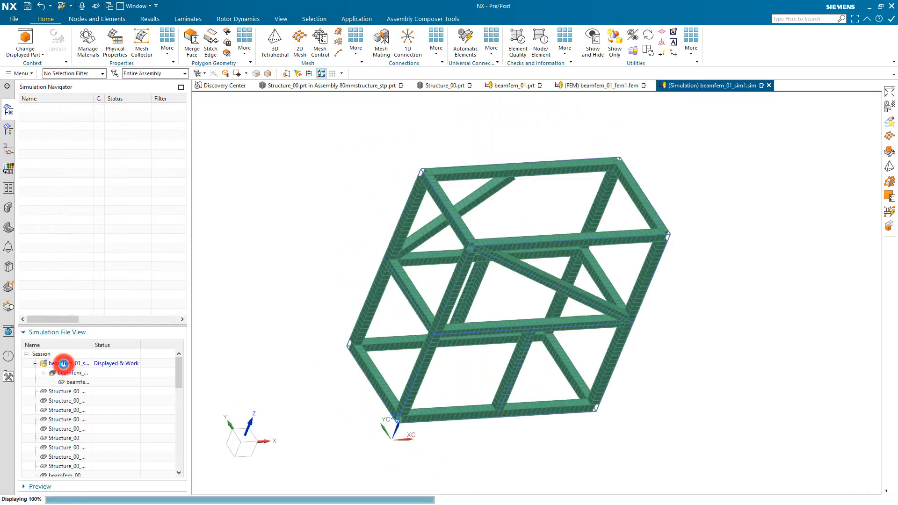
Clone Solution 1 as s2, run its Nastran solve and move on to the results tools.
right_click(48, 218)
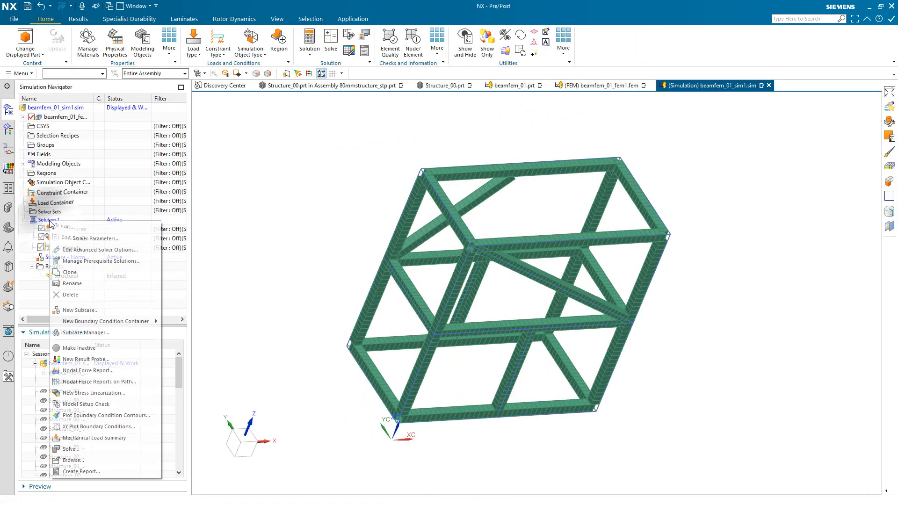
left_click(69, 272)
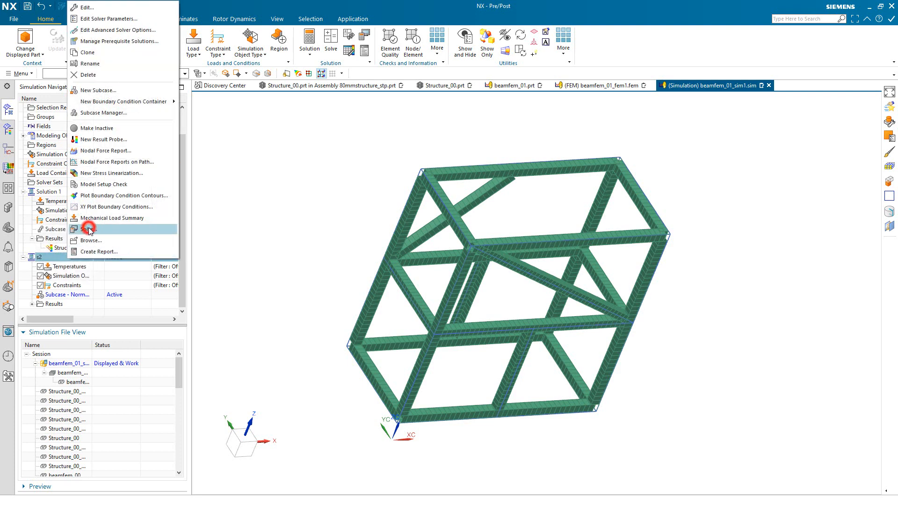
left_click(88, 229)
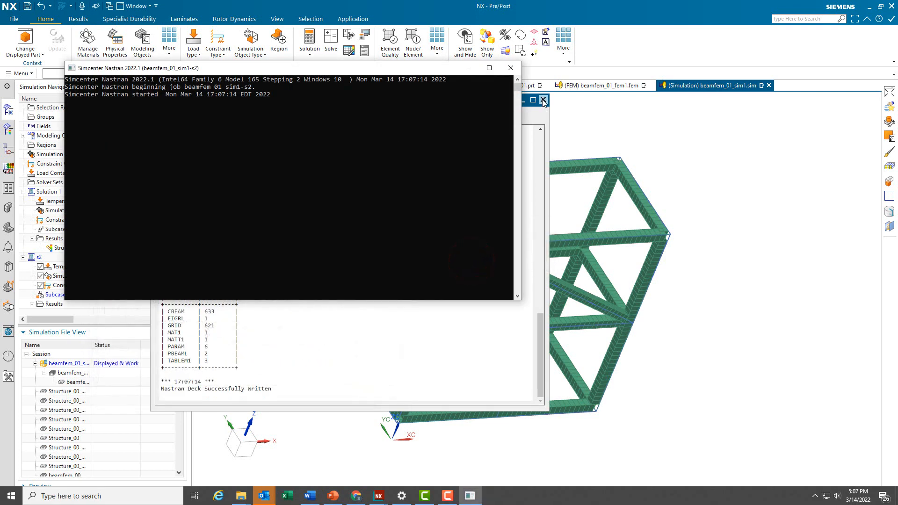
left_click(544, 100)
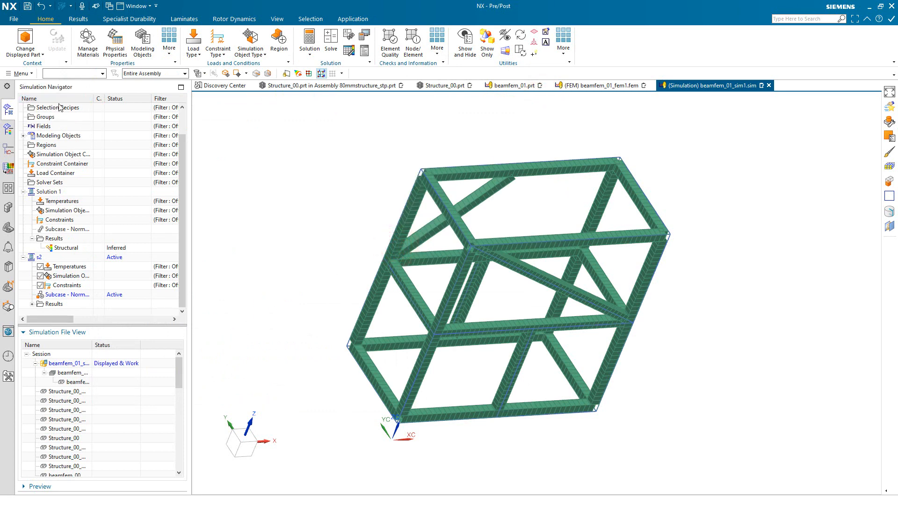
left_click(84, 55)
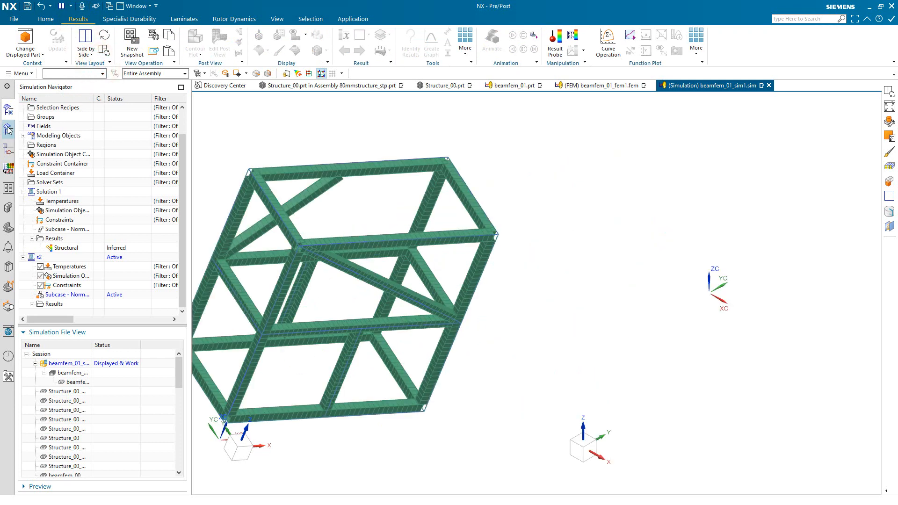
Plot Mode 7 nodal displacement for Solution 1 and expand the s2 modes alongside it.
left_click(7, 127)
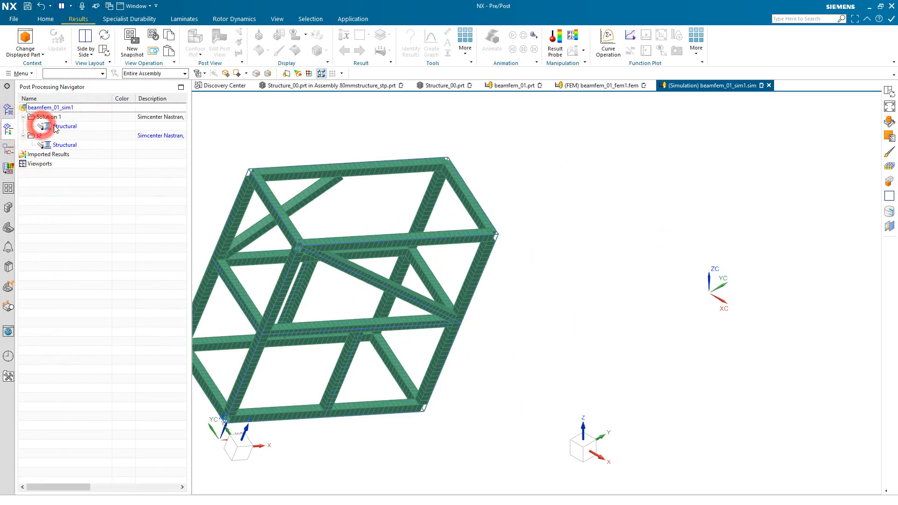
left_click(33, 126)
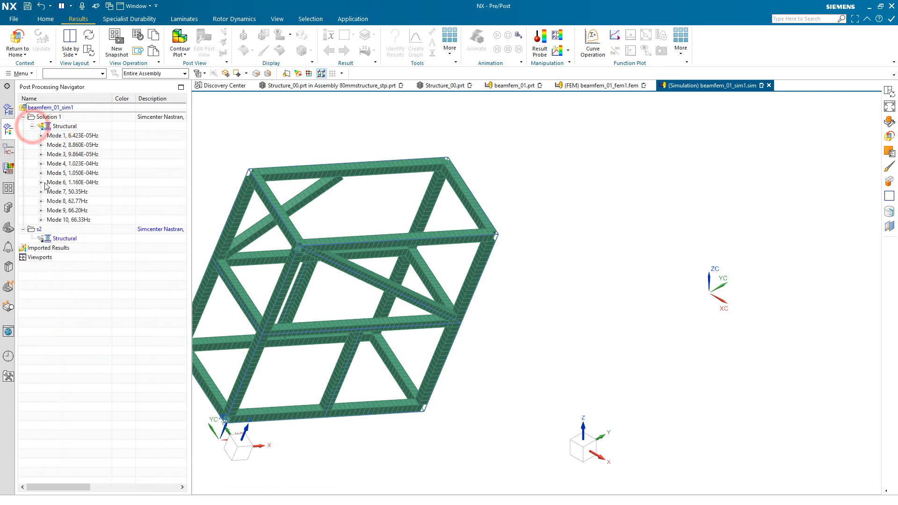
left_click(41, 191)
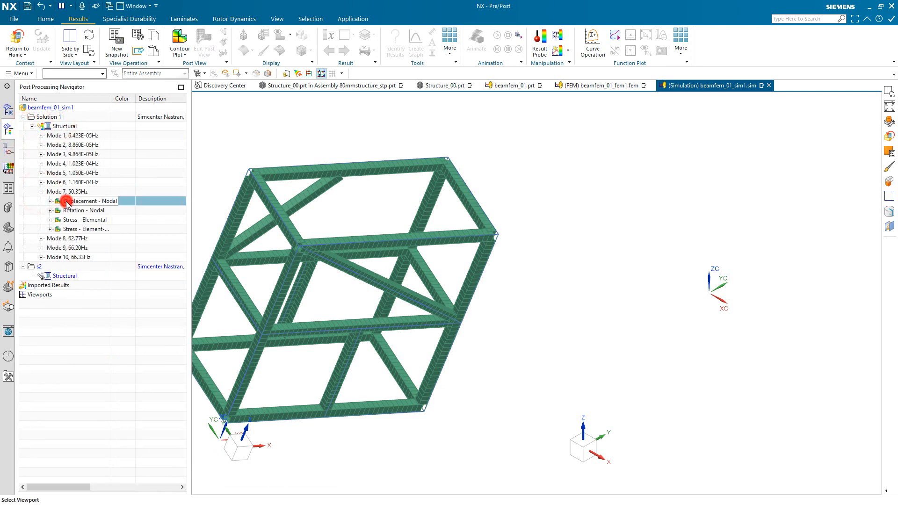
double_click(84, 200)
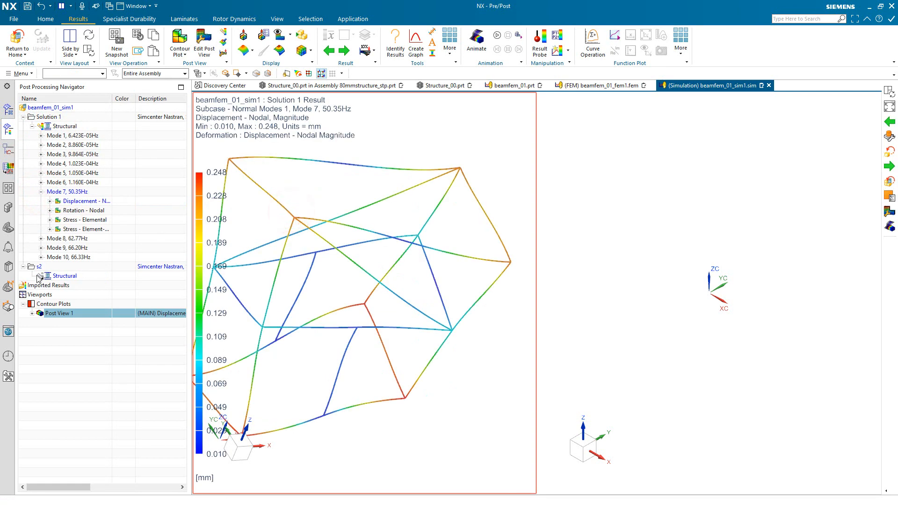
left_click(41, 275)
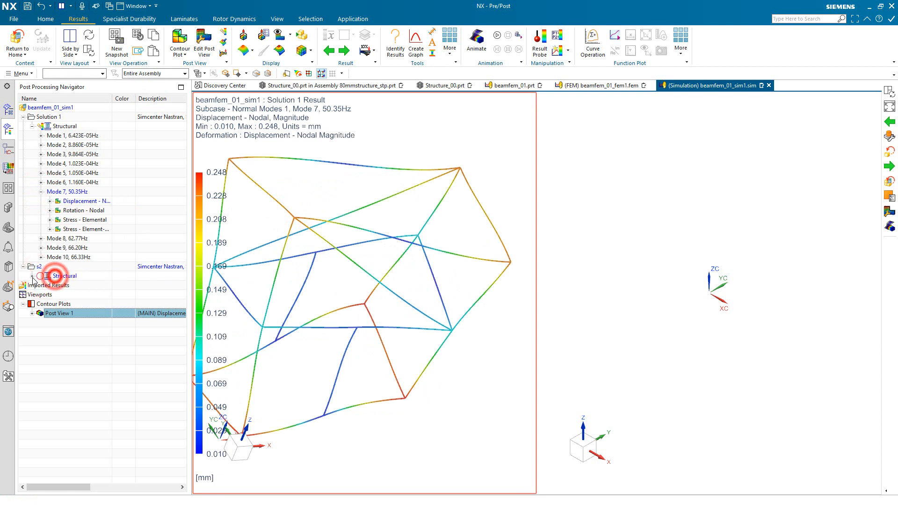
left_click(34, 276)
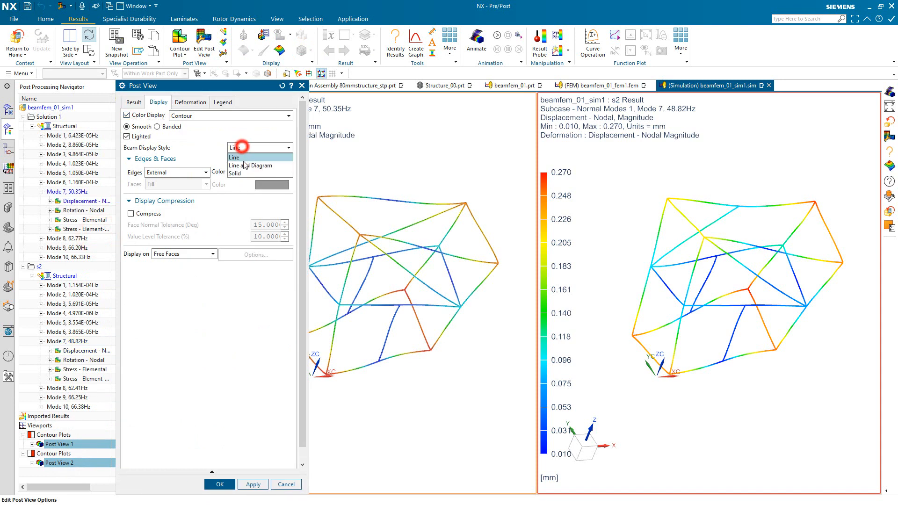
Show the side-by-side contours with beams drawn as solid sections (50.35 Hz vs 48.82 Hz).
left_click(234, 172)
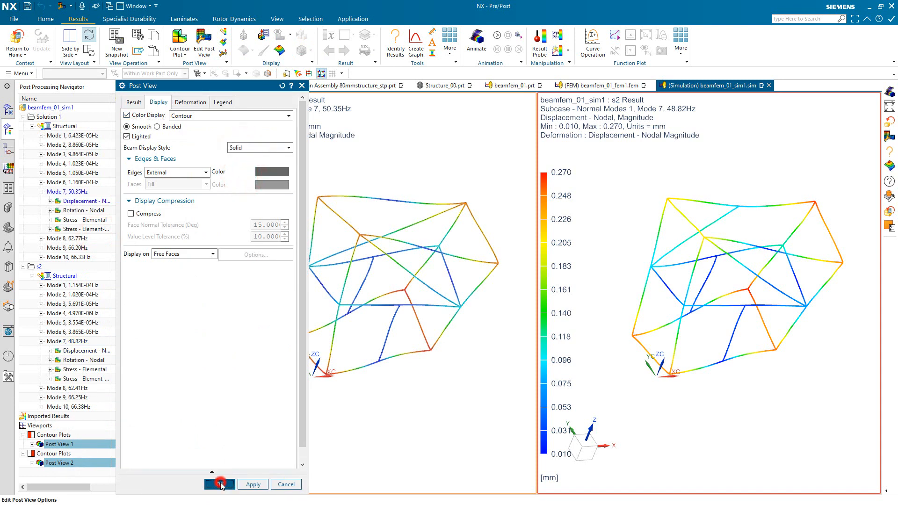
left_click(219, 485)
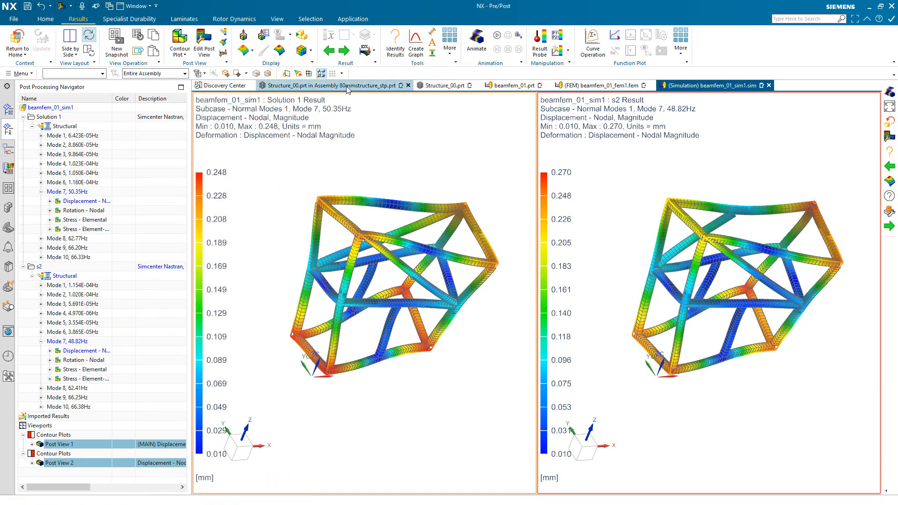
Play a synchronized full-cycle modal animation of both mode 7 views with zero delay.
left_click(476, 37)
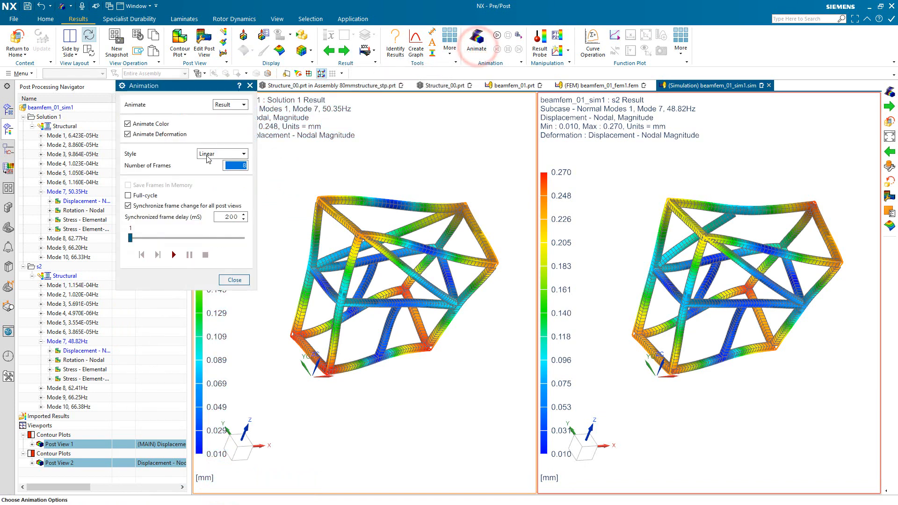
left_click(239, 154)
type("44")
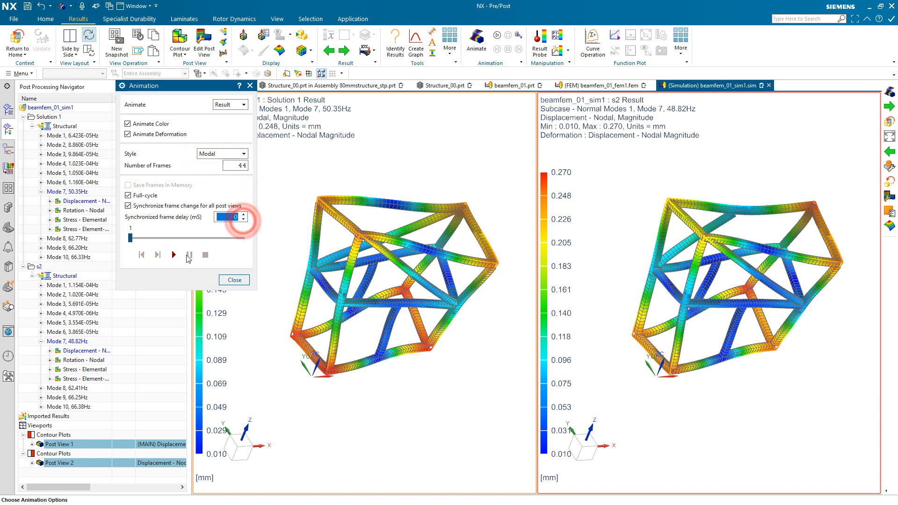
left_click(173, 254)
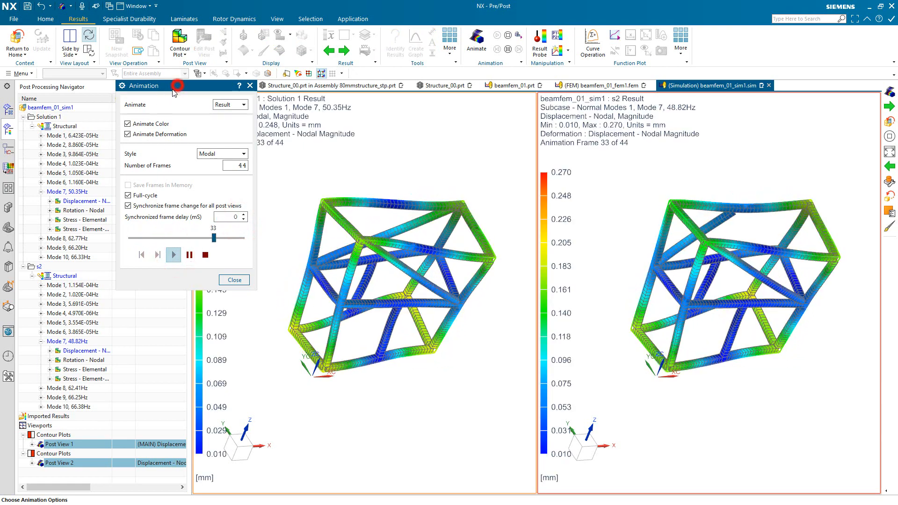